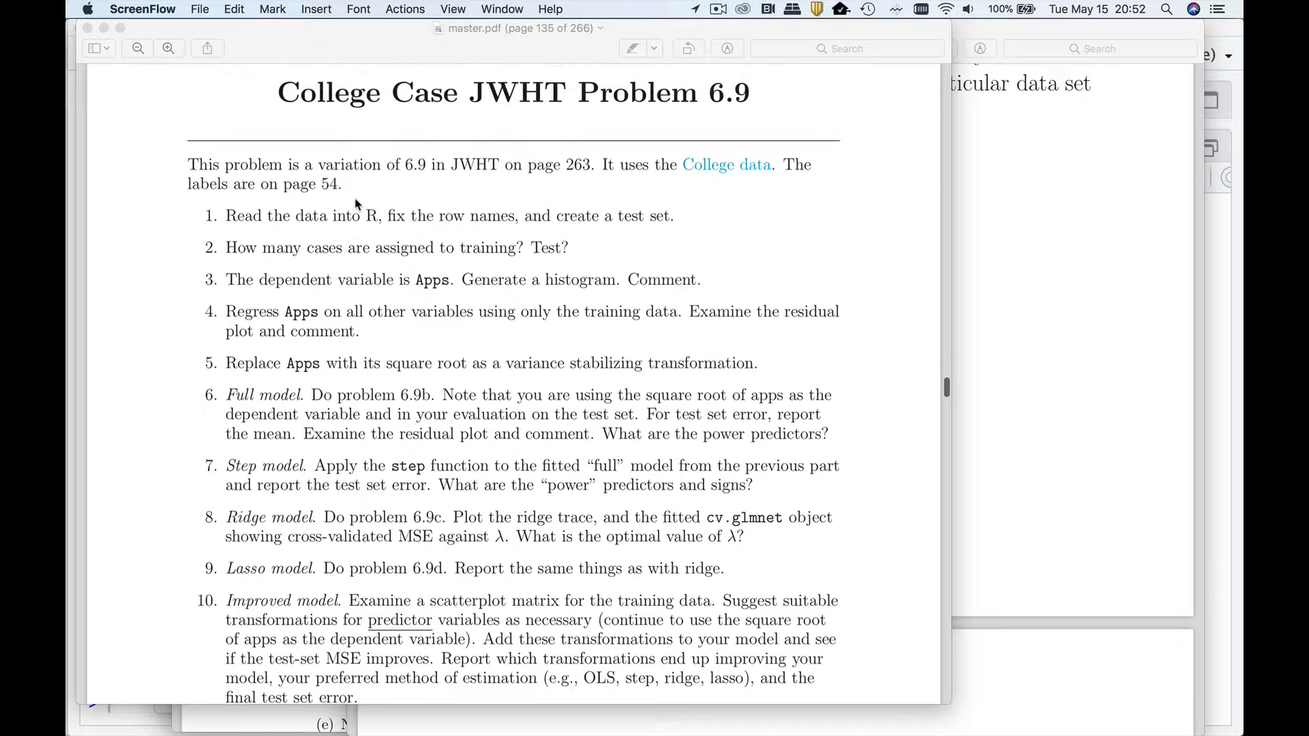
Load glmnet and car and read College.csv from the web, widening the pane to show the full URL
{"action": "scroll", "scroll_direction": "down", "scroll_amount": 3}
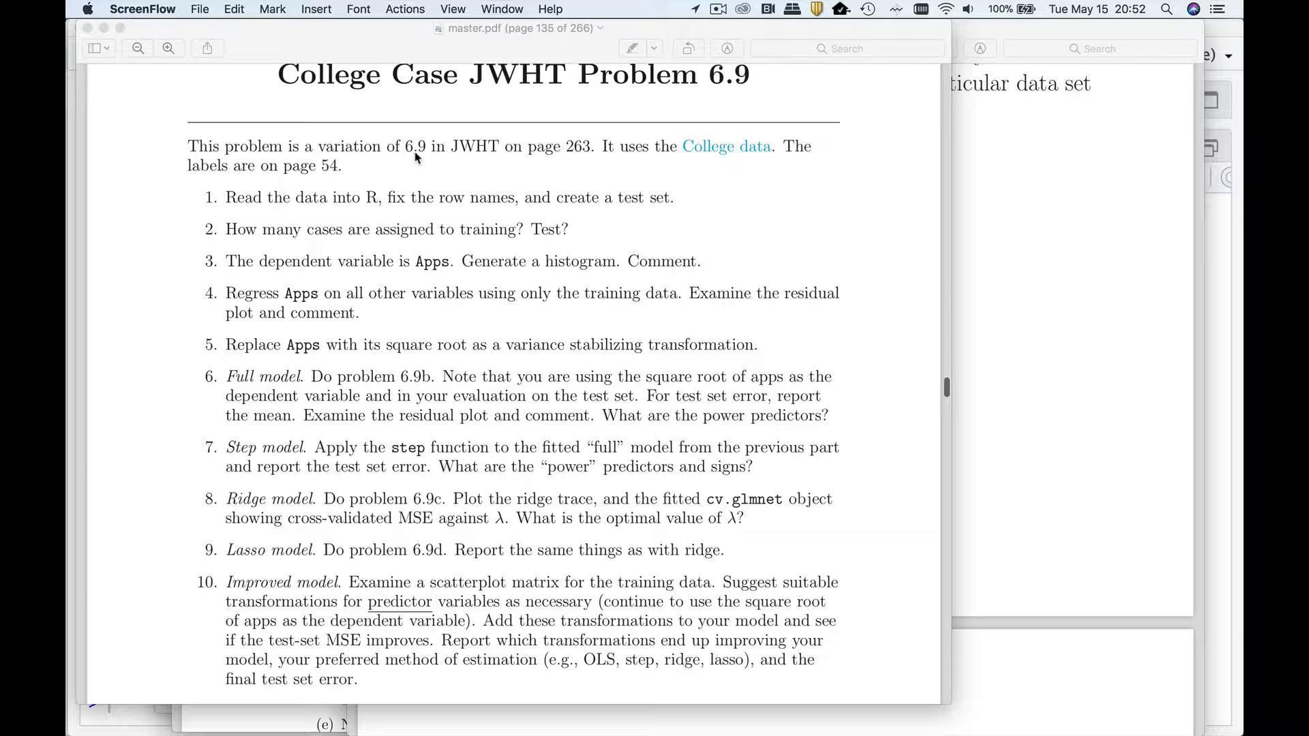
{"action": "mouse_move", "coordinate": [428, 158]}
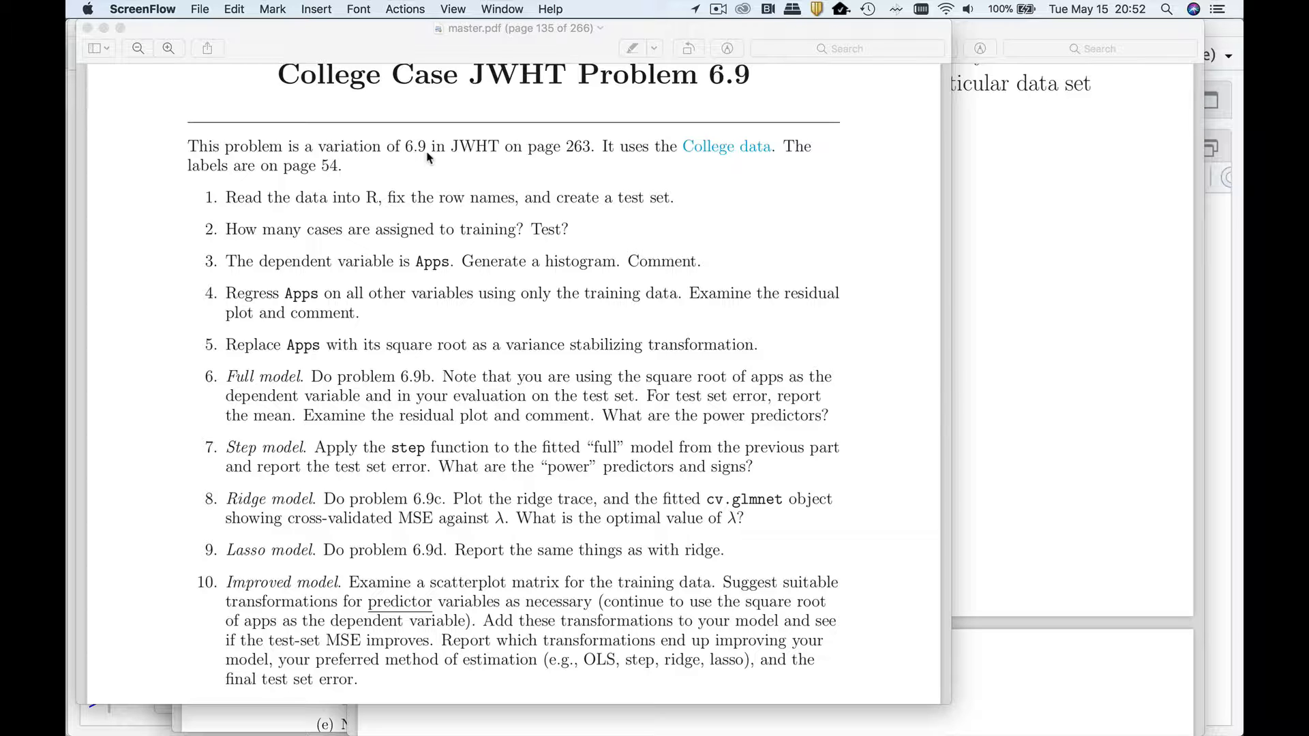
{"action": "mouse_move", "coordinate": [706, 158]}
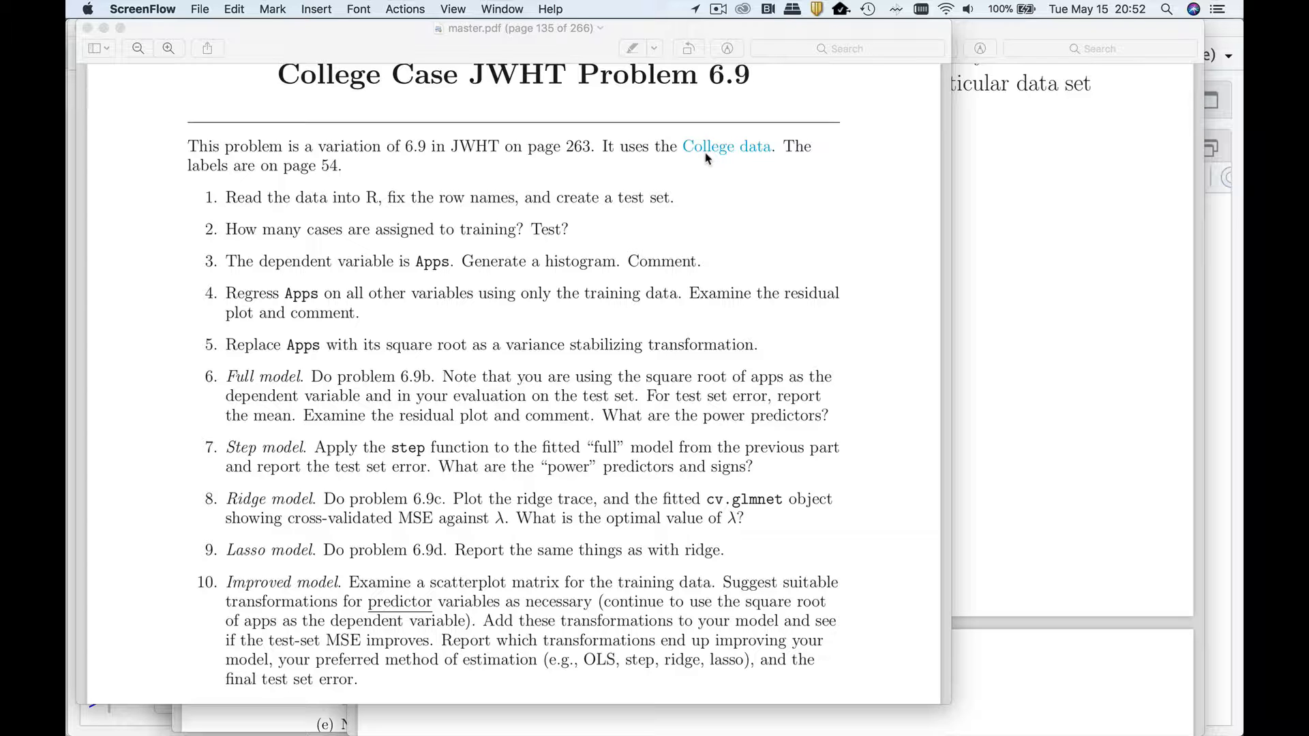
{"action": "mouse_move", "coordinate": [379, 200]}
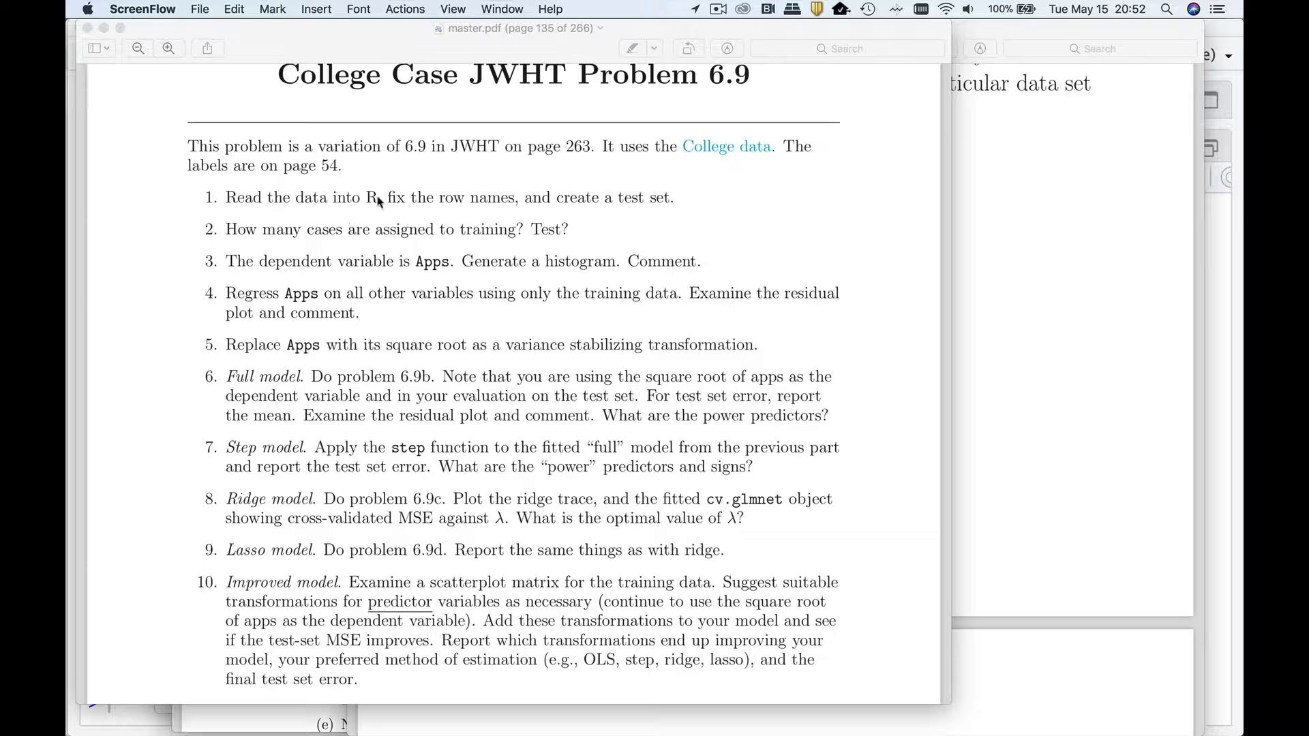
{"action": "mouse_move", "coordinate": [574, 207]}
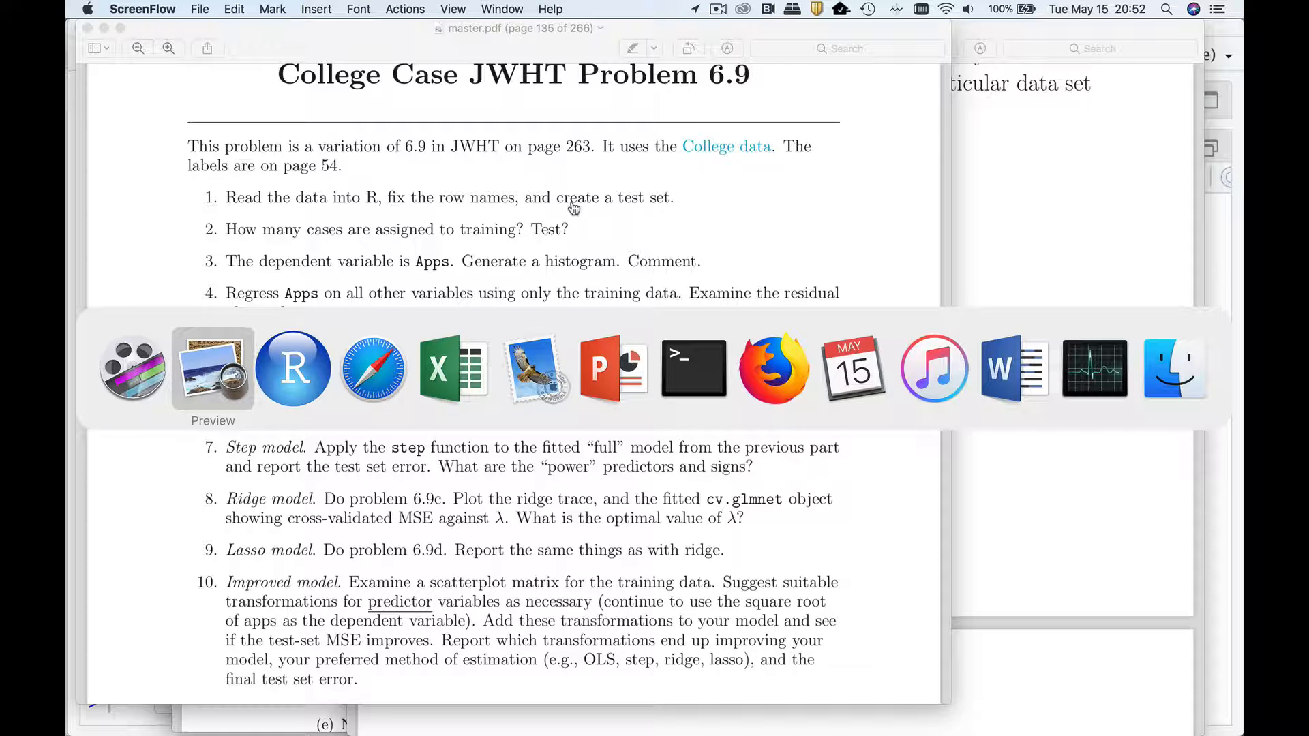
{"action": "left_click", "coordinate": [294, 368]}
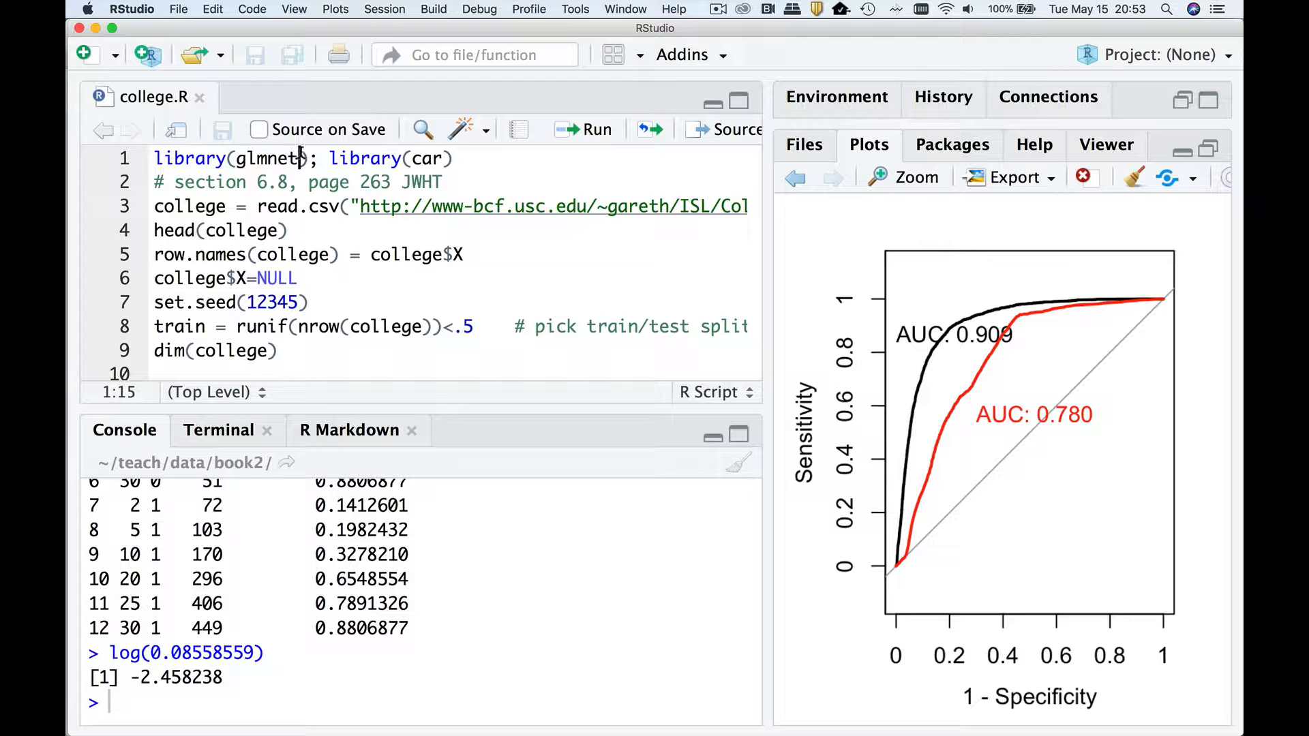
{"action": "left_click", "coordinate": [586, 130]}
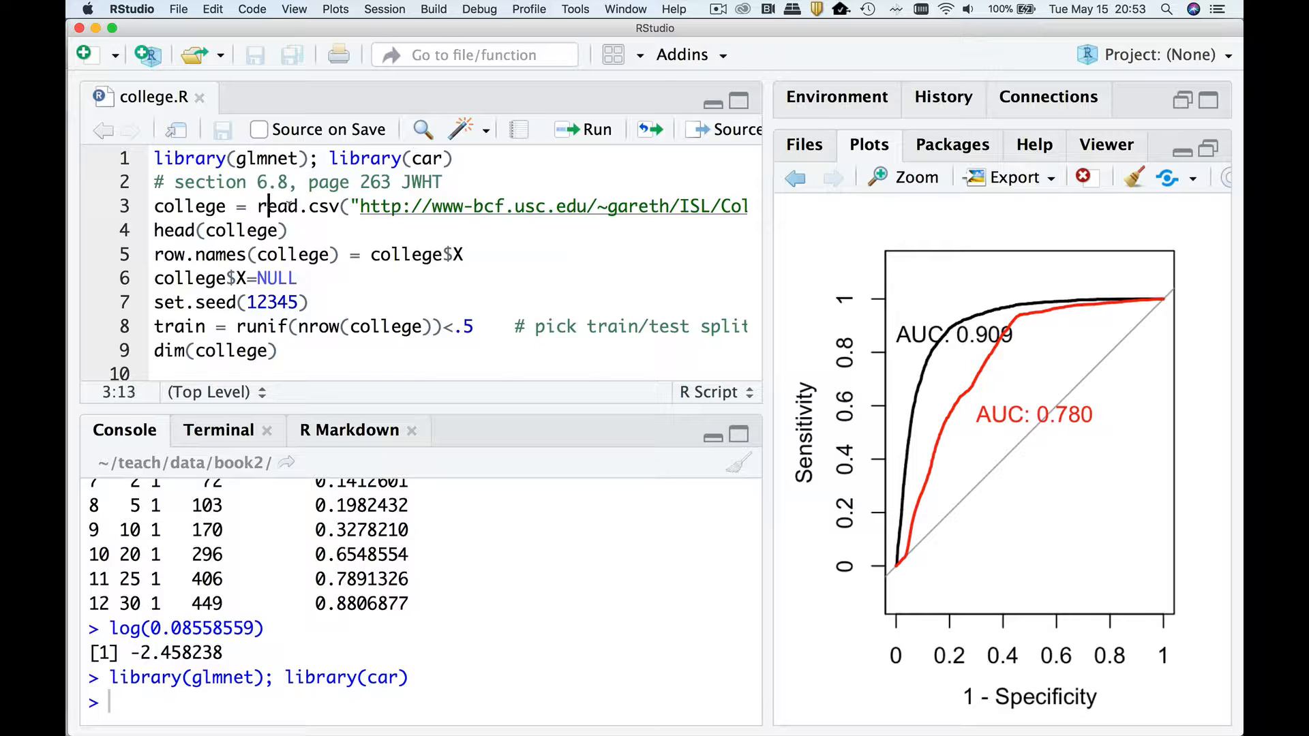
{"action": "left_click_drag", "start_coordinate": [267, 206], "coordinate": [488, 205]}
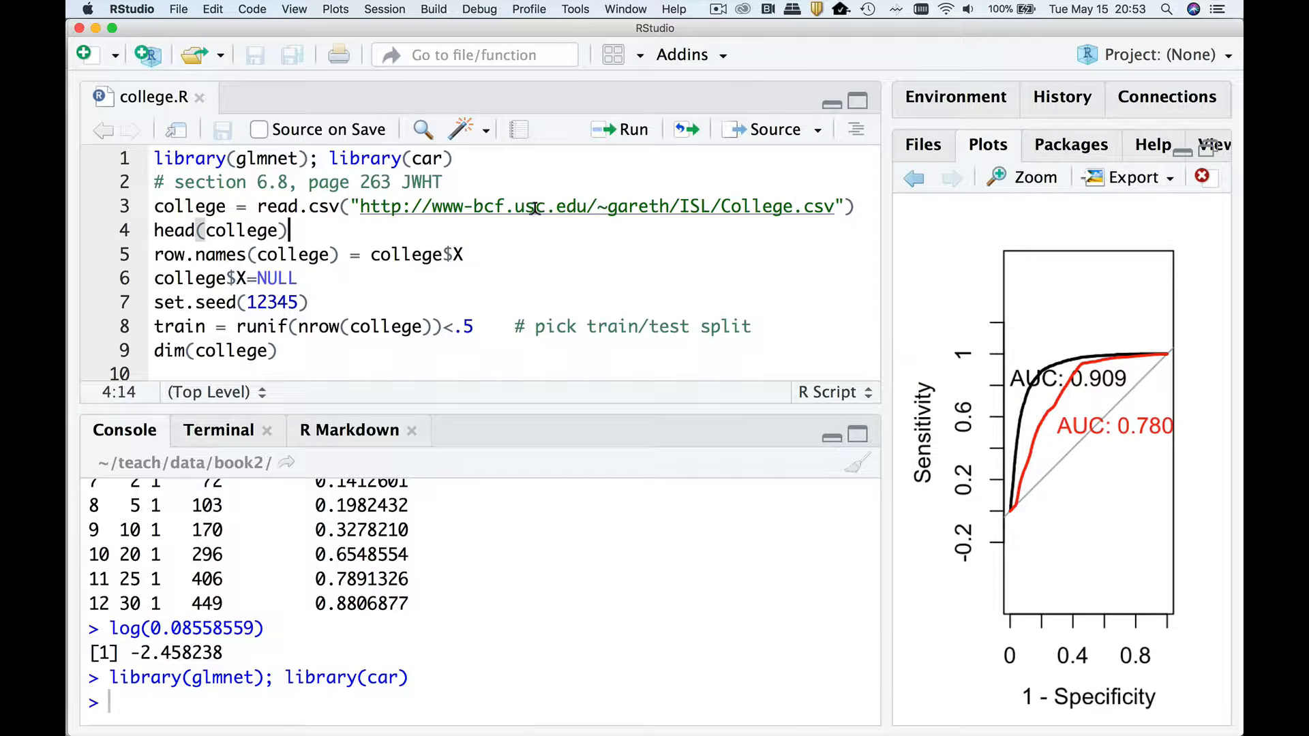
{"action": "left_click", "coordinate": [543, 206]}
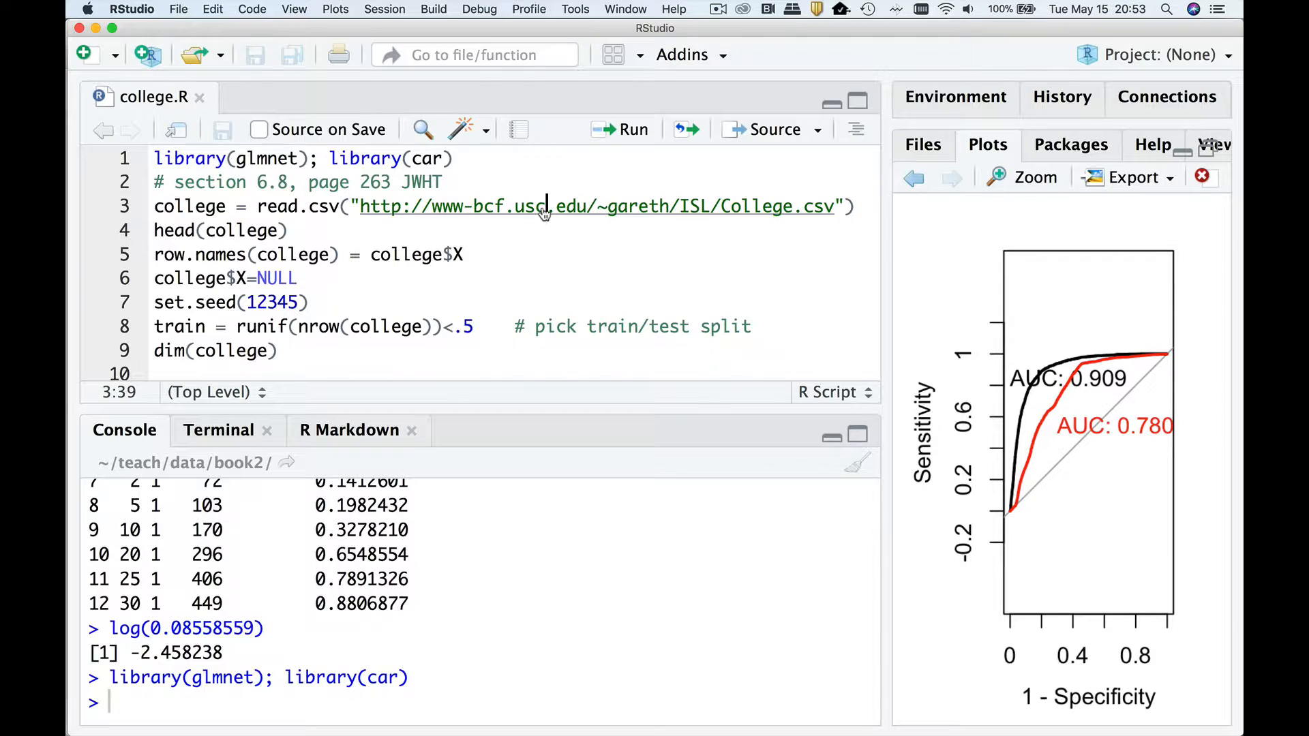
{"action": "left_click", "coordinate": [629, 128]}
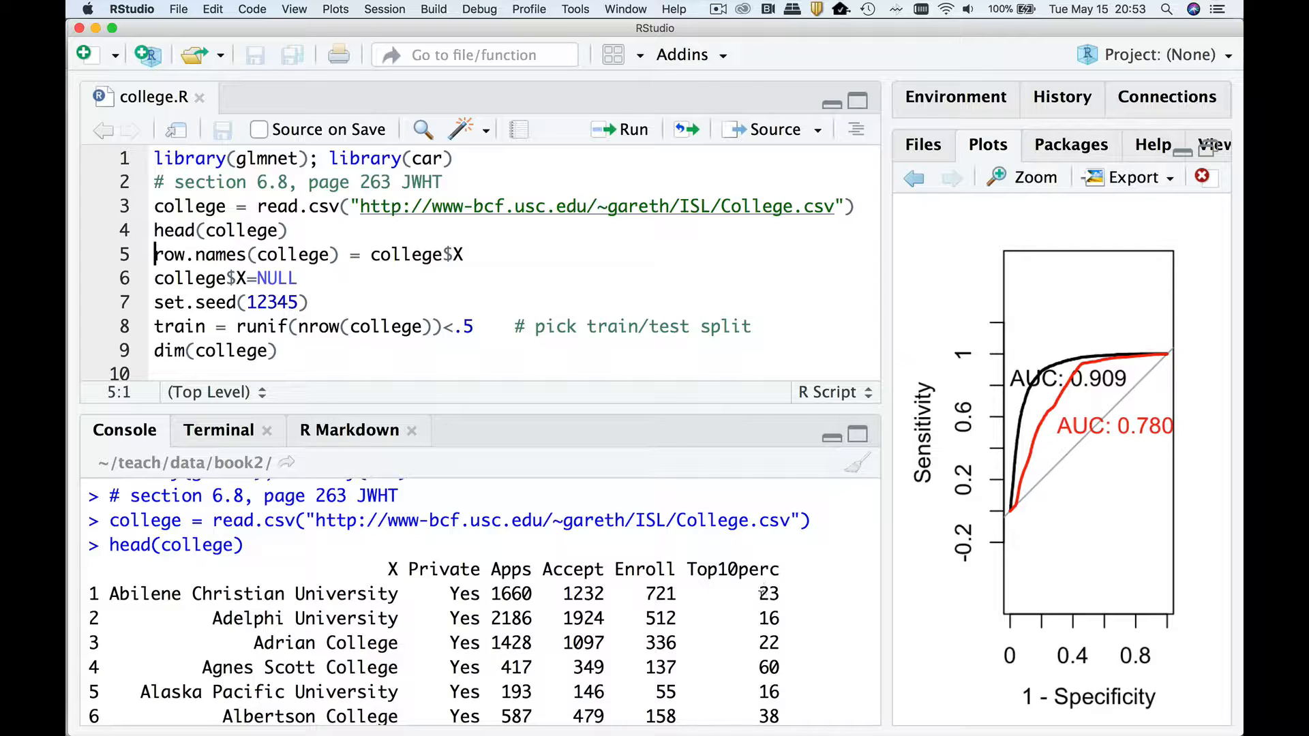
{"action": "mouse_move", "coordinate": [692, 596]}
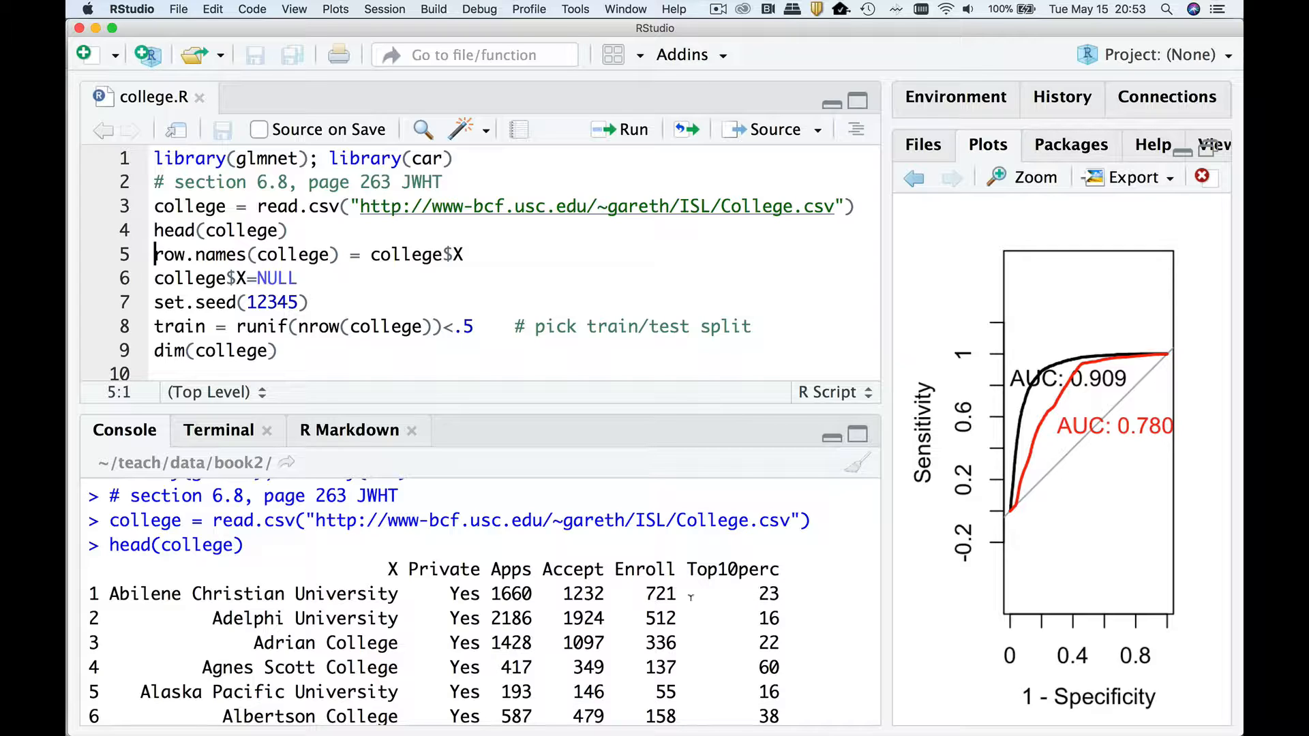
{"action": "mouse_move", "coordinate": [335, 599]}
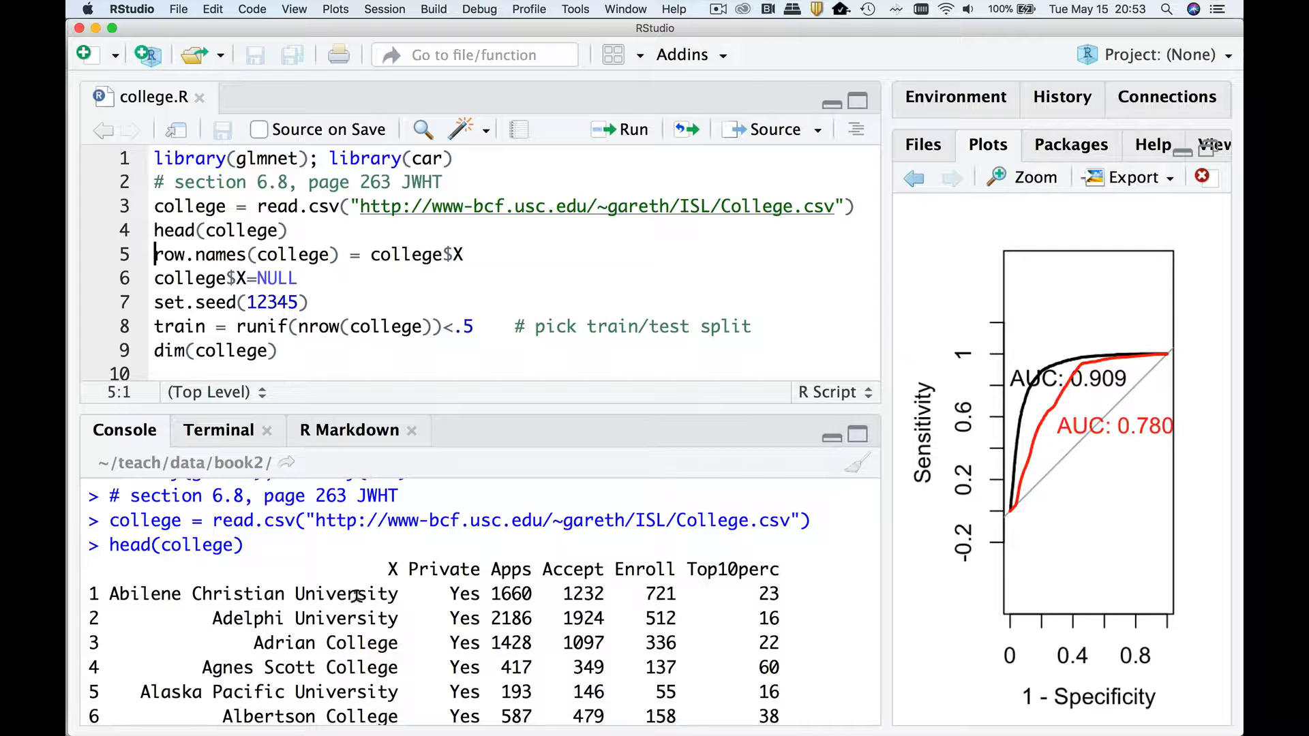
{"action": "mouse_move", "coordinate": [370, 594]}
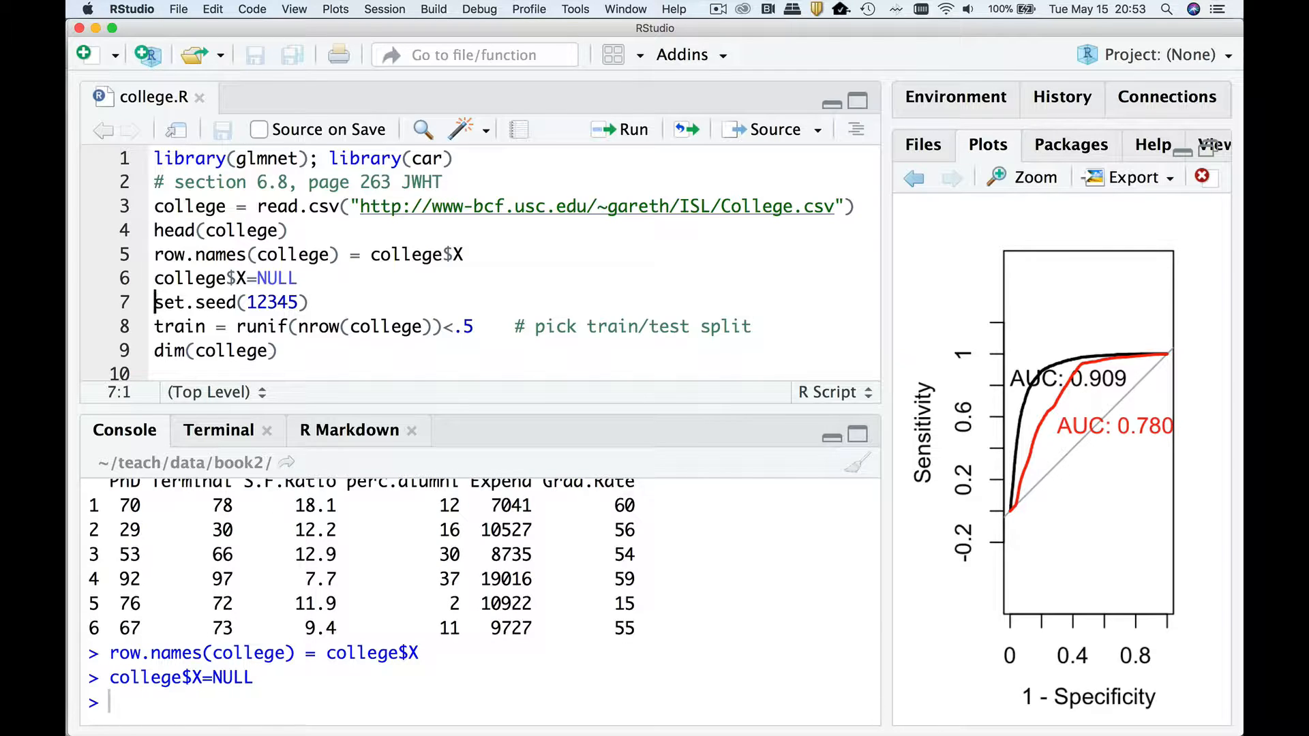
Rerun head(college) and scroll the console through the first six colleges now named by row
{"action": "left_click", "coordinate": [155, 230]}
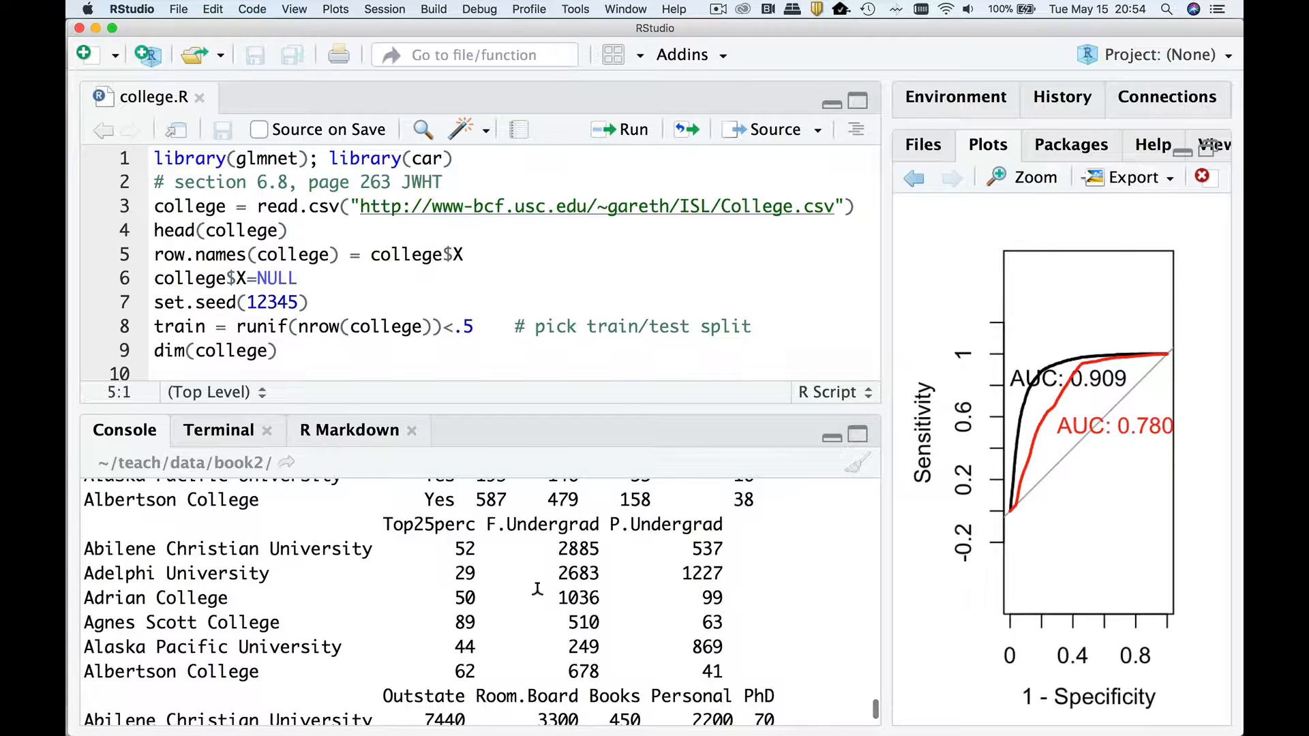
{"action": "scroll", "scroll_direction": "down", "scroll_amount": 3}
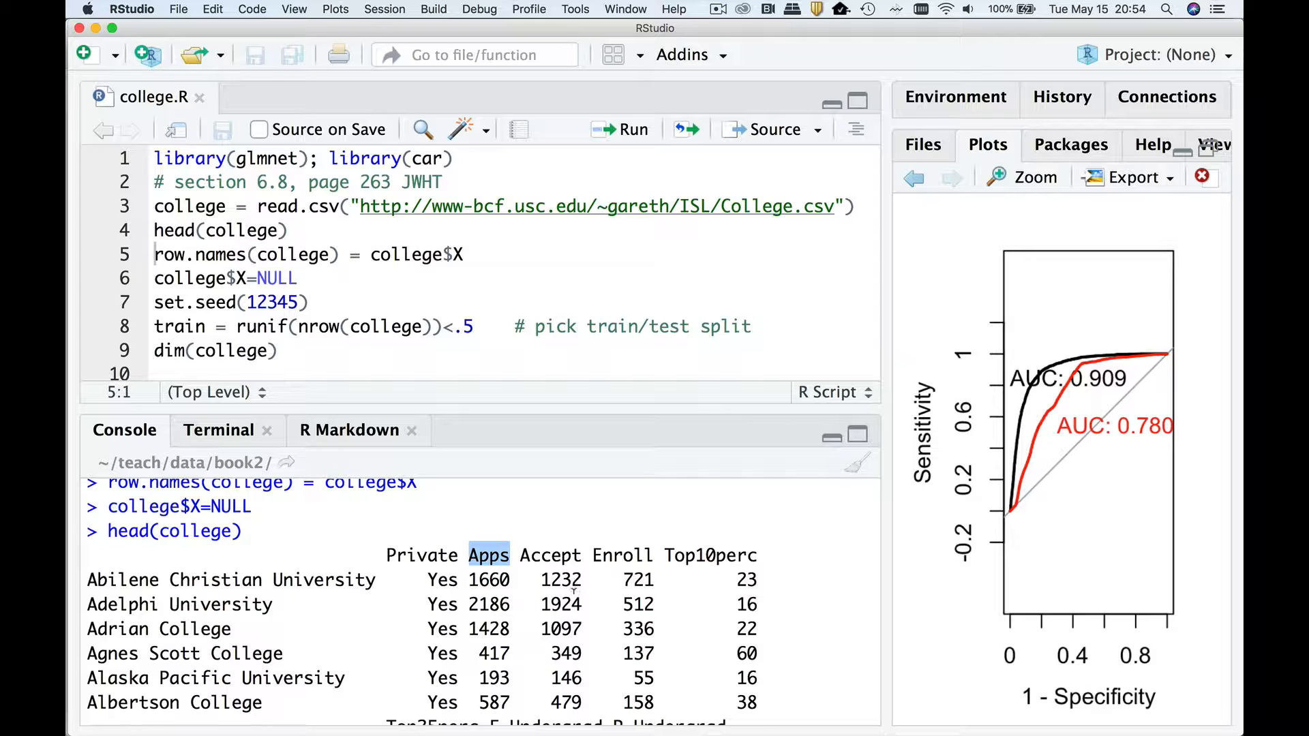
{"action": "scroll", "scroll_direction": "down", "scroll_amount": 3}
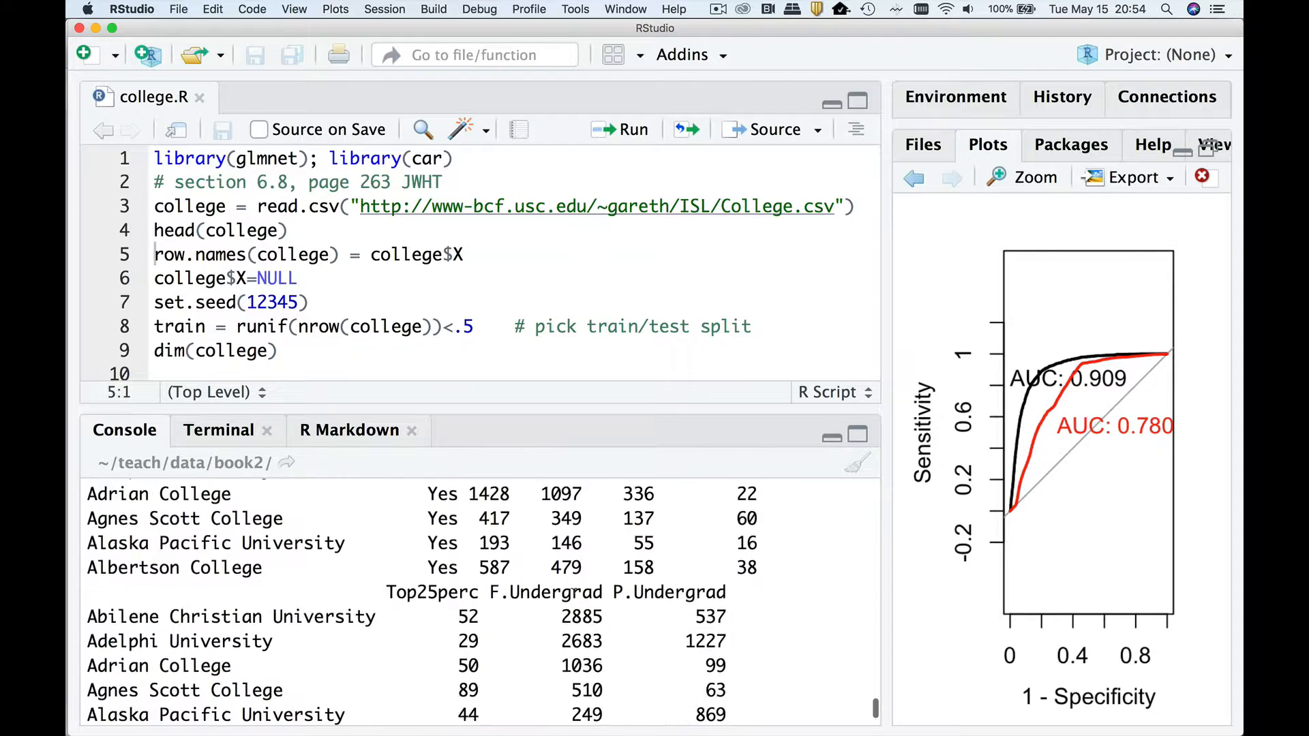
{"action": "scroll", "scroll_direction": "down", "scroll_amount": 3}
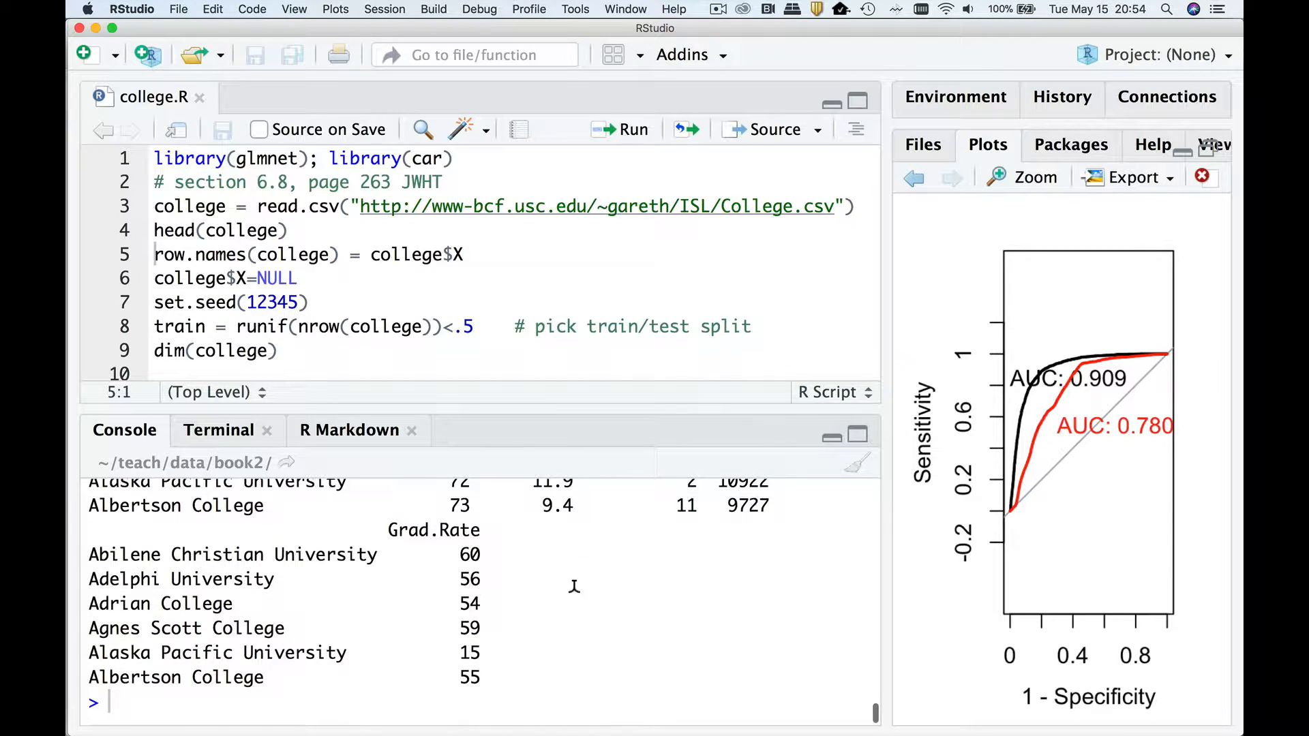
{"action": "mouse_move", "coordinate": [572, 592]}
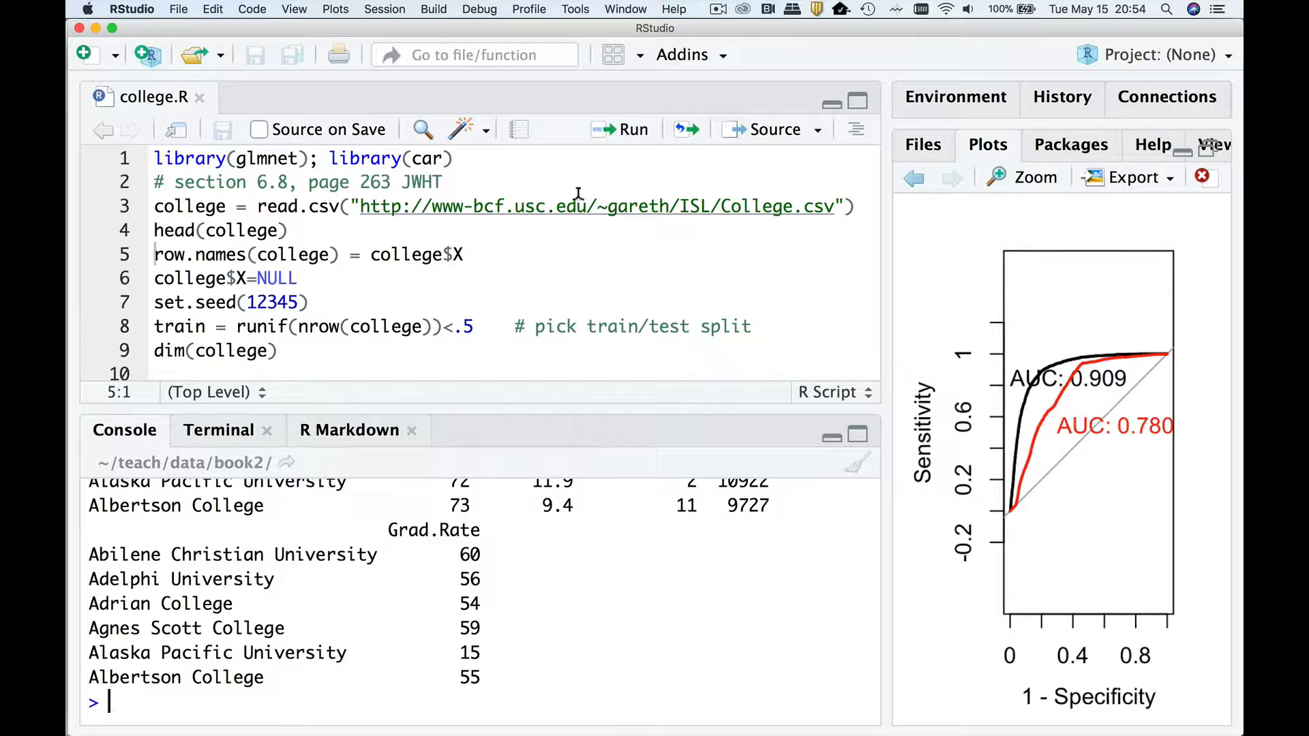
{"action": "mouse_move", "coordinate": [578, 207]}
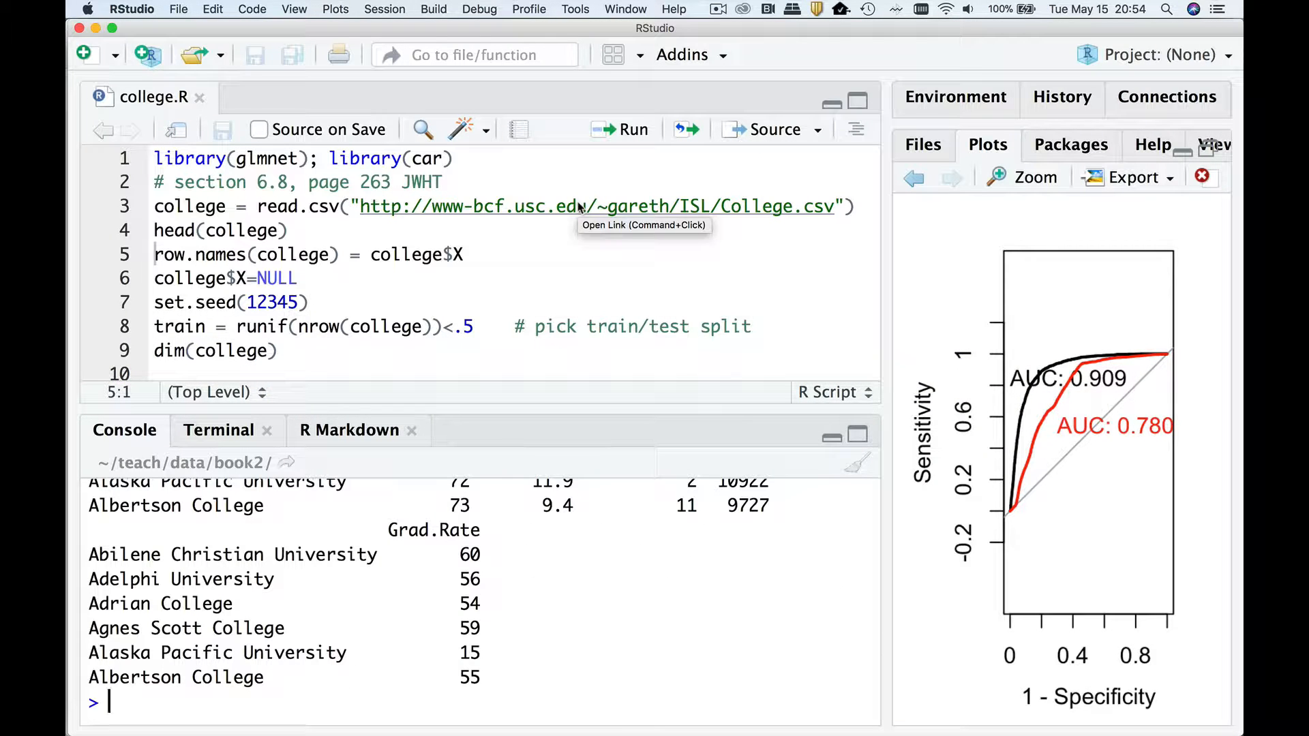
{"action": "mouse_move", "coordinate": [442, 158]}
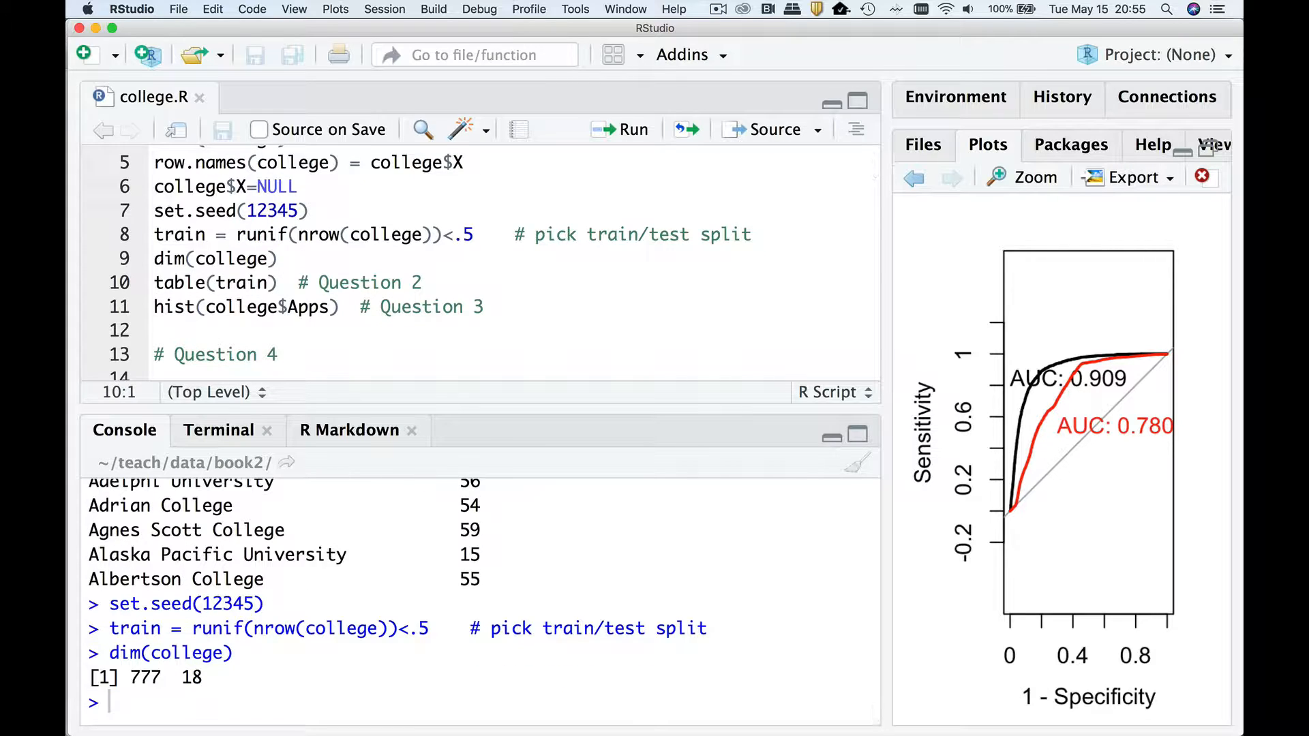
Select the dim(college) result reporting 777 rows by 18 columns
{"action": "double_click", "coordinate": [139, 676]}
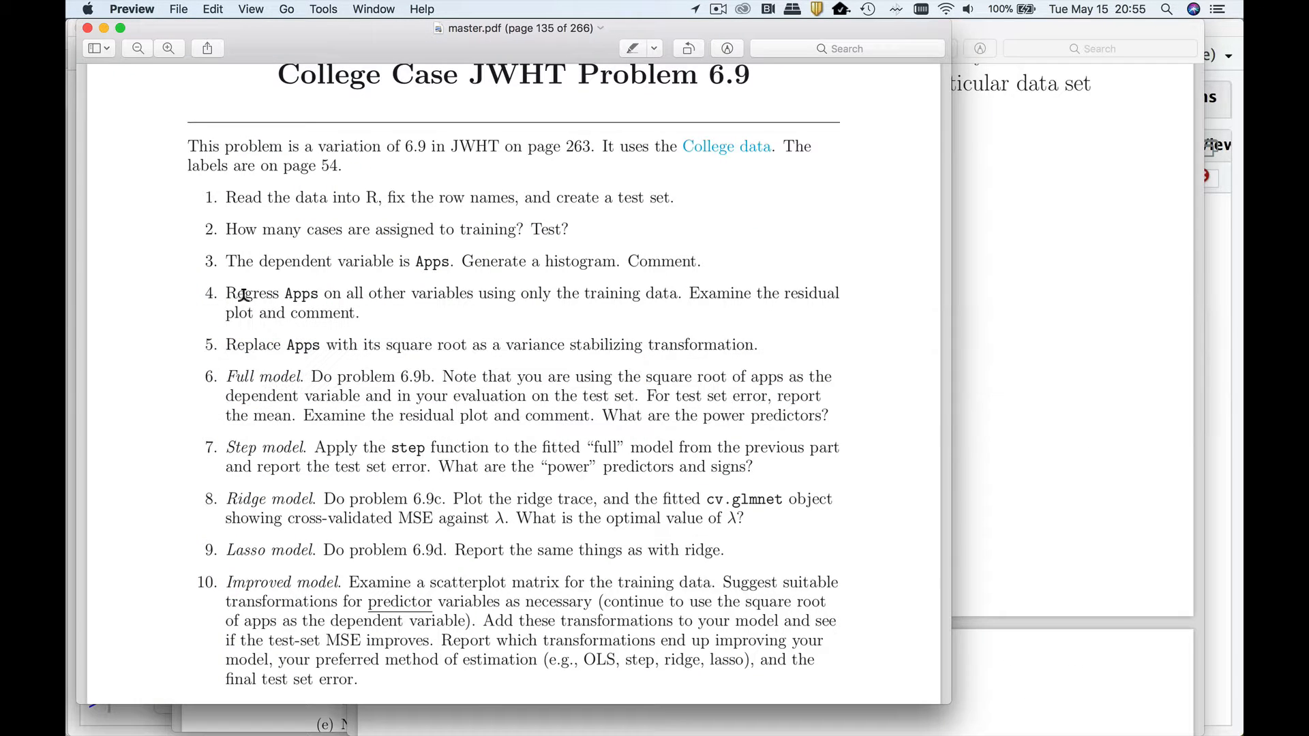
{"action": "scroll", "scroll_direction": "down", "scroll_amount": 3}
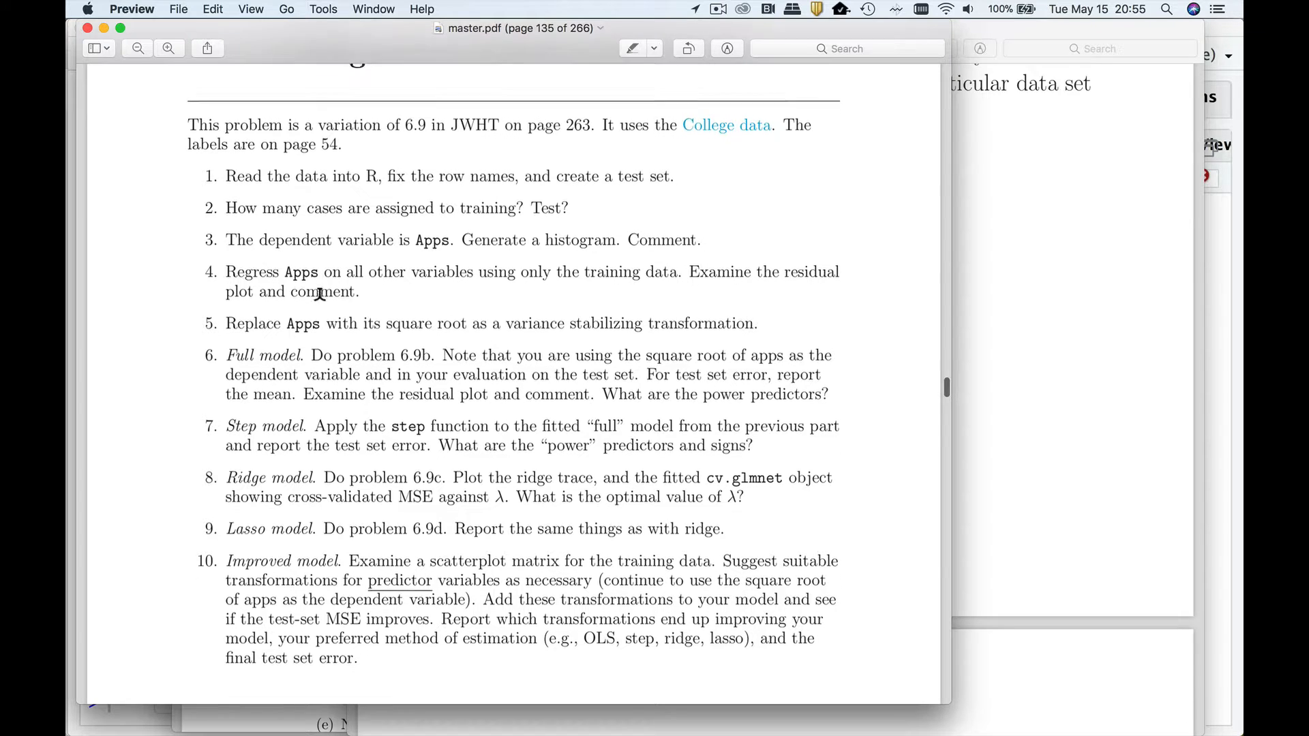
{"action": "scroll", "scroll_direction": "down", "scroll_amount": 3}
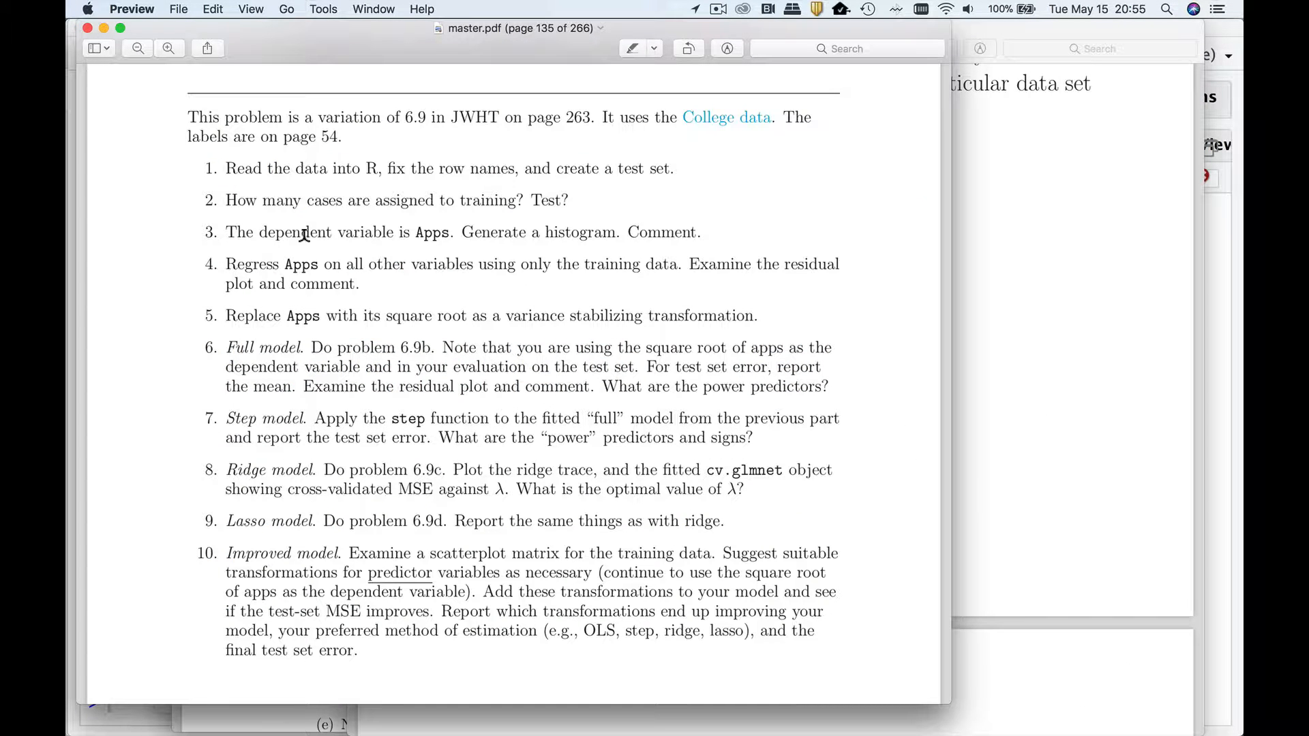
{"action": "mouse_move", "coordinate": [567, 226]}
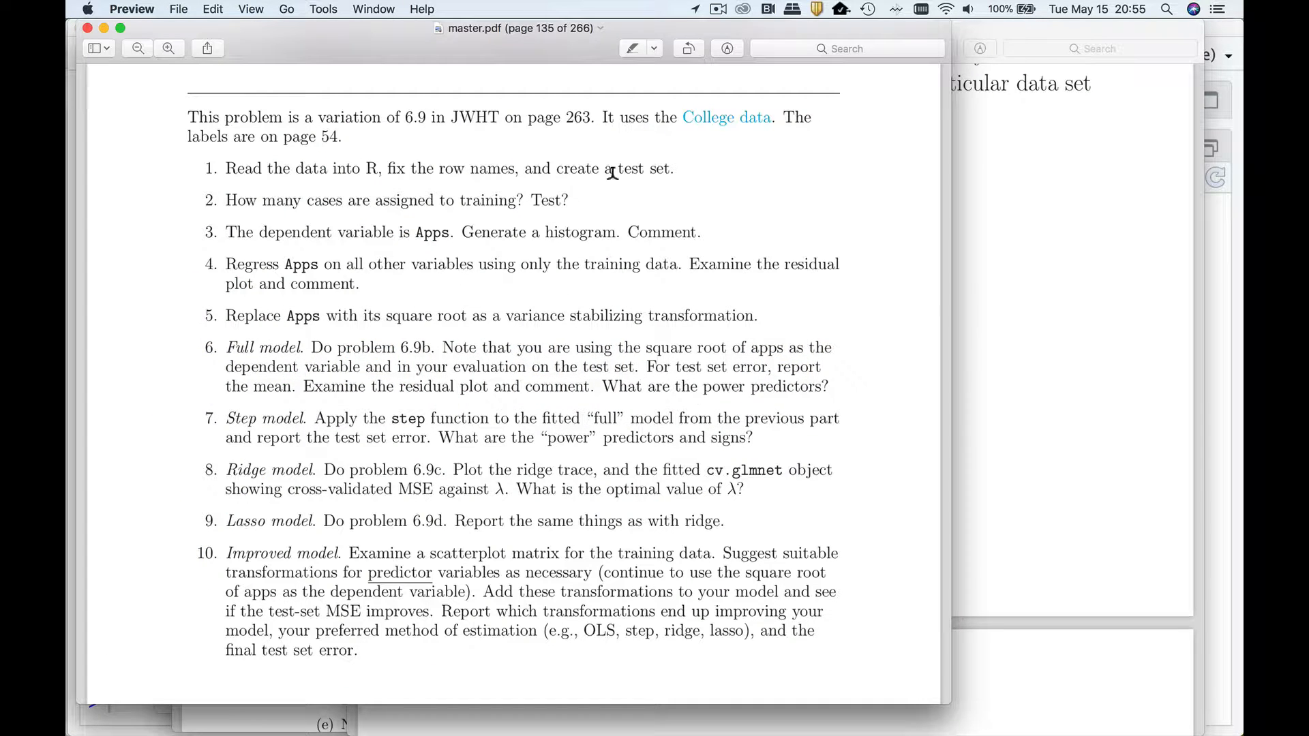
{"action": "mouse_move", "coordinate": [532, 271]}
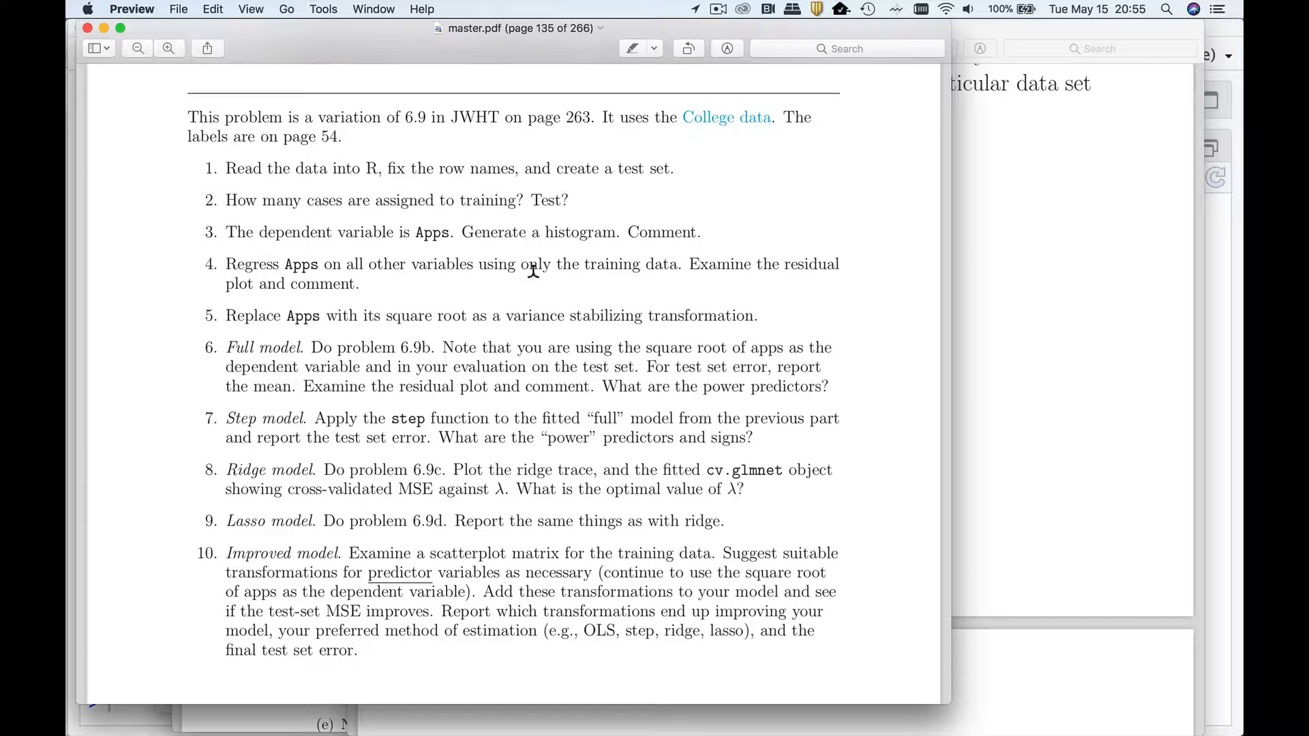
{"action": "mouse_move", "coordinate": [436, 287]}
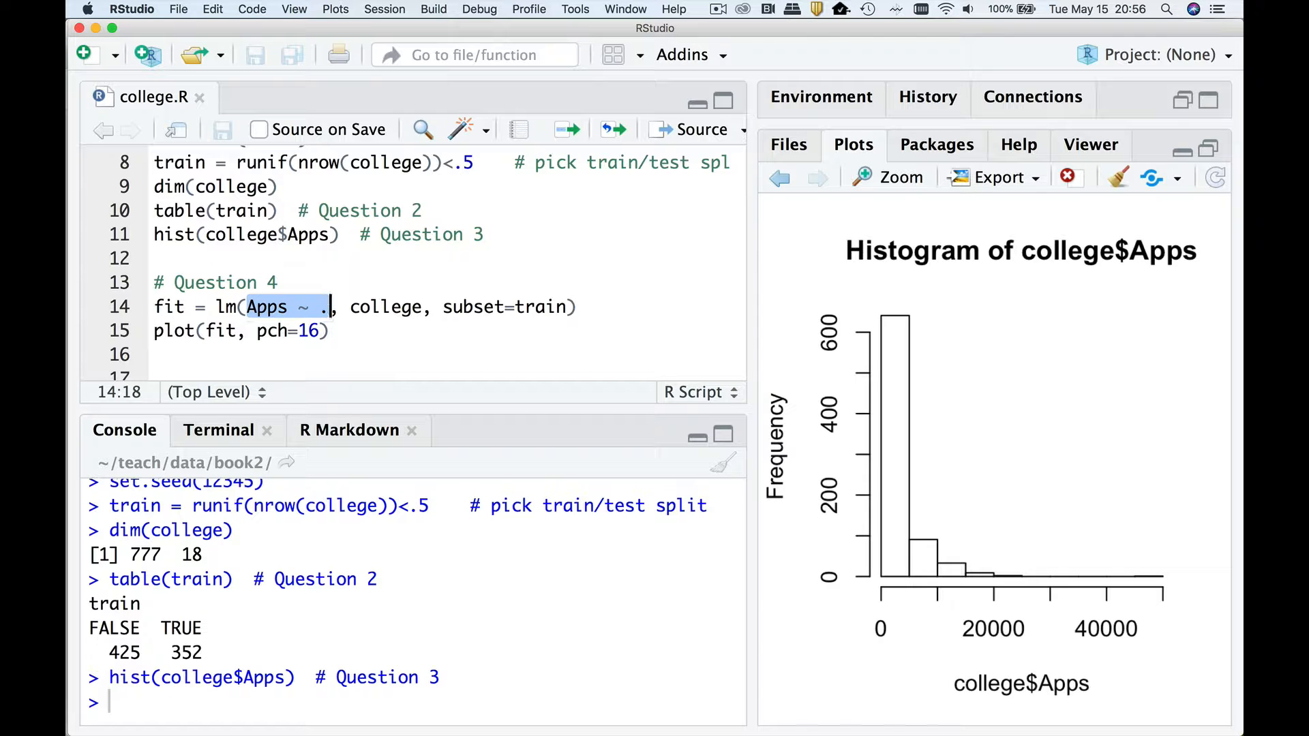
Fit lm(Apps ~ ., college, subset=train) and step through its diagnostic plots to Residuals vs Leverage
{"action": "key", "text": "Delete"}
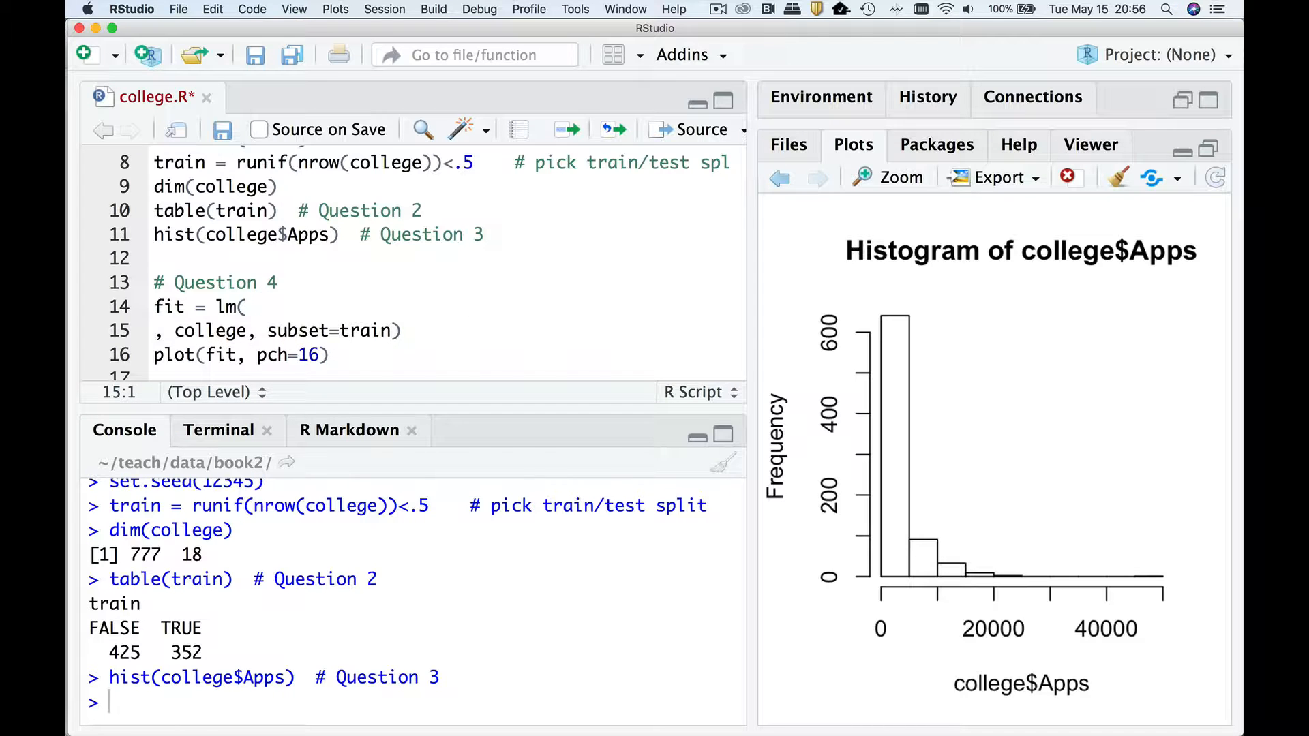
{"action": "type", "text": "Apps ~ ., college, subset=train)"}
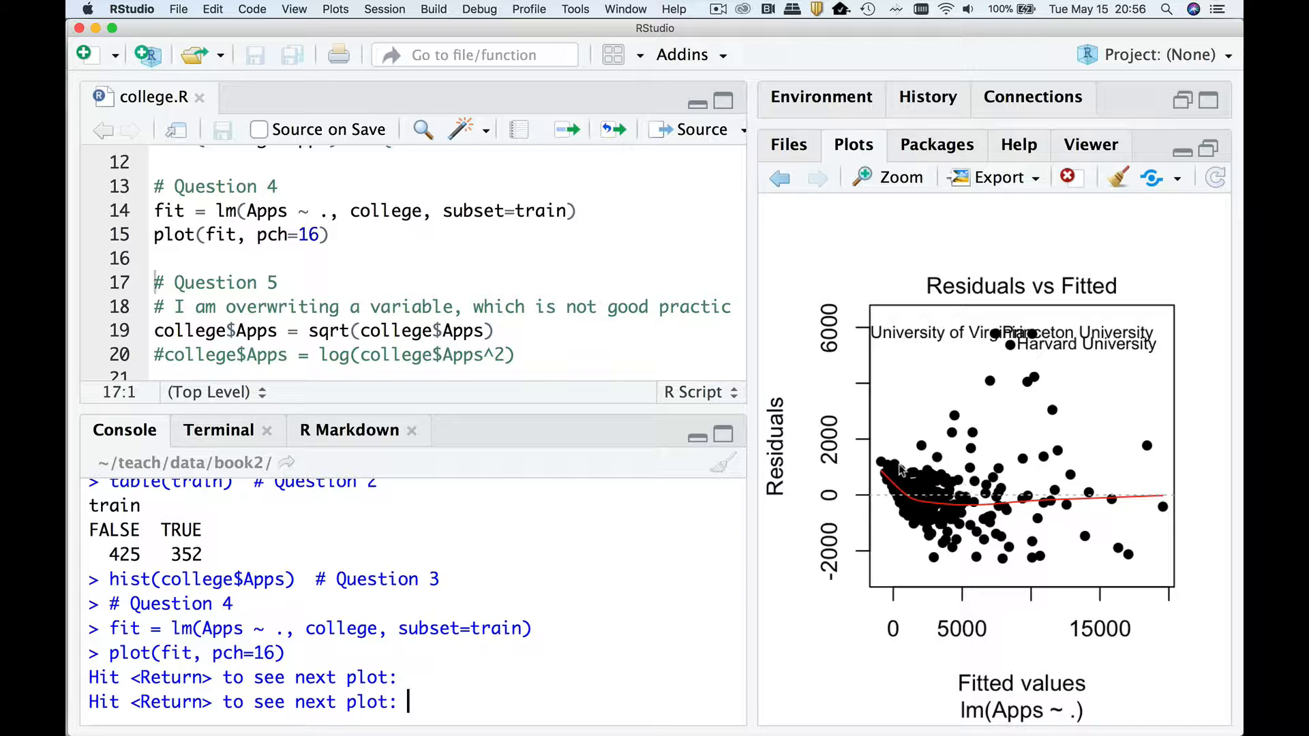
{"action": "mouse_move", "coordinate": [1118, 489]}
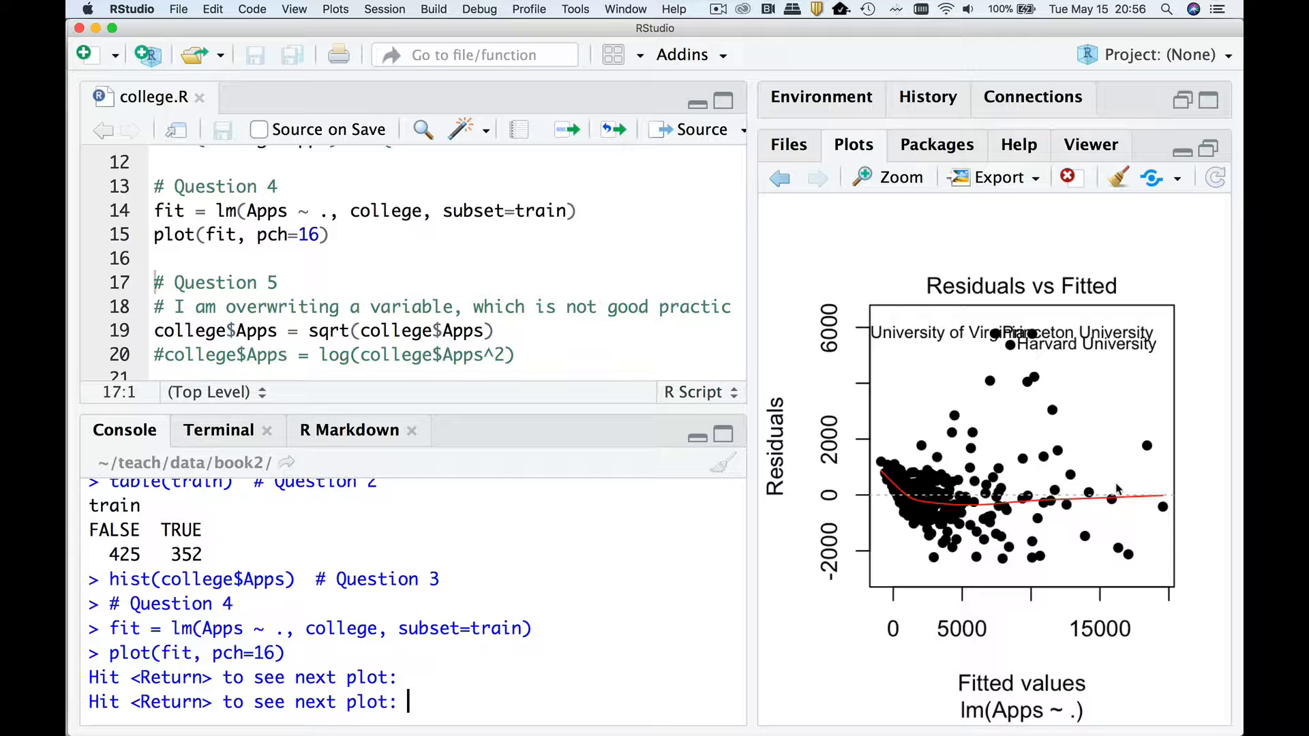
{"action": "key", "text": "Return"}
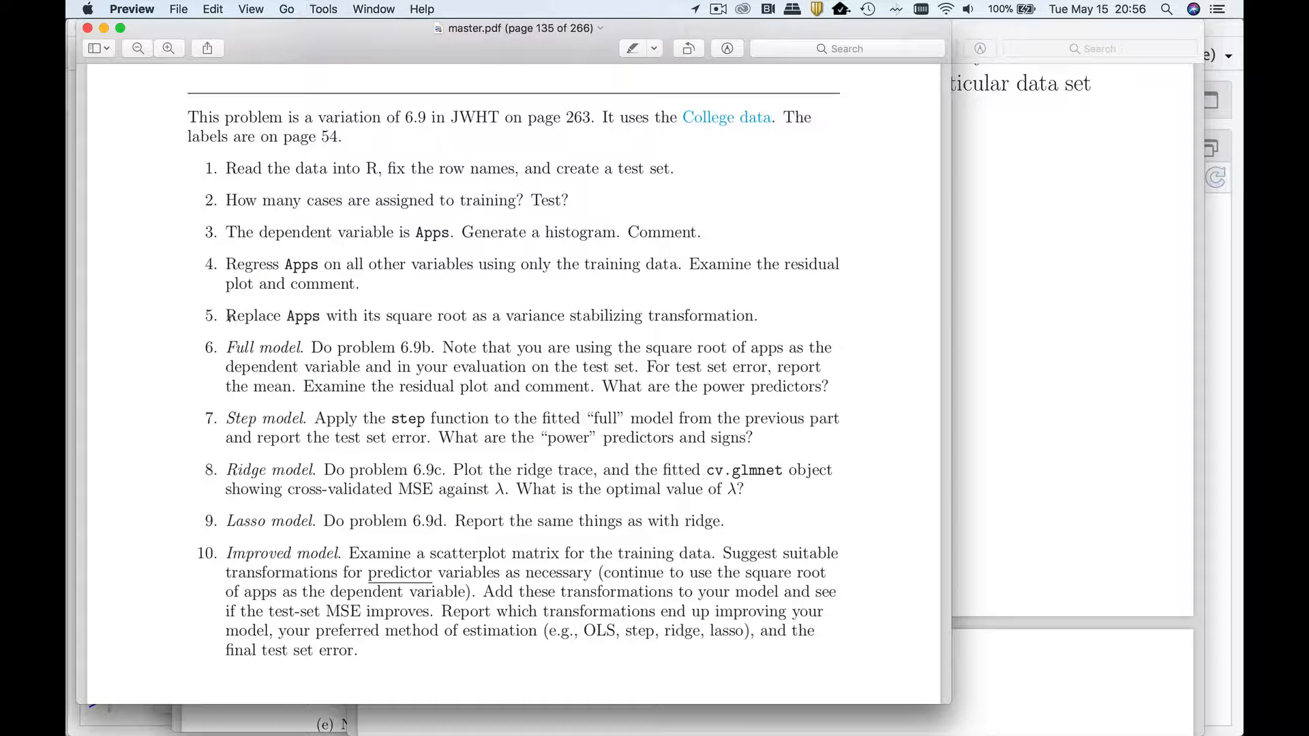
{"action": "left_click_drag", "start_coordinate": [227, 315], "coordinate": [469, 315]}
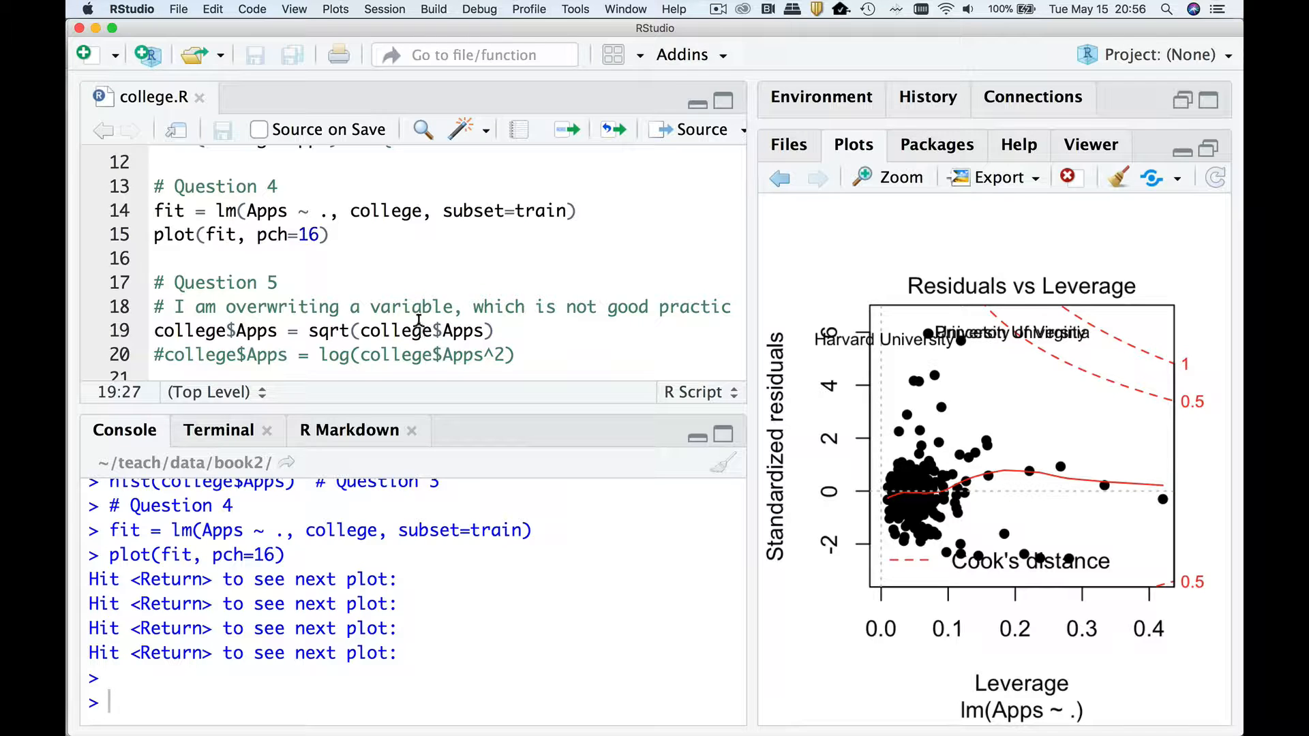
{"action": "left_click", "coordinate": [422, 355]}
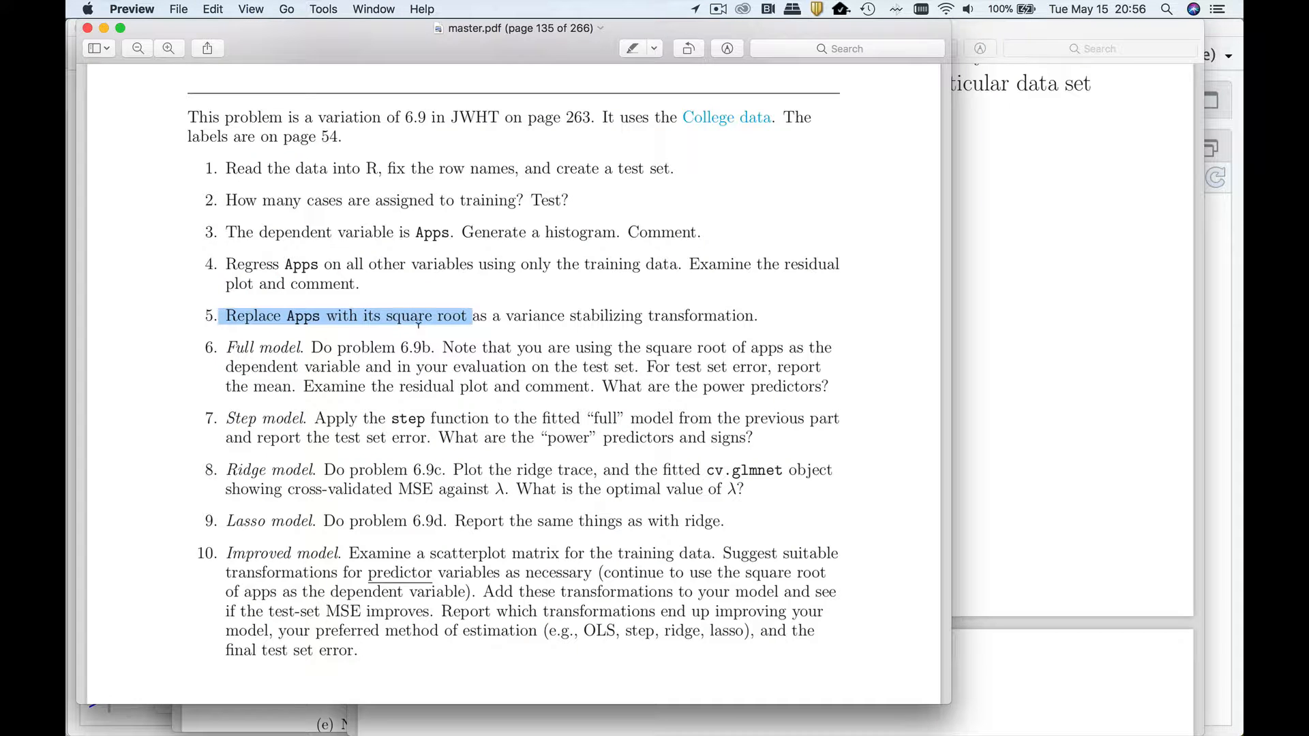
Highlight the opening sentences of question 6 on the Full model in Preview
{"action": "left_click", "coordinate": [319, 349]}
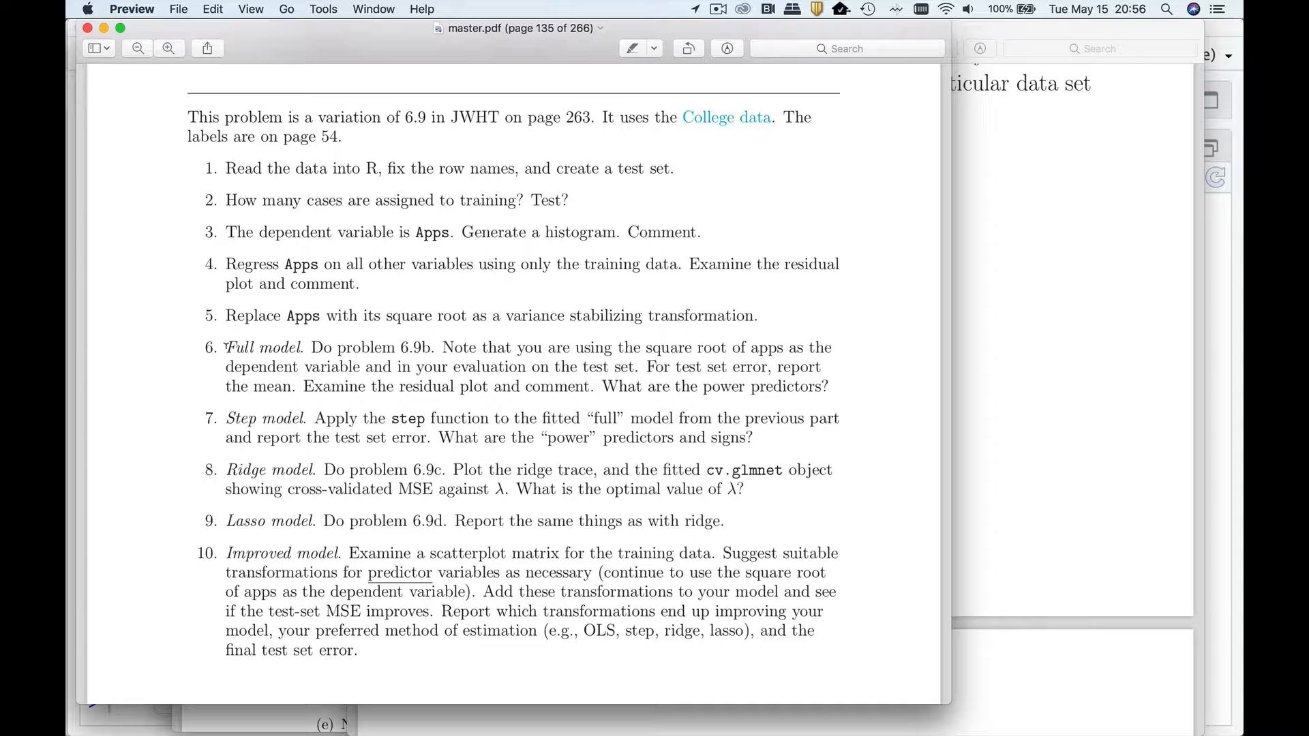
{"action": "double_click", "coordinate": [255, 348]}
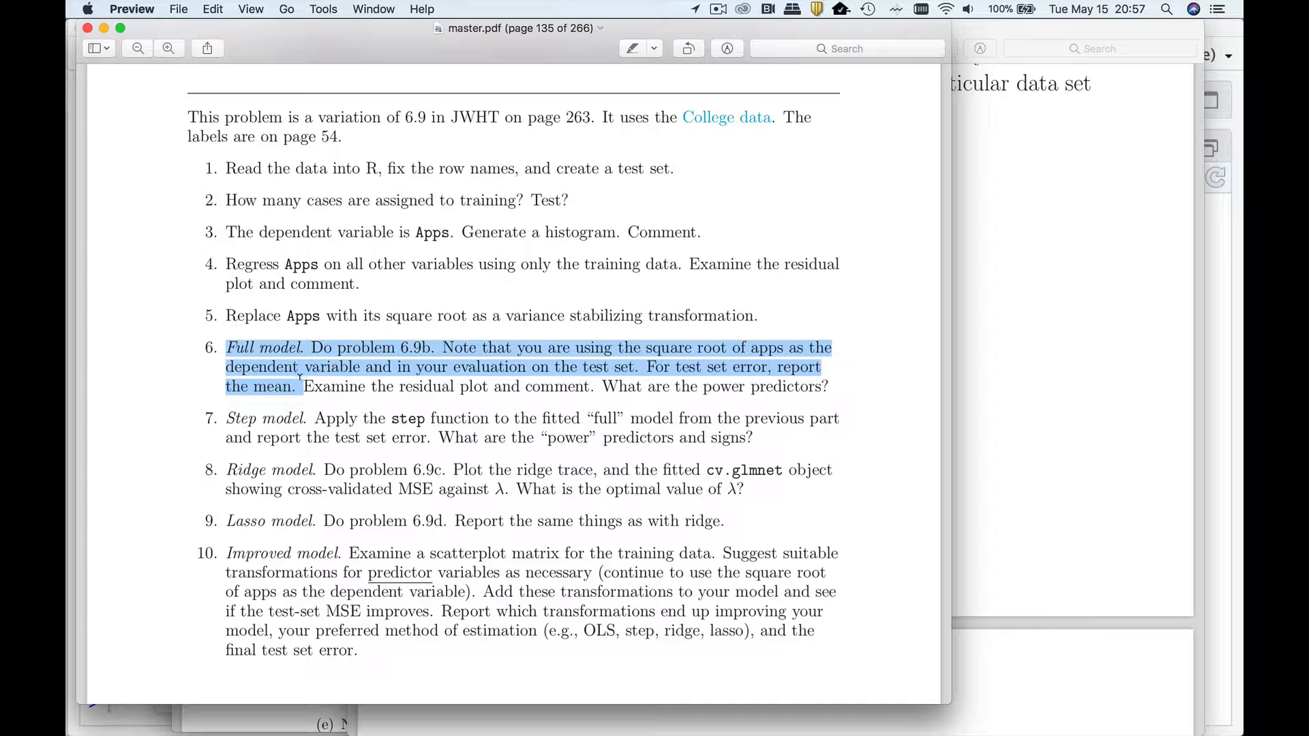
{"action": "mouse_move", "coordinate": [300, 371]}
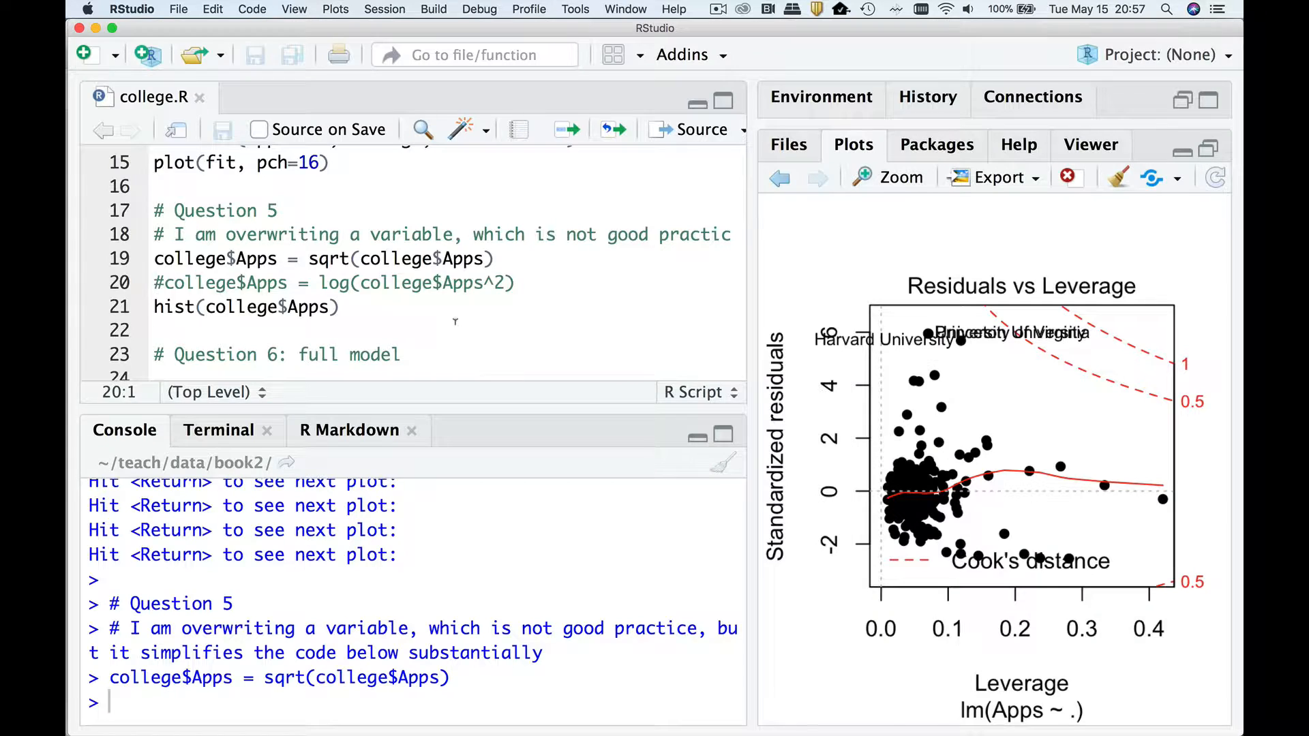
Refit the full model on square-rooted Apps with a Residuals vs Fitted plot and predict the test set
{"action": "scroll", "scroll_direction": "down", "scroll_amount": 3}
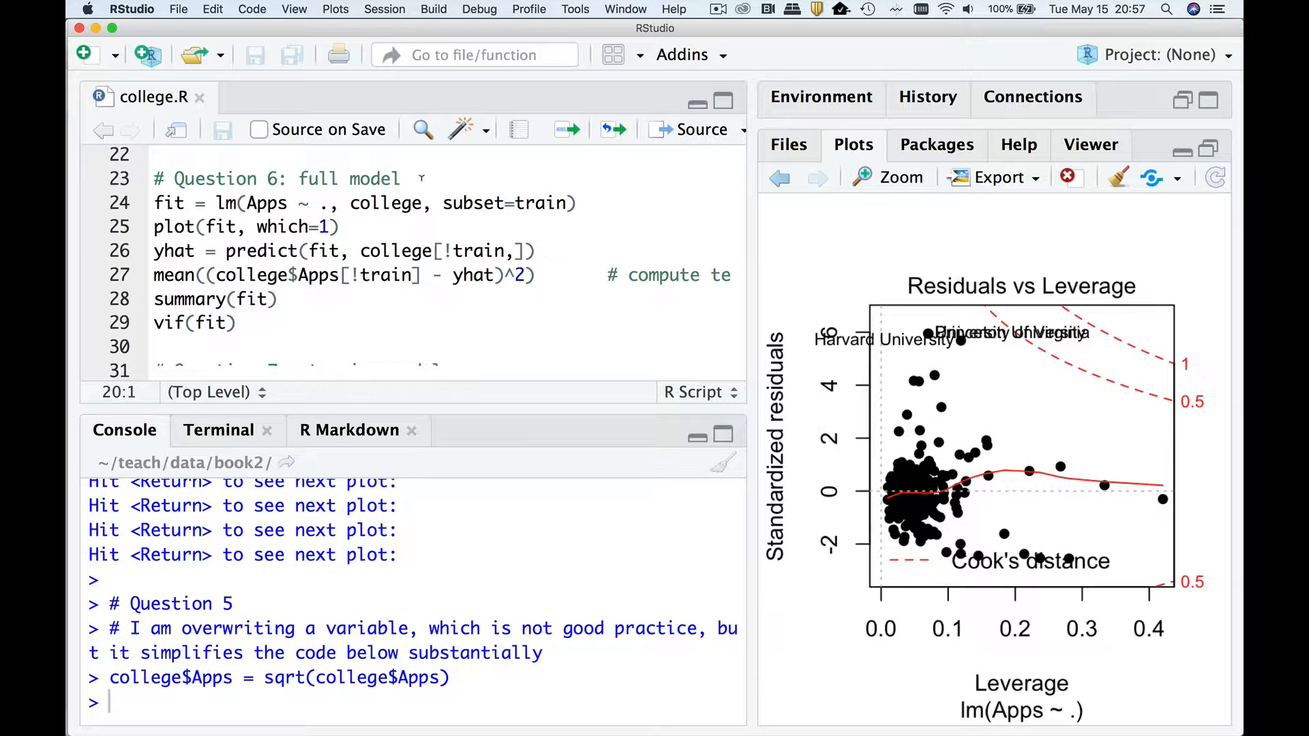
{"action": "left_click", "coordinate": [404, 203]}
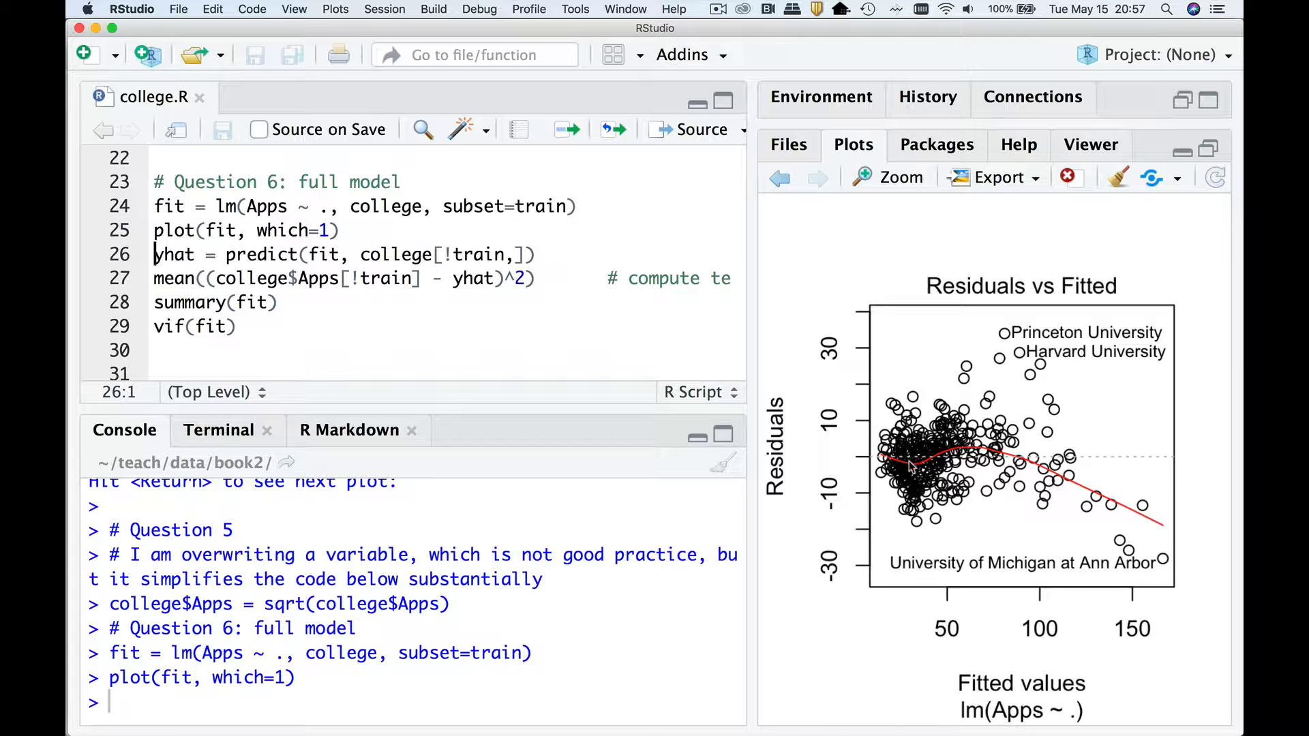
{"action": "mouse_move", "coordinate": [1066, 518]}
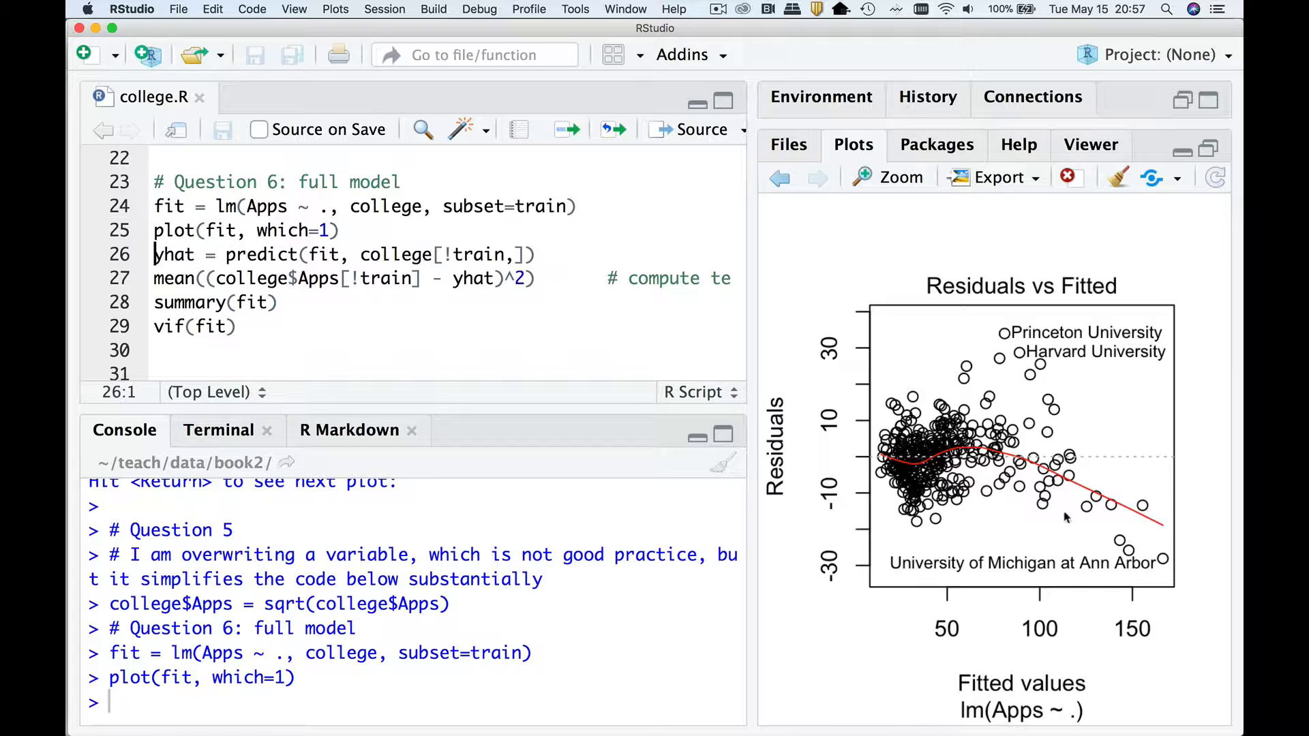
{"action": "mouse_move", "coordinate": [1178, 519]}
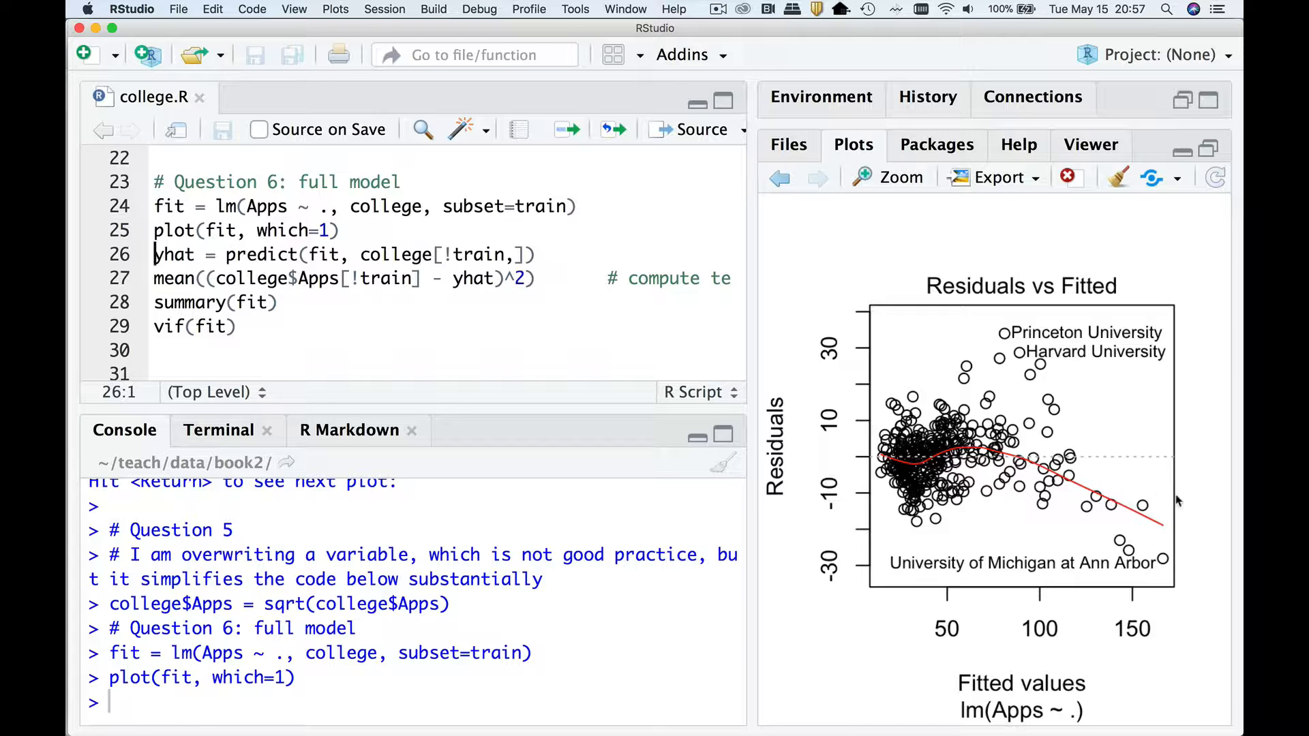
{"action": "mouse_move", "coordinate": [931, 463]}
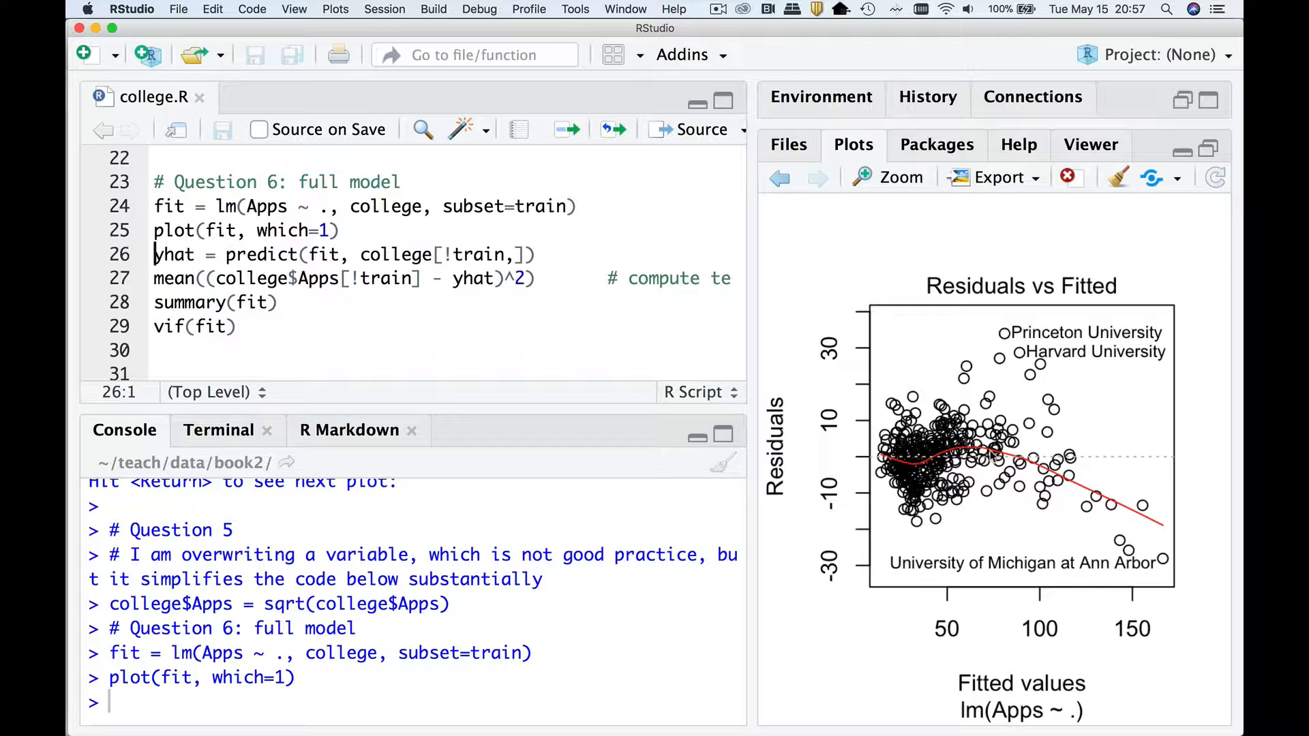
{"action": "mouse_move", "coordinate": [840, 441]}
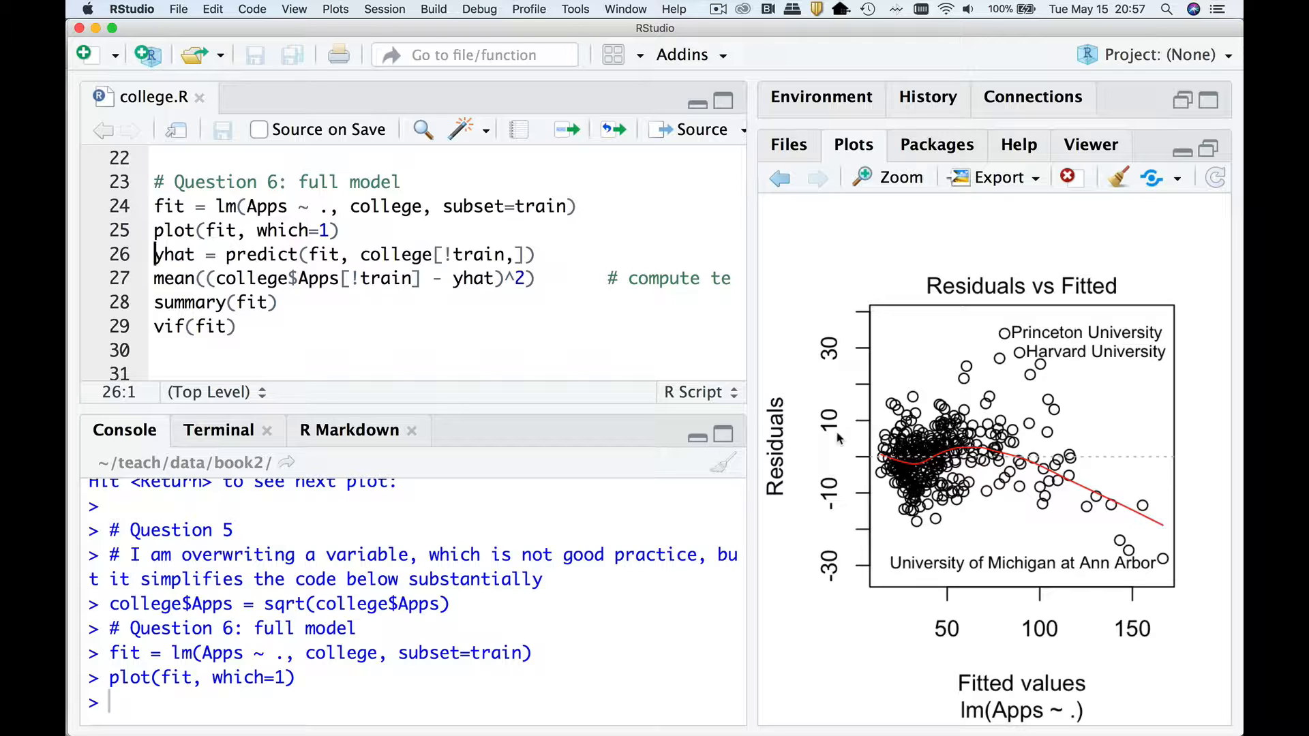
{"action": "left_click", "coordinate": [328, 255]}
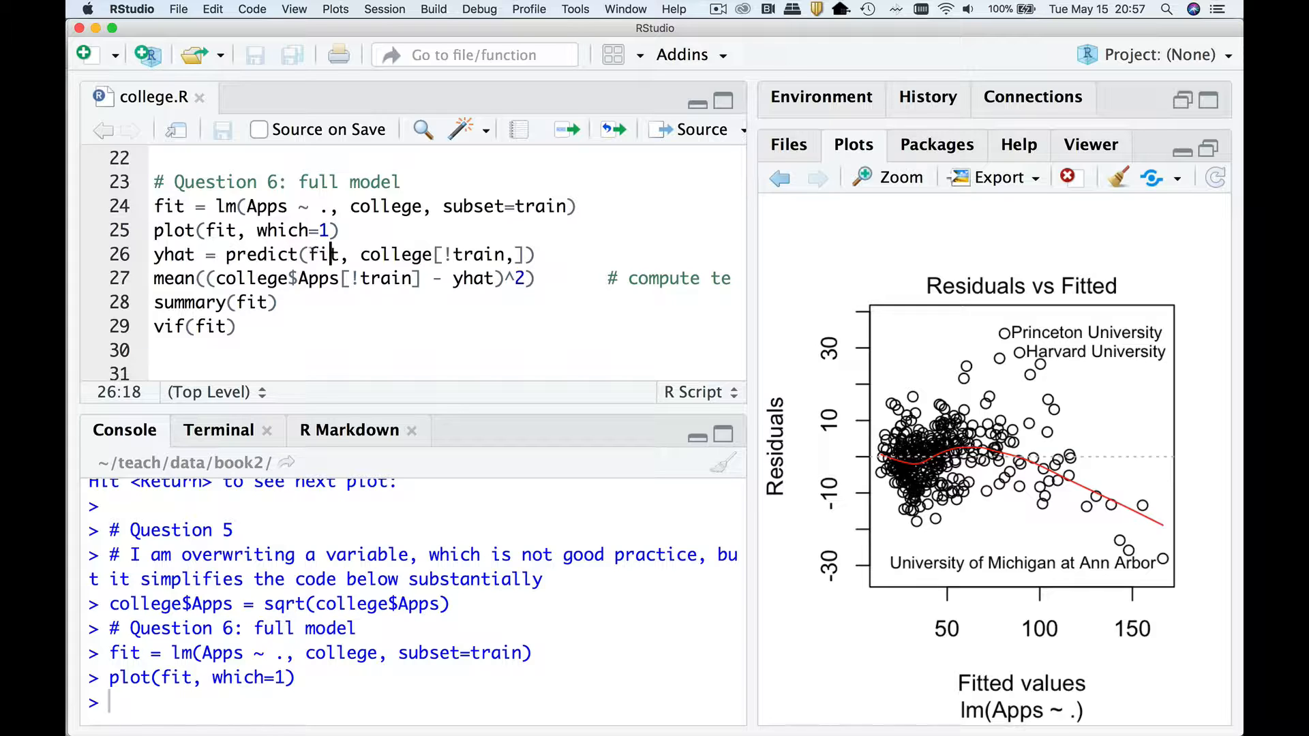
{"action": "double_click", "coordinate": [323, 254]}
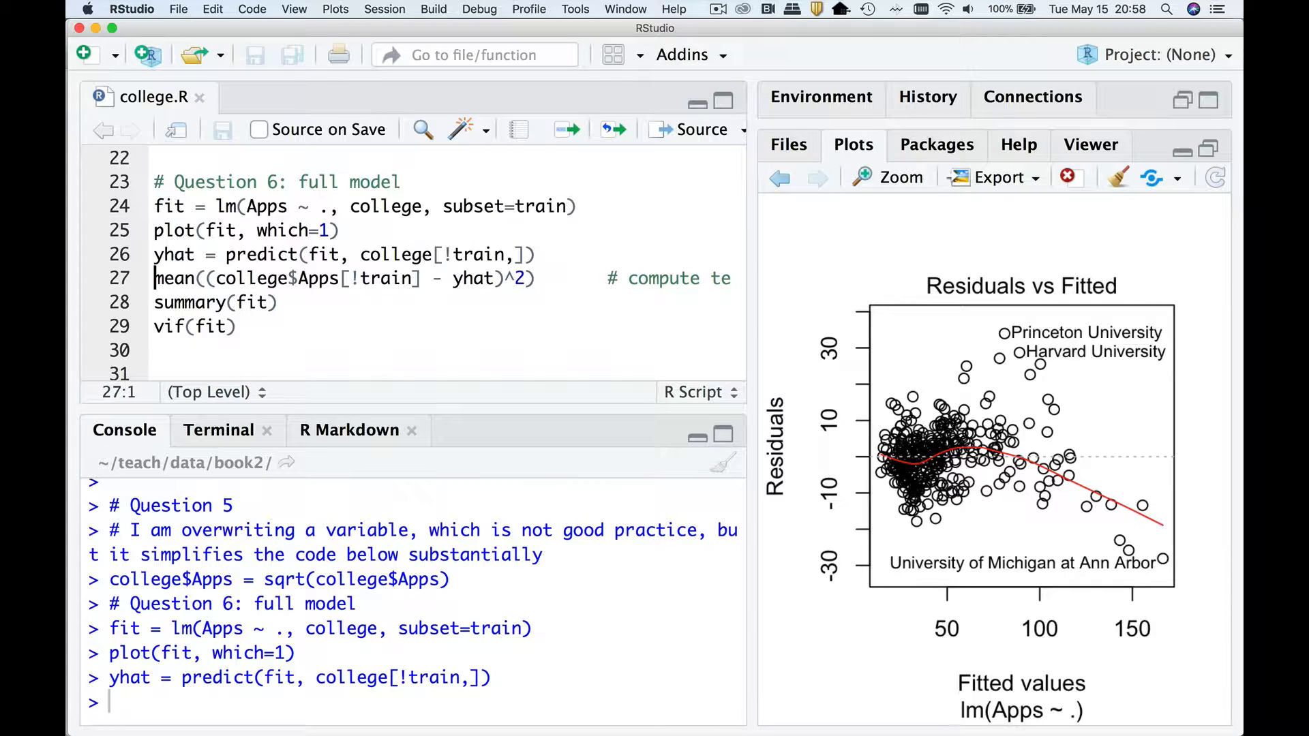
Check length(yhat) in the console, confirming 425 test predictions
{"action": "type", "text": "l"}
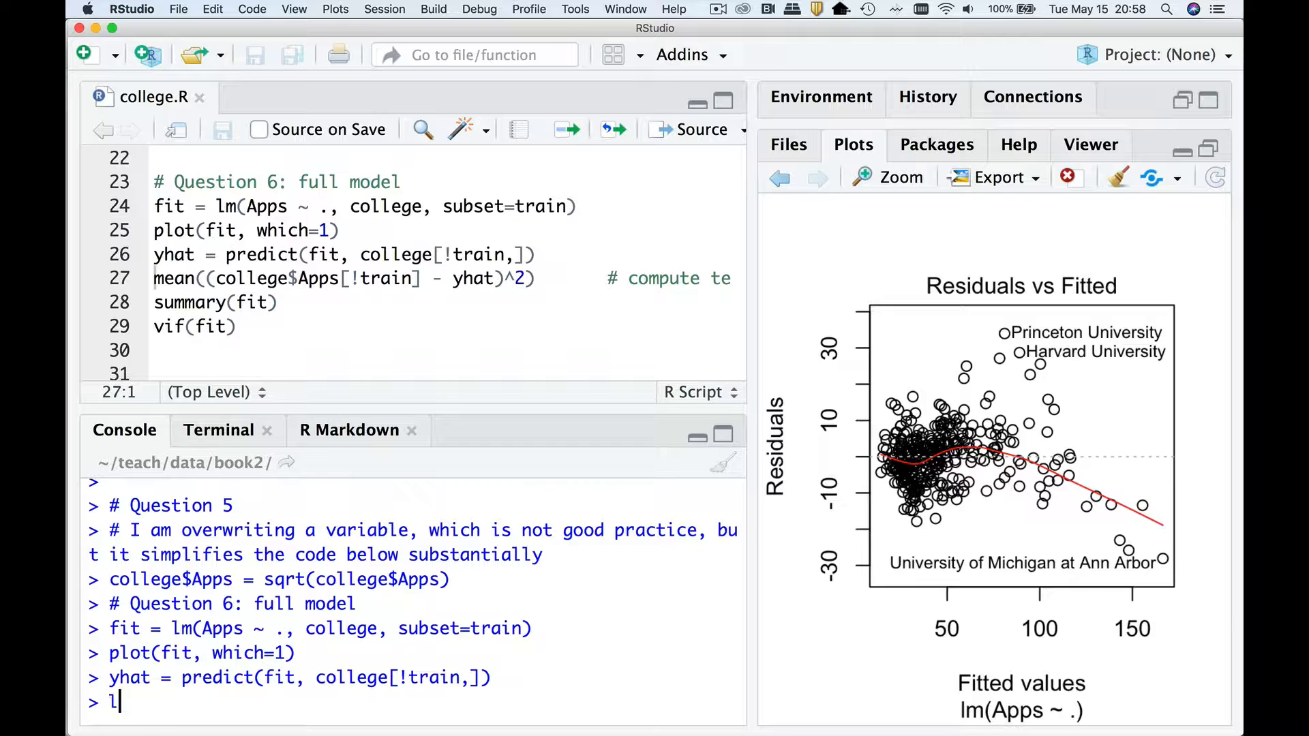
{"action": "type", "text": "length(yhat)"}
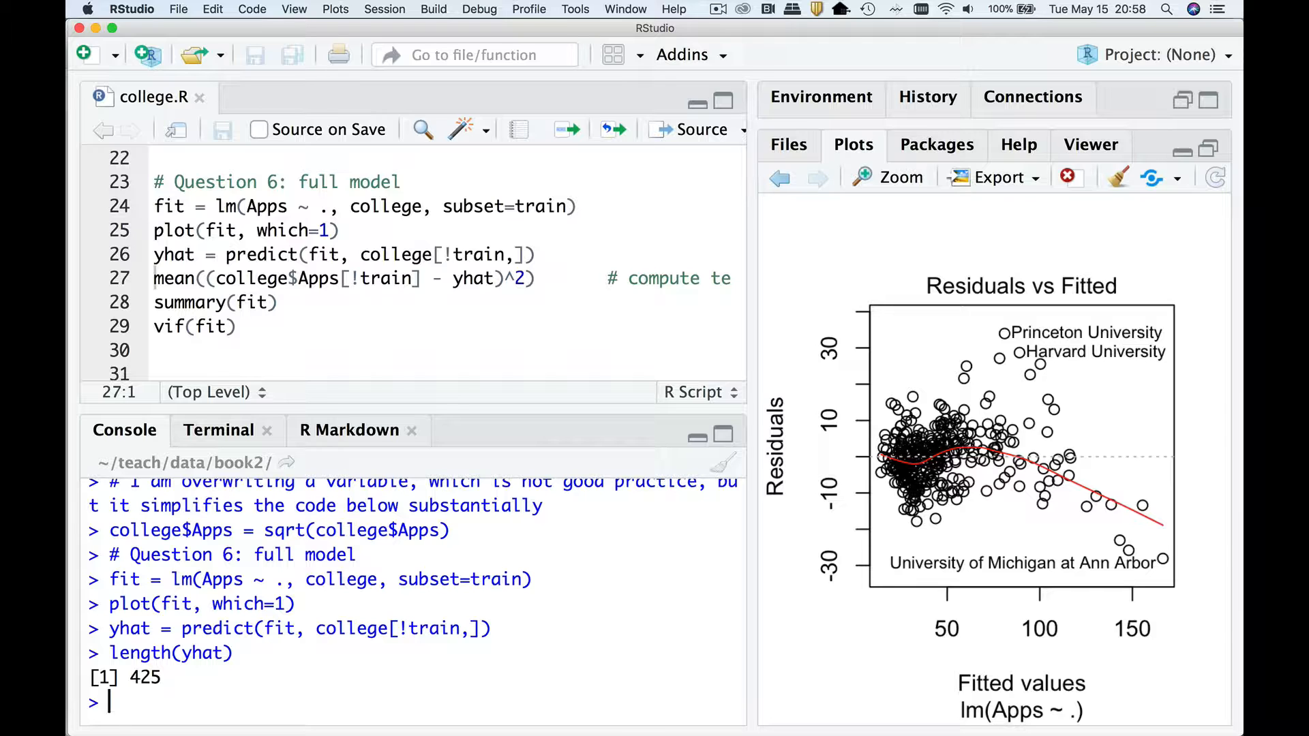
{"action": "left_click", "coordinate": [307, 278]}
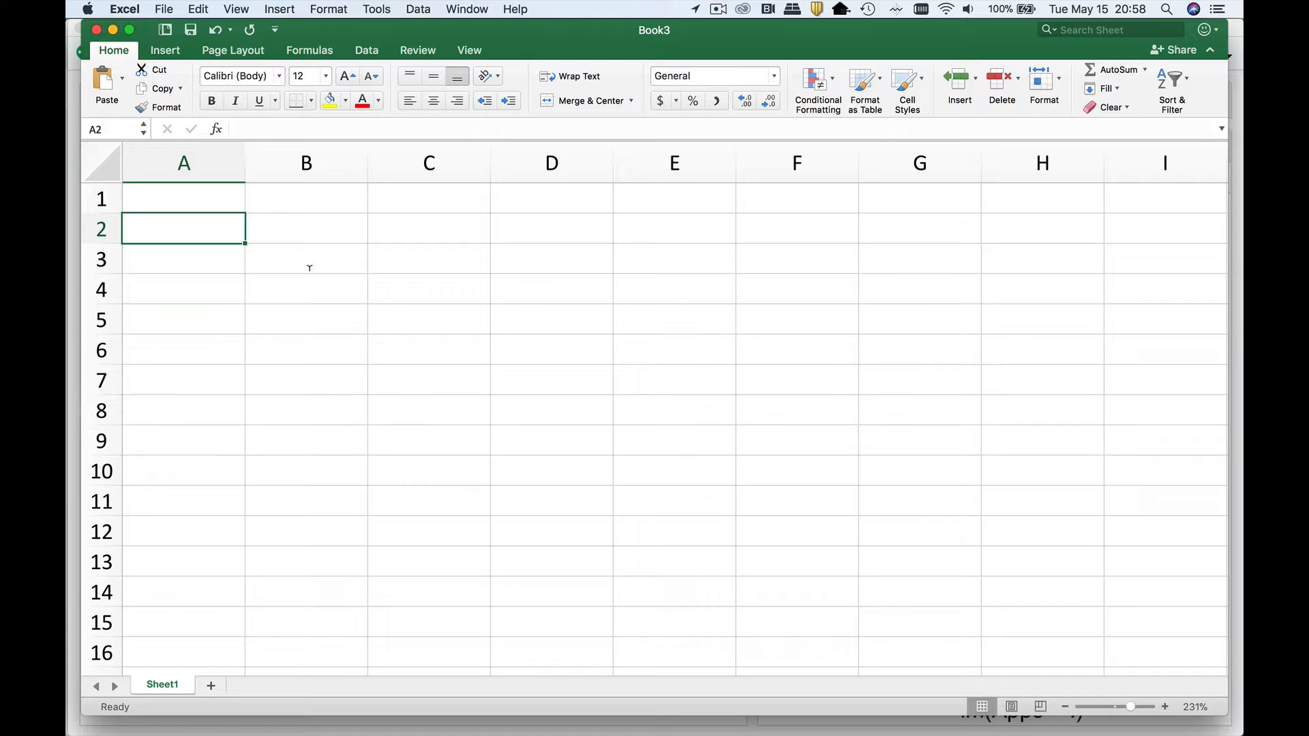
Record the full model's test MSE of about 92 next to the label full in Excel
{"action": "type", "text": "full"}
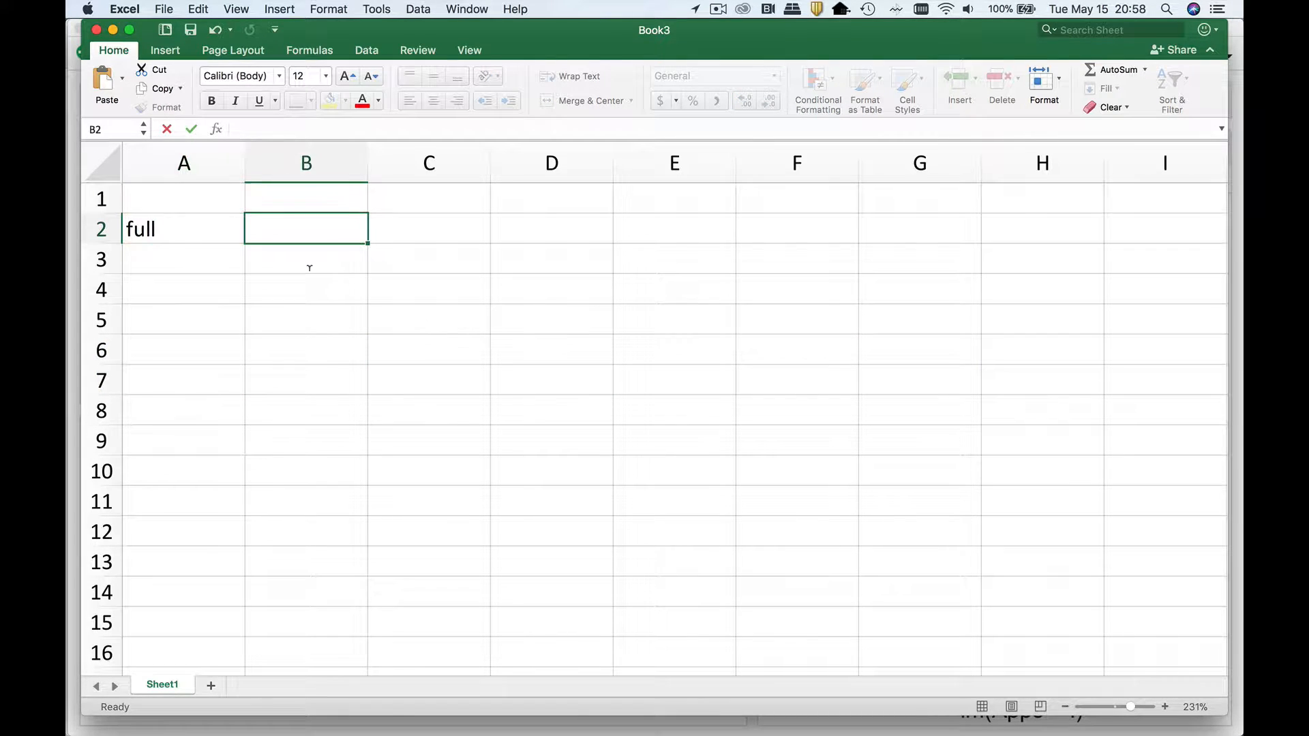
{"action": "type", "text": "92."}
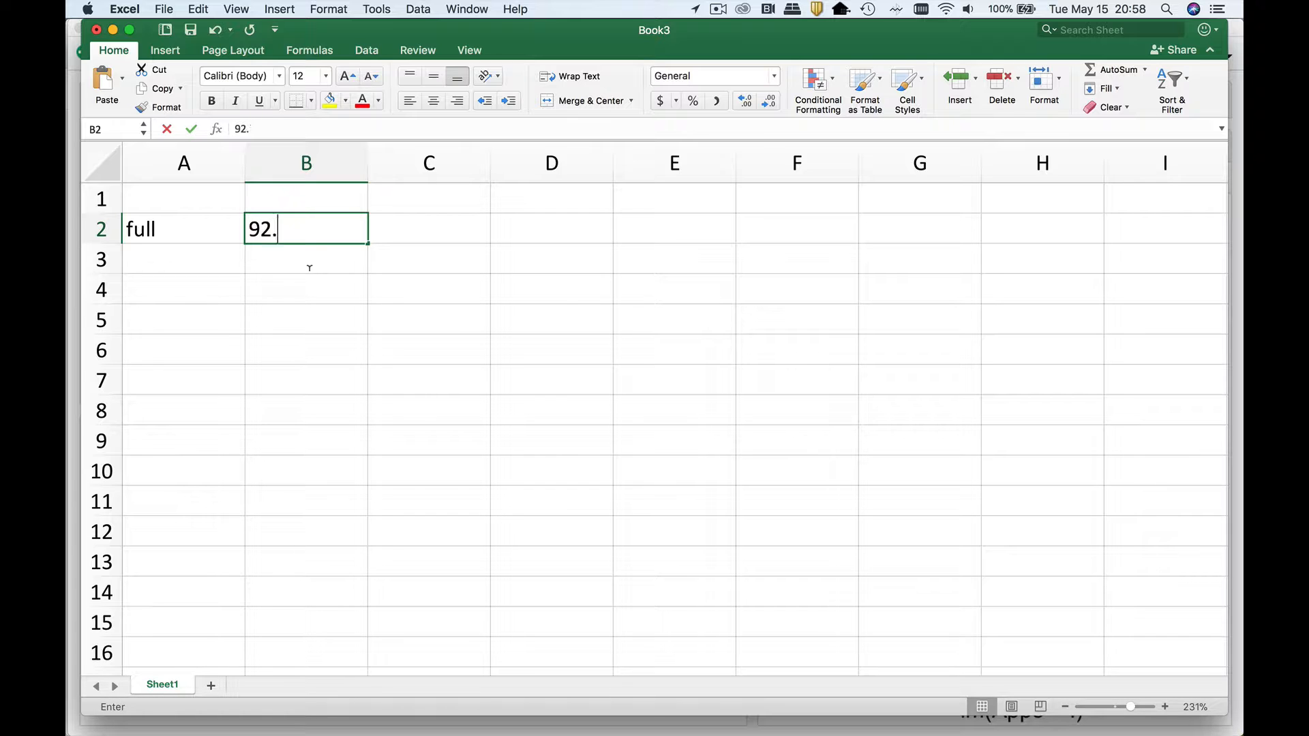
{"action": "key", "text": "Enter"}
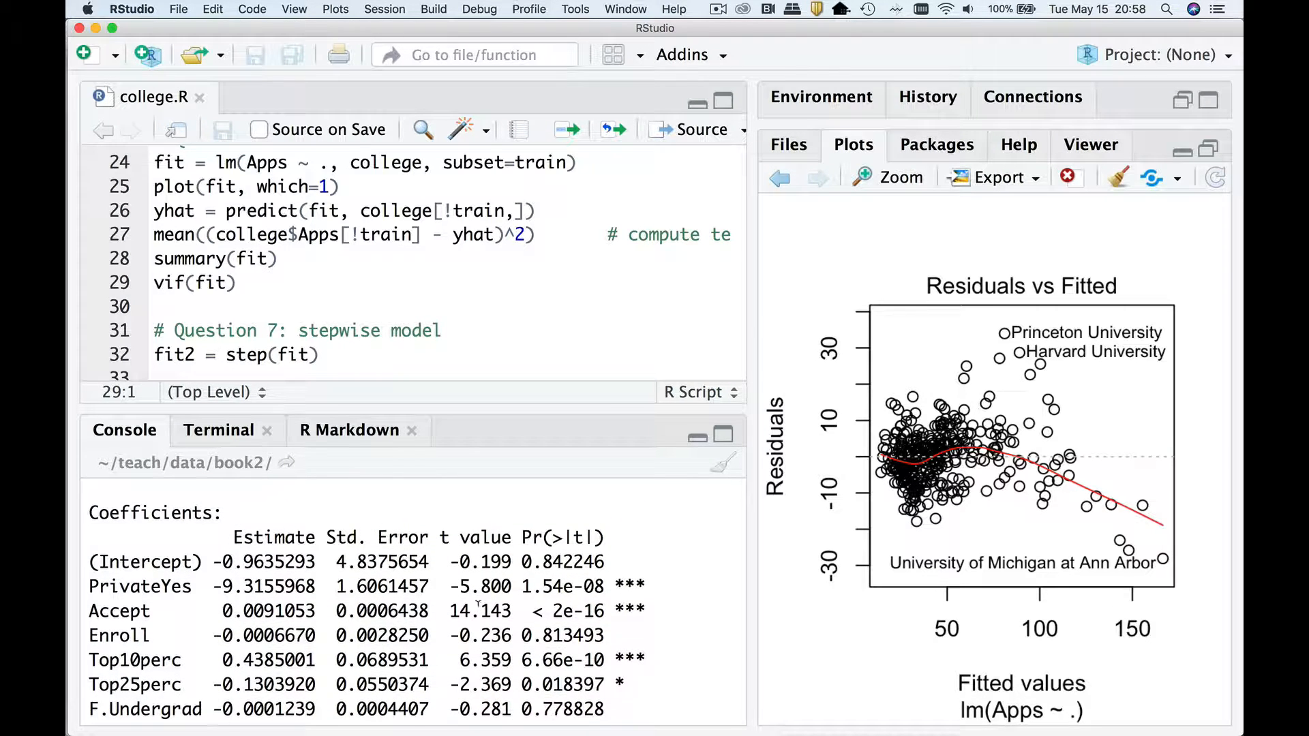
Scroll the console through the summary(fit) coefficient table of the full model
{"action": "scroll", "scroll_direction": "down", "scroll_amount": 3}
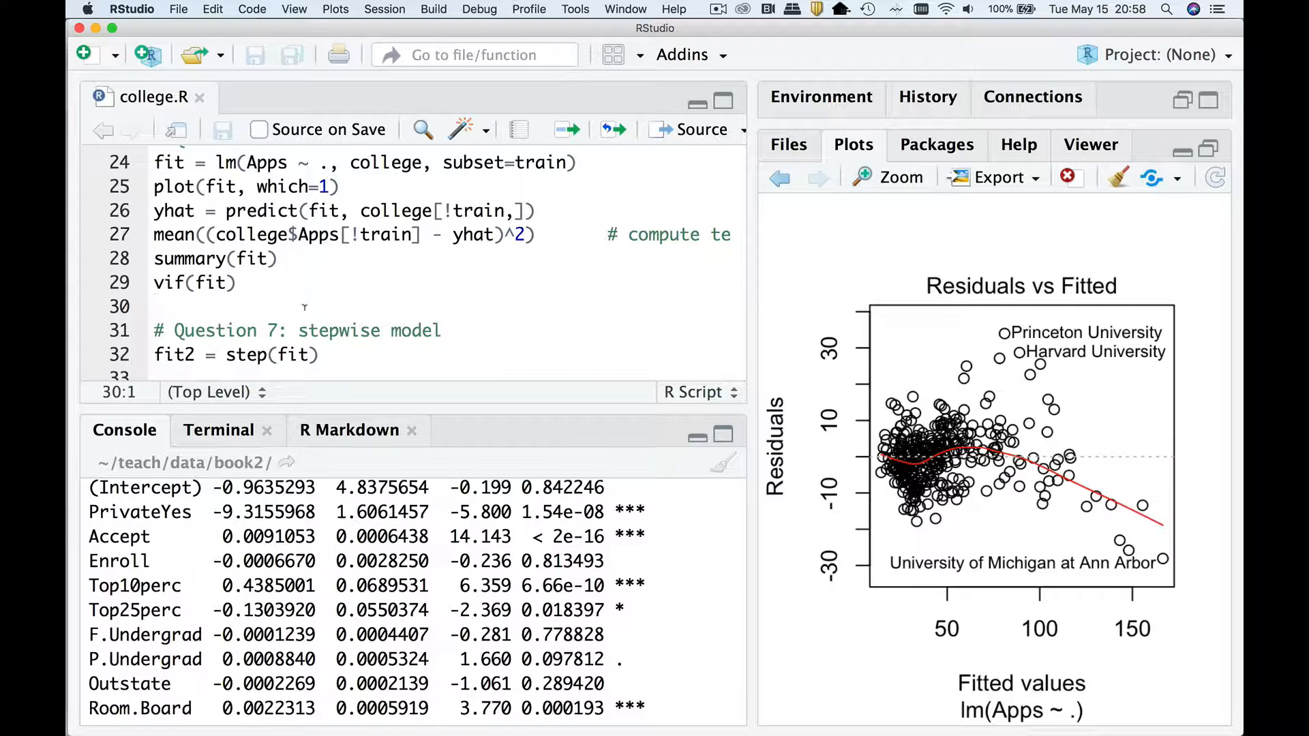
{"action": "left_click", "coordinate": [155, 354]}
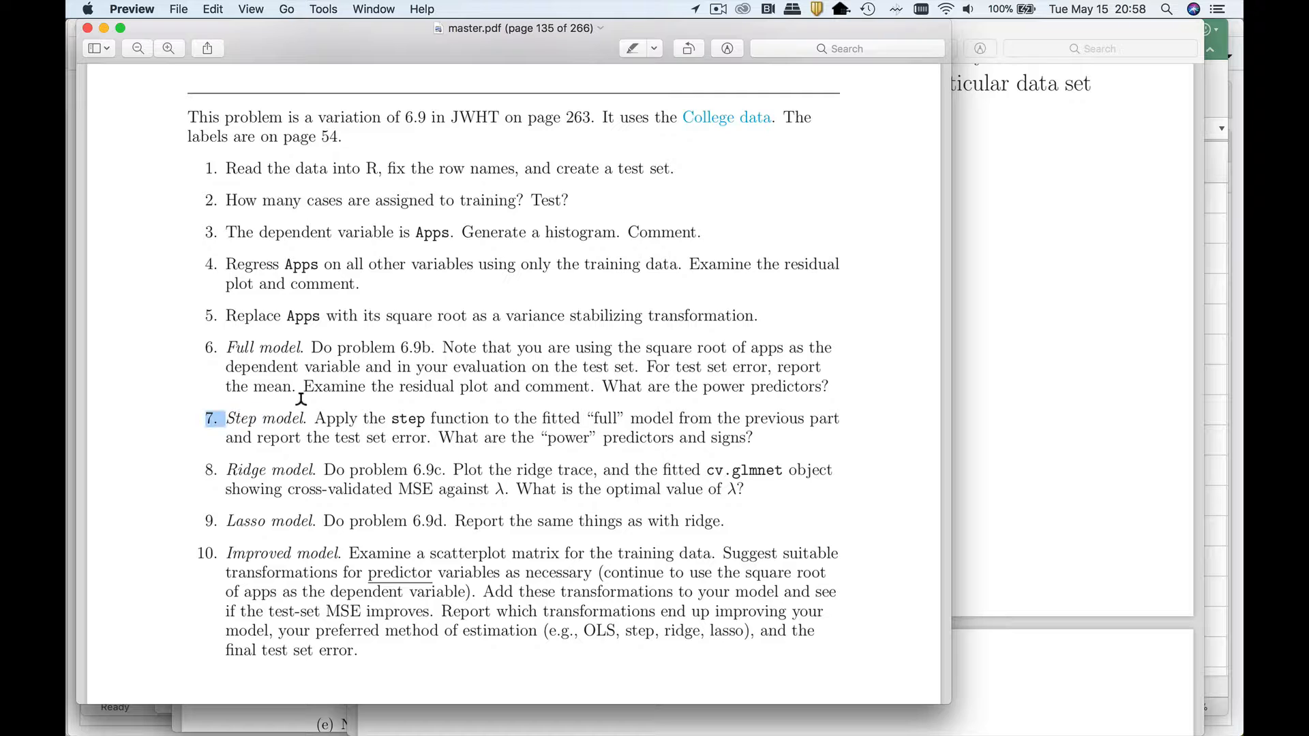
Mark question 7, the Step model task, in Preview
{"action": "double_click", "coordinate": [264, 419]}
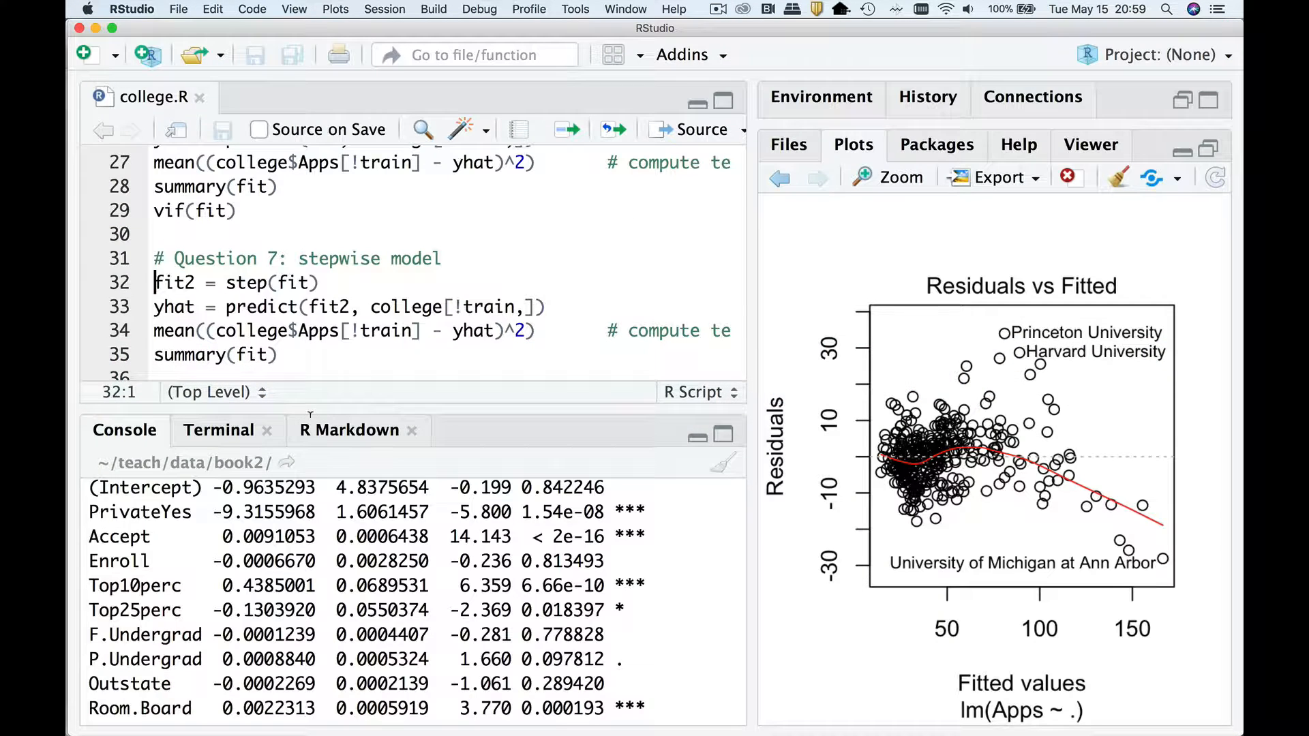
Fit the stepwise model with step(fit), predict the test set and select its MSE of 91.15313
{"action": "left_click", "coordinate": [347, 429]}
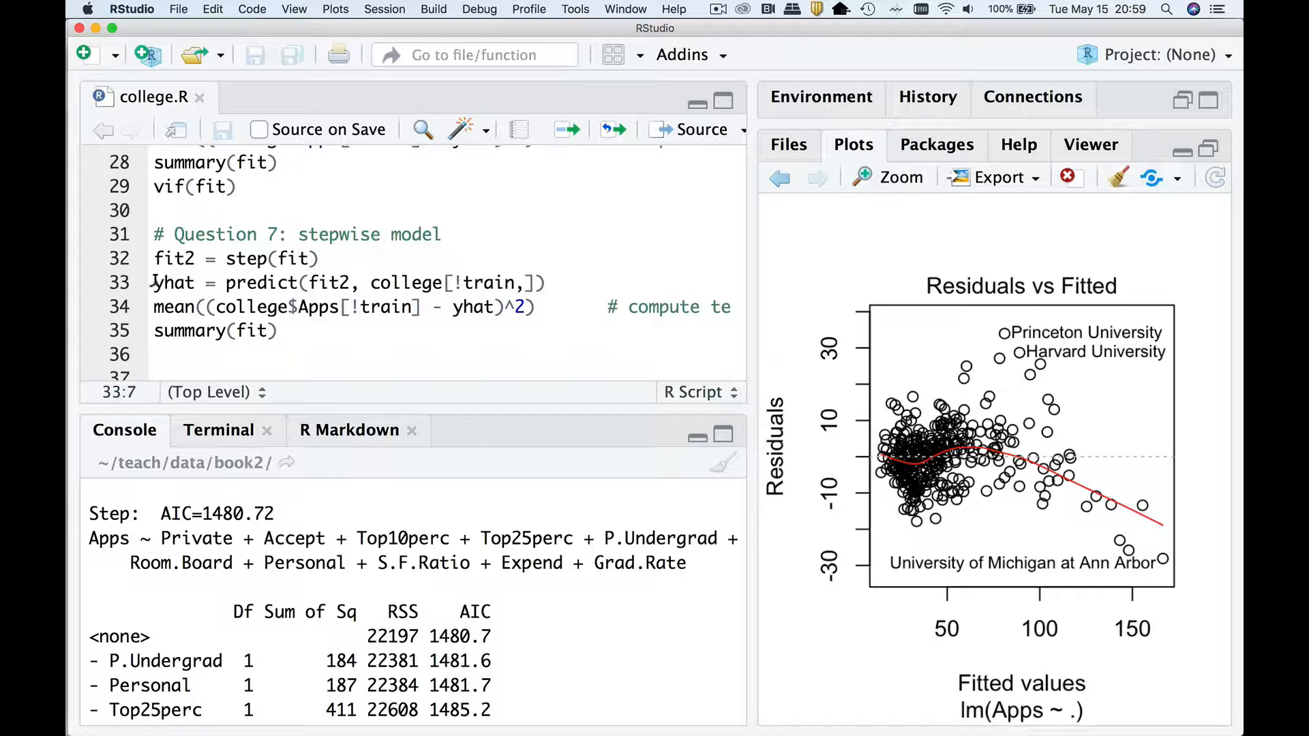
{"action": "mouse_move", "coordinate": [307, 270]}
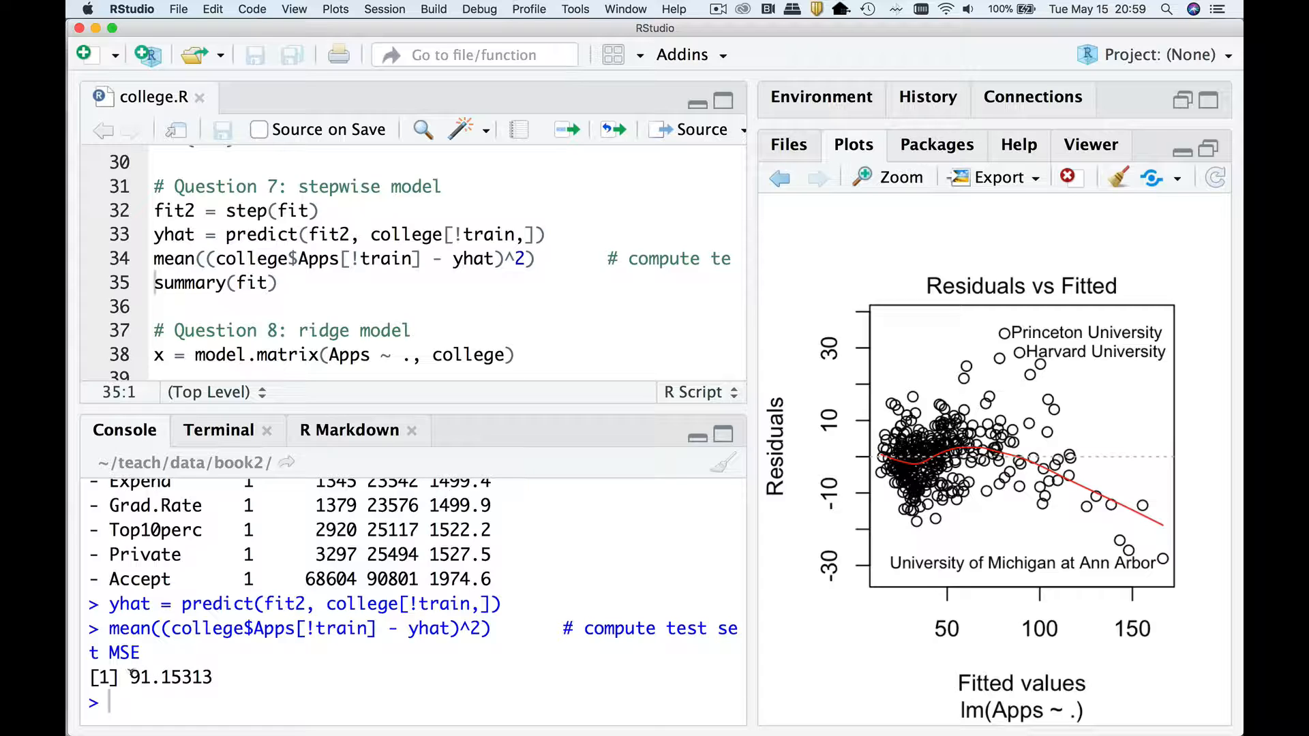
{"action": "double_click", "coordinate": [158, 695]}
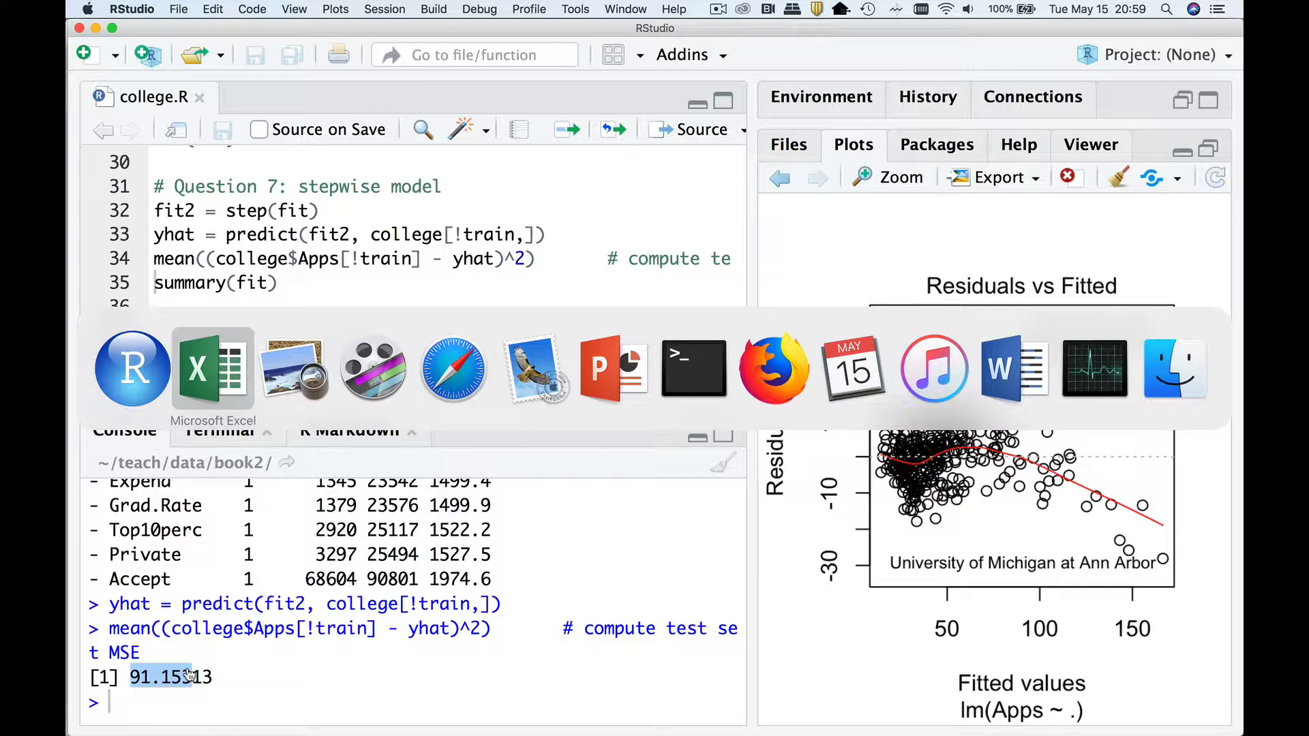
Record Step with test MSE 91.153 in row 3 beside the full model's 92.75
{"action": "left_click", "coordinate": [211, 368]}
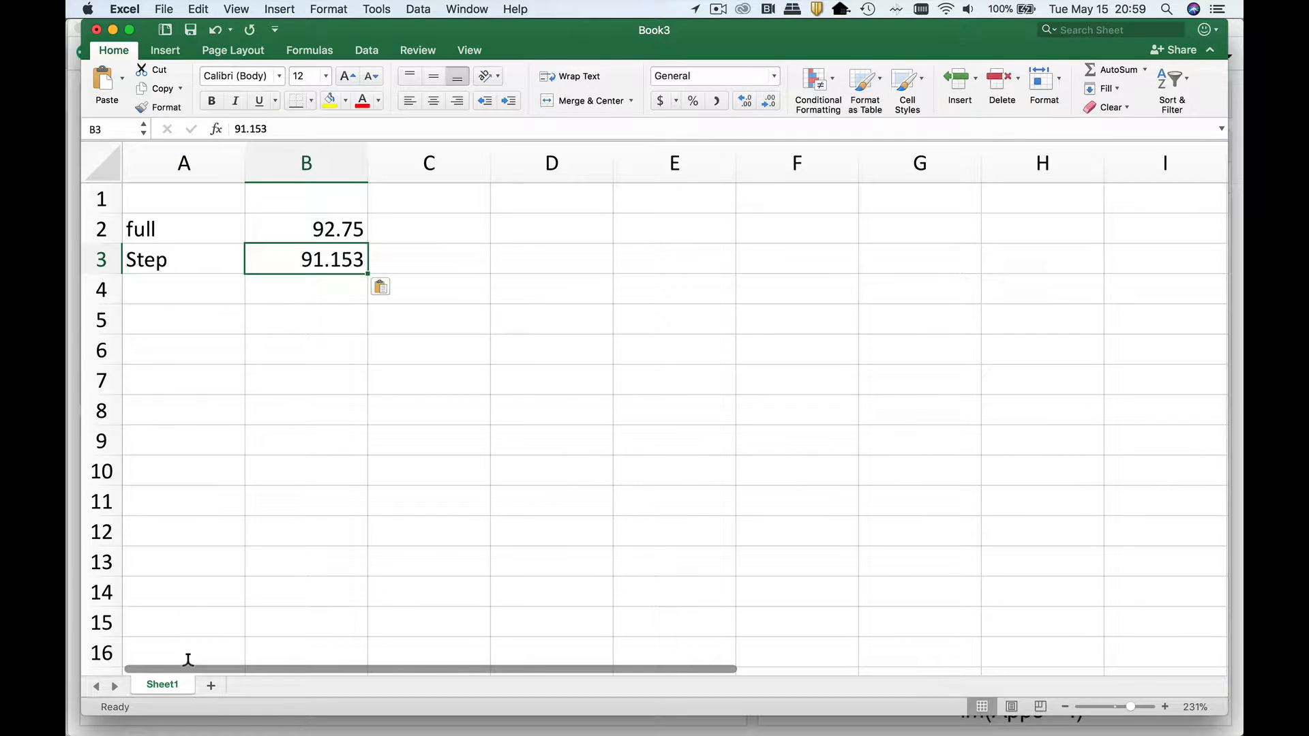
{"action": "left_click", "coordinate": [183, 289]}
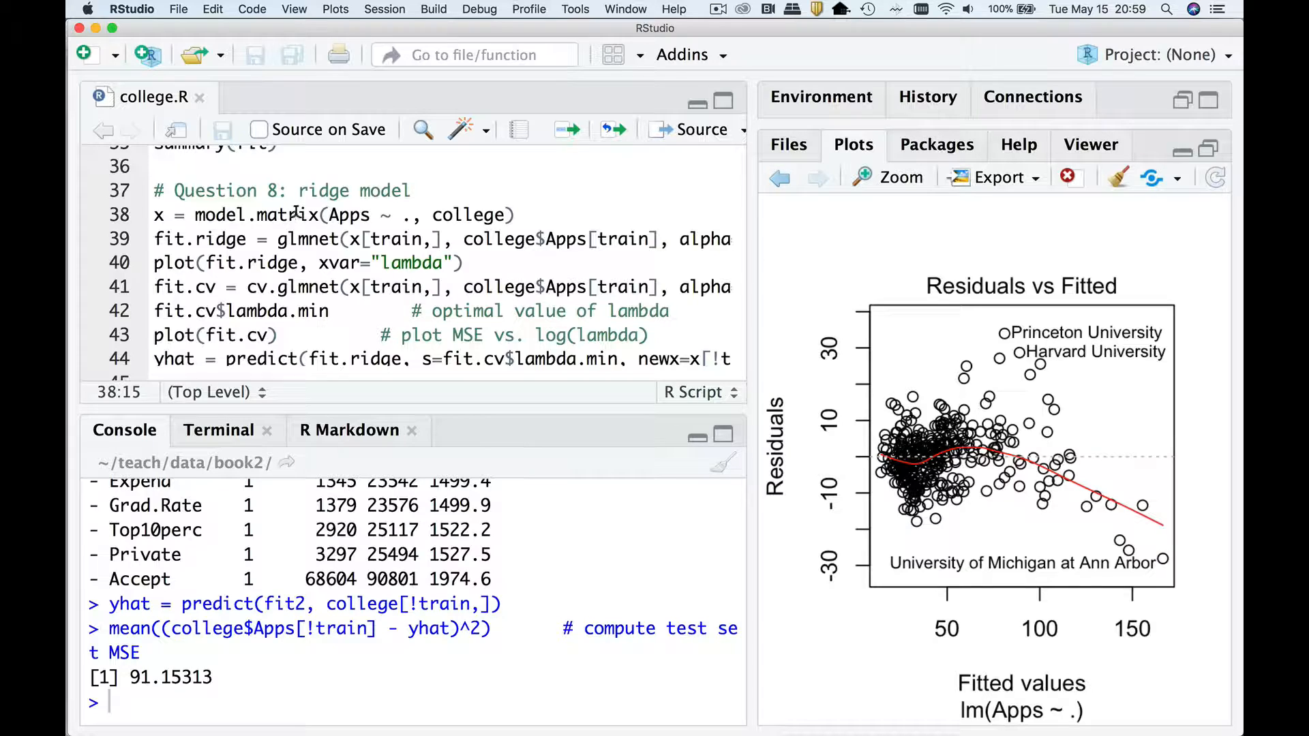
{"action": "mouse_move", "coordinate": [293, 215]}
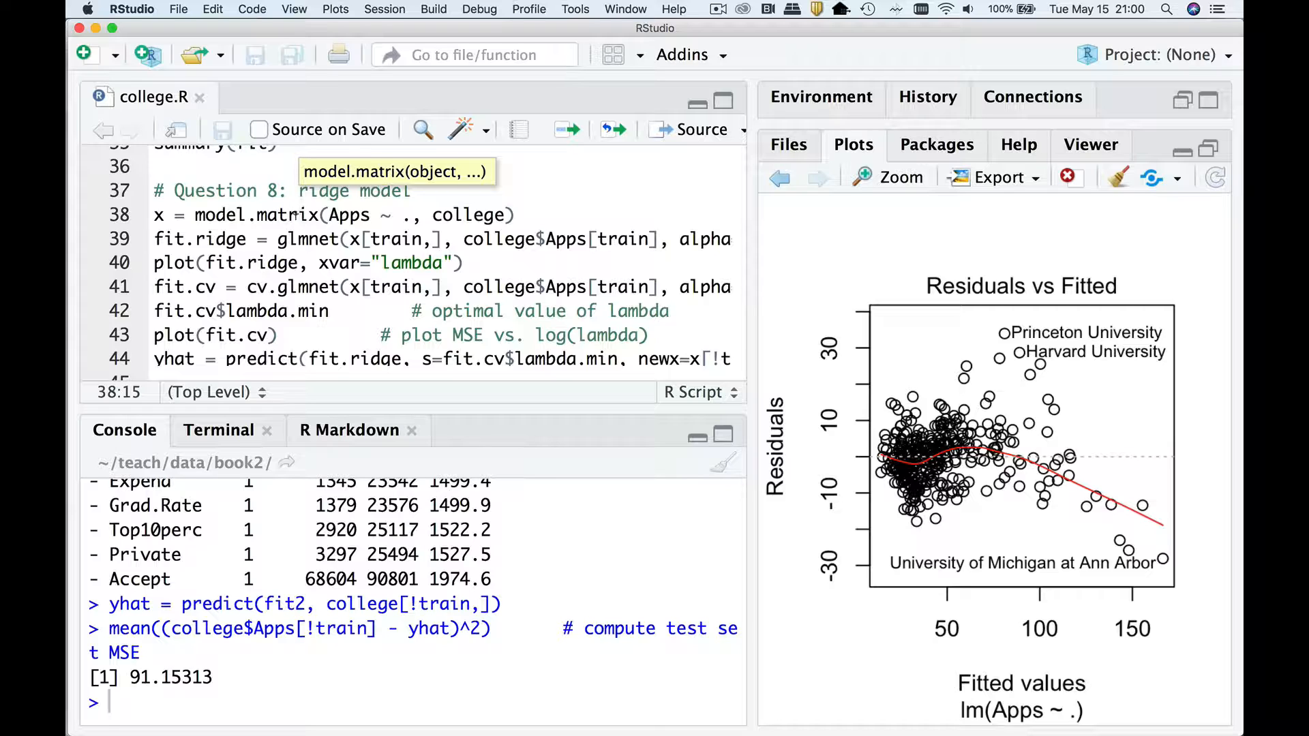
{"action": "mouse_move", "coordinate": [300, 215]}
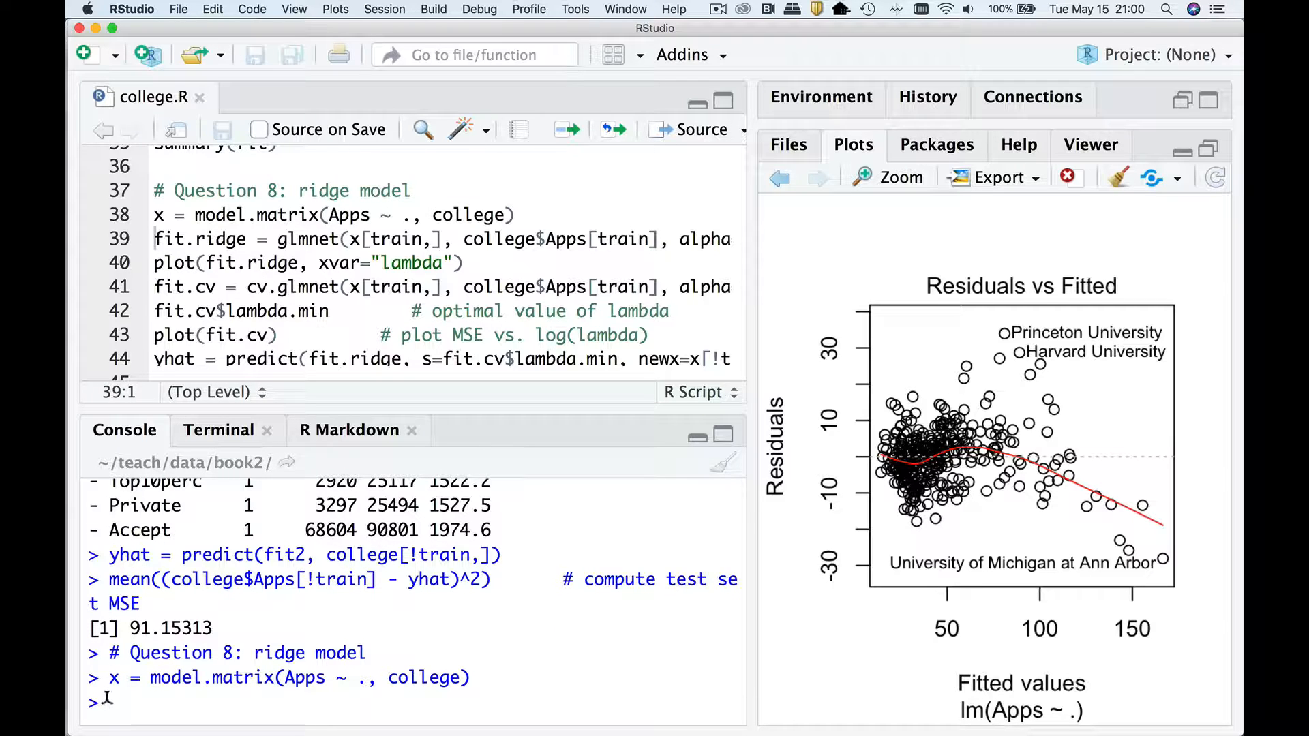
Check x in the console with is.matrix(x), dim(x) giving 777 by 18, and head(x)
{"action": "type", "text": "is.matrix(x"}
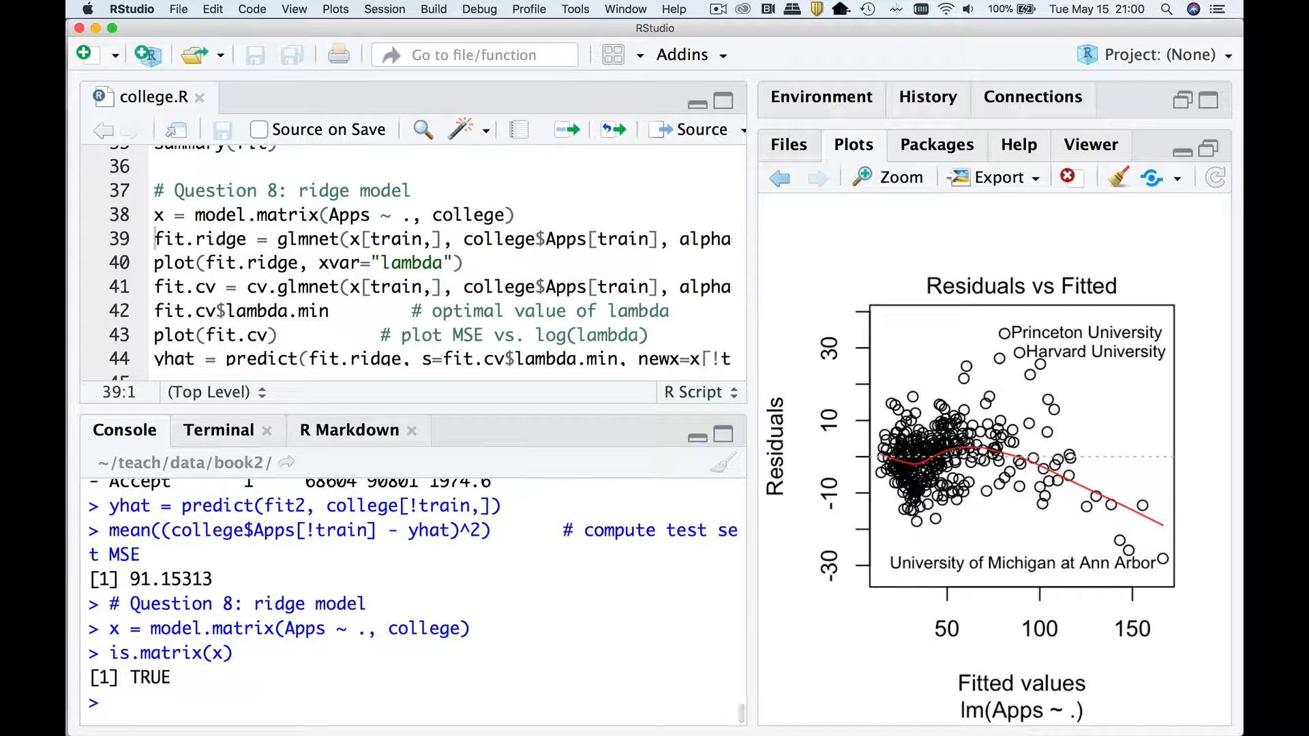
{"action": "type", "text": "dim(x)"}
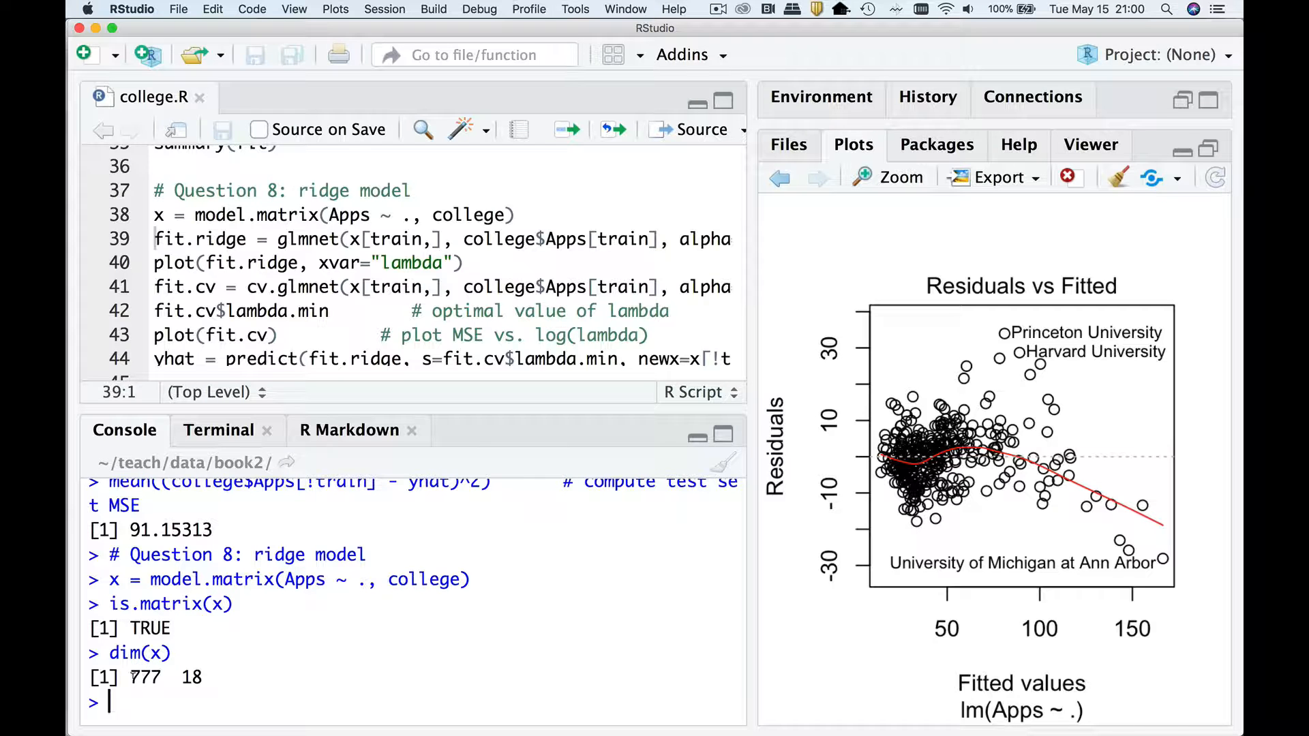
{"action": "left_click_drag", "start_coordinate": [130, 677], "coordinate": [204, 678]}
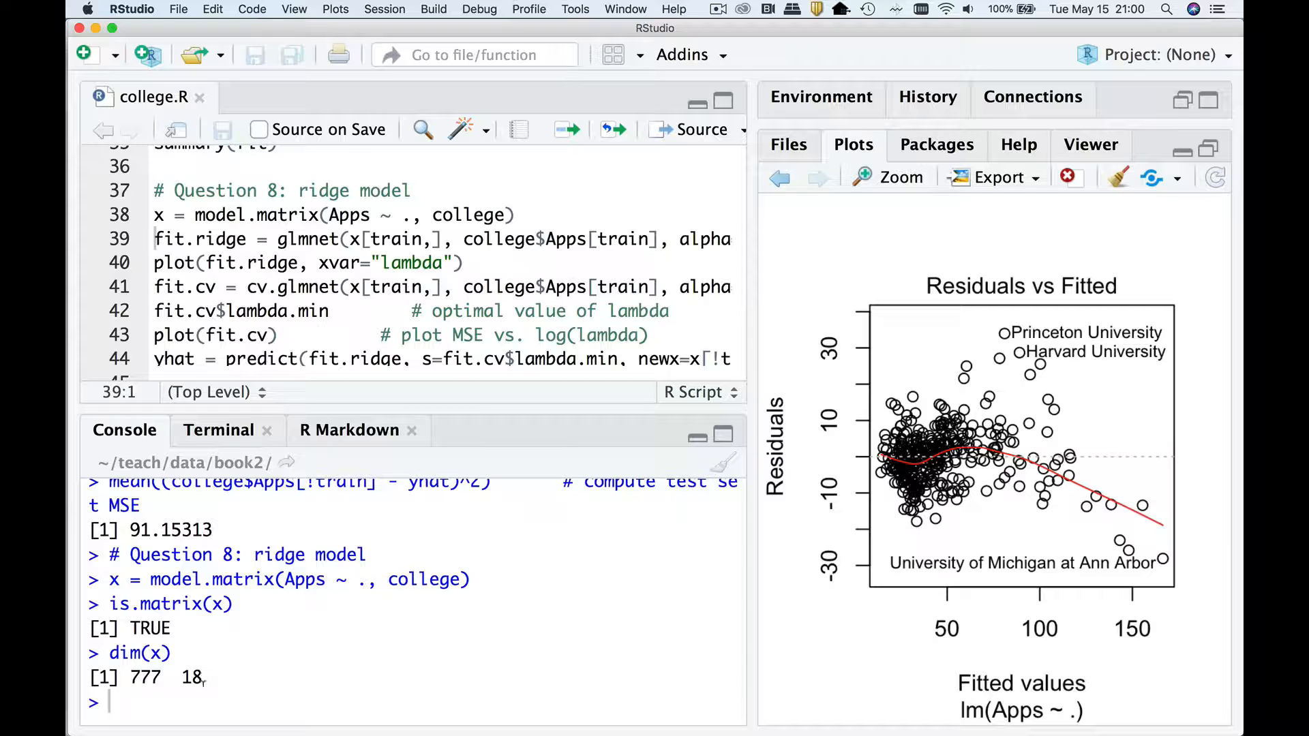
{"action": "type", "text": "h"}
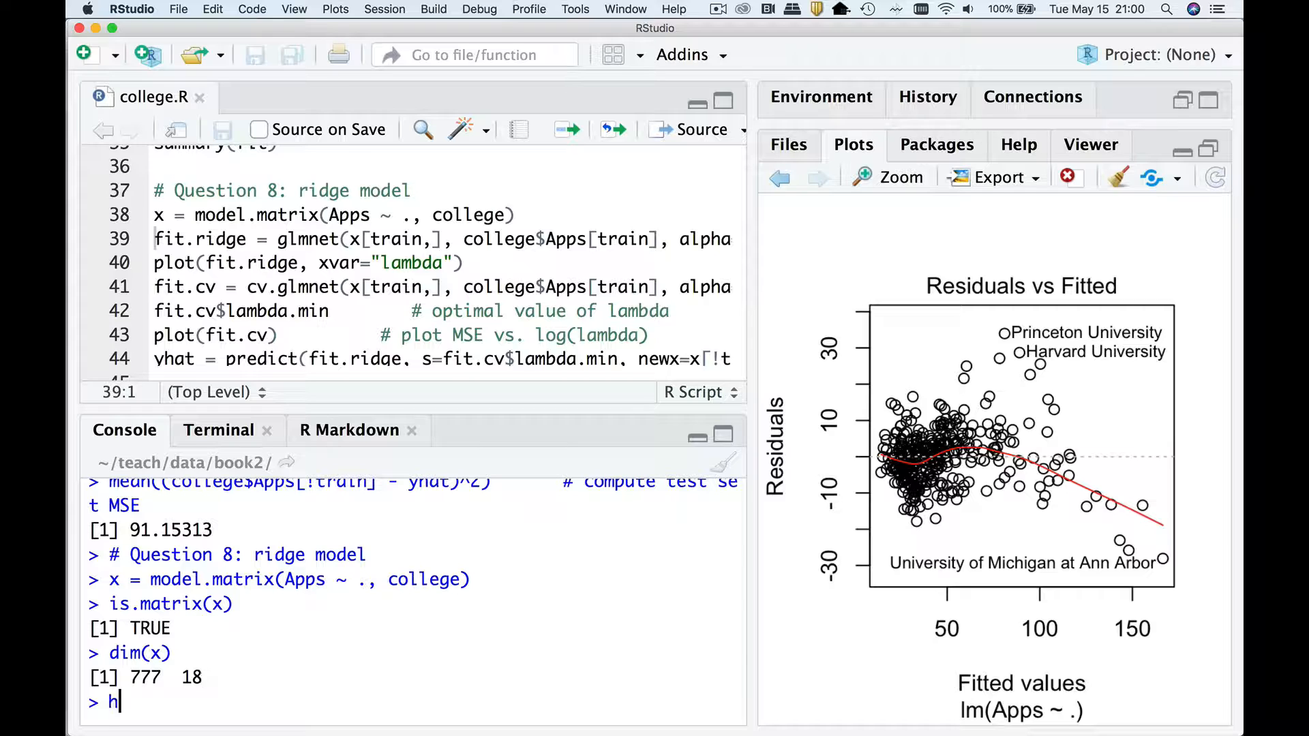
{"action": "key", "text": "Enter"}
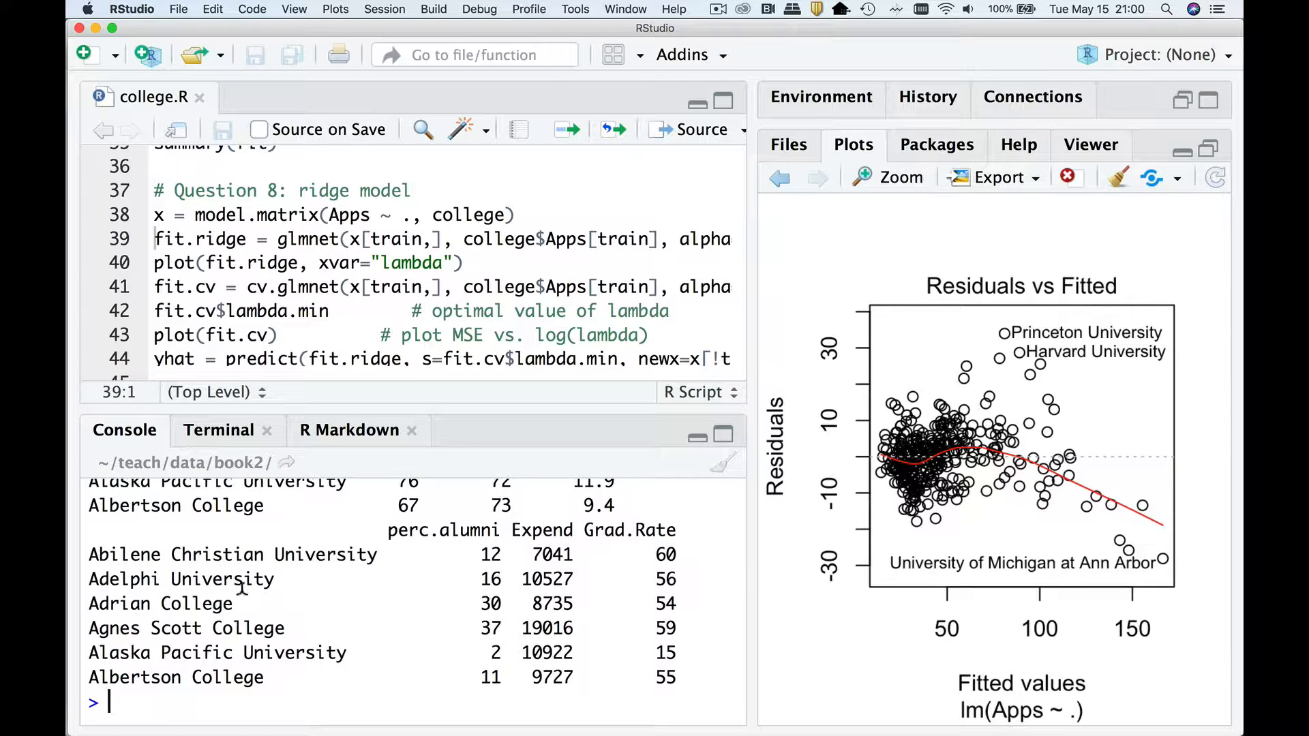
{"action": "key", "text": "Return"}
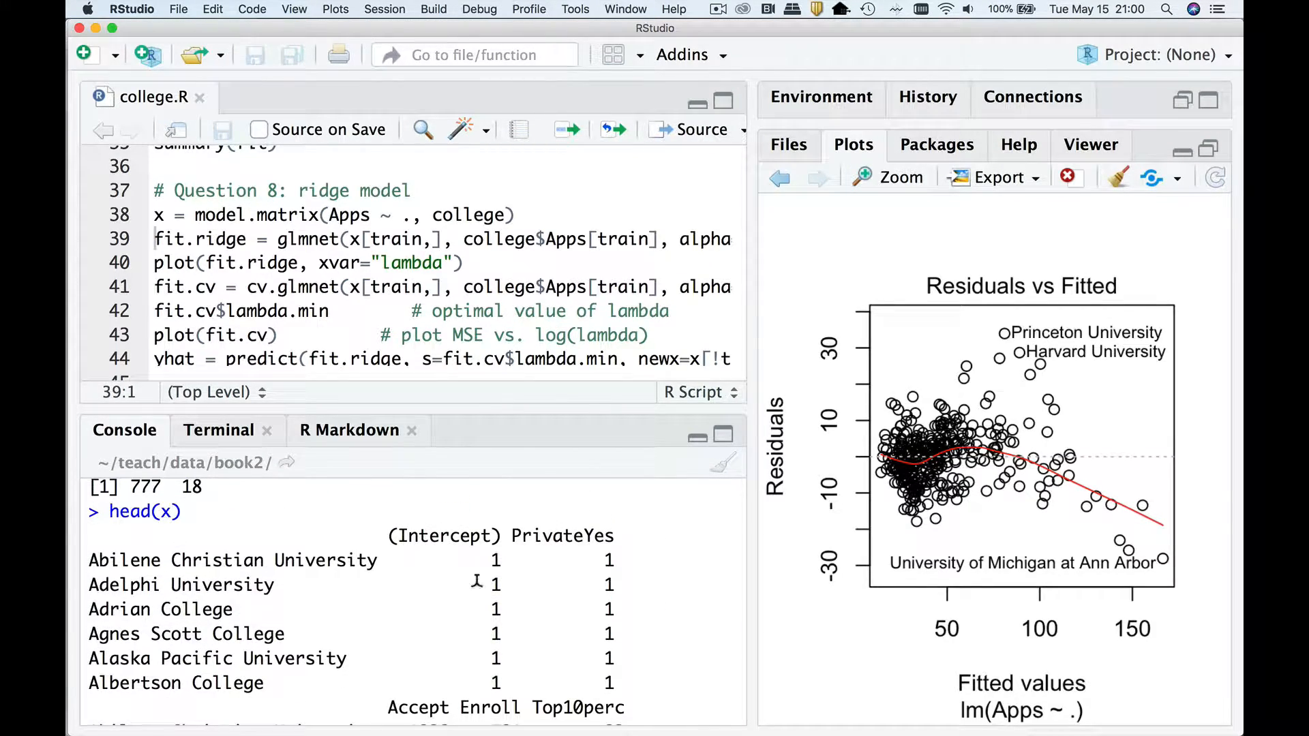
{"action": "scroll", "scroll_direction": "down", "scroll_amount": 3}
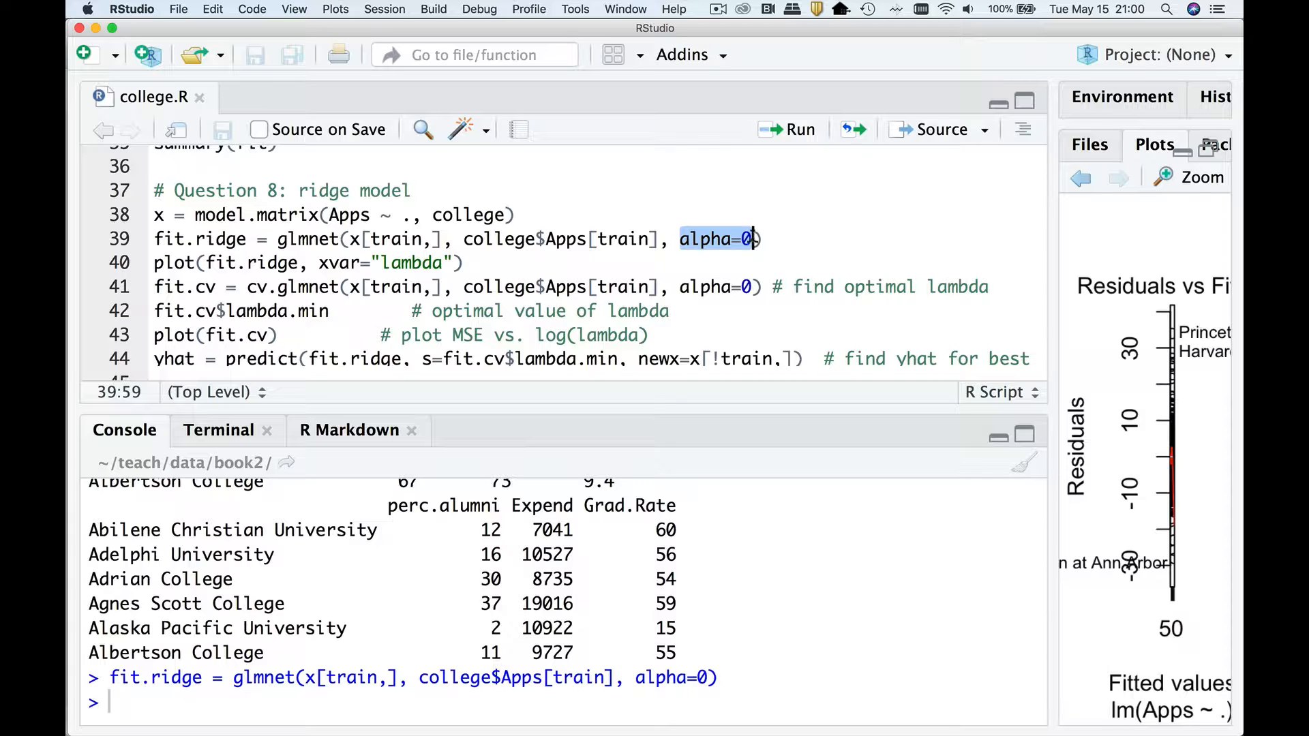
Run the ridge glmnet and cv.glmnet lines, getting optimal lambda 2.635069
{"action": "left_click", "coordinate": [374, 239]}
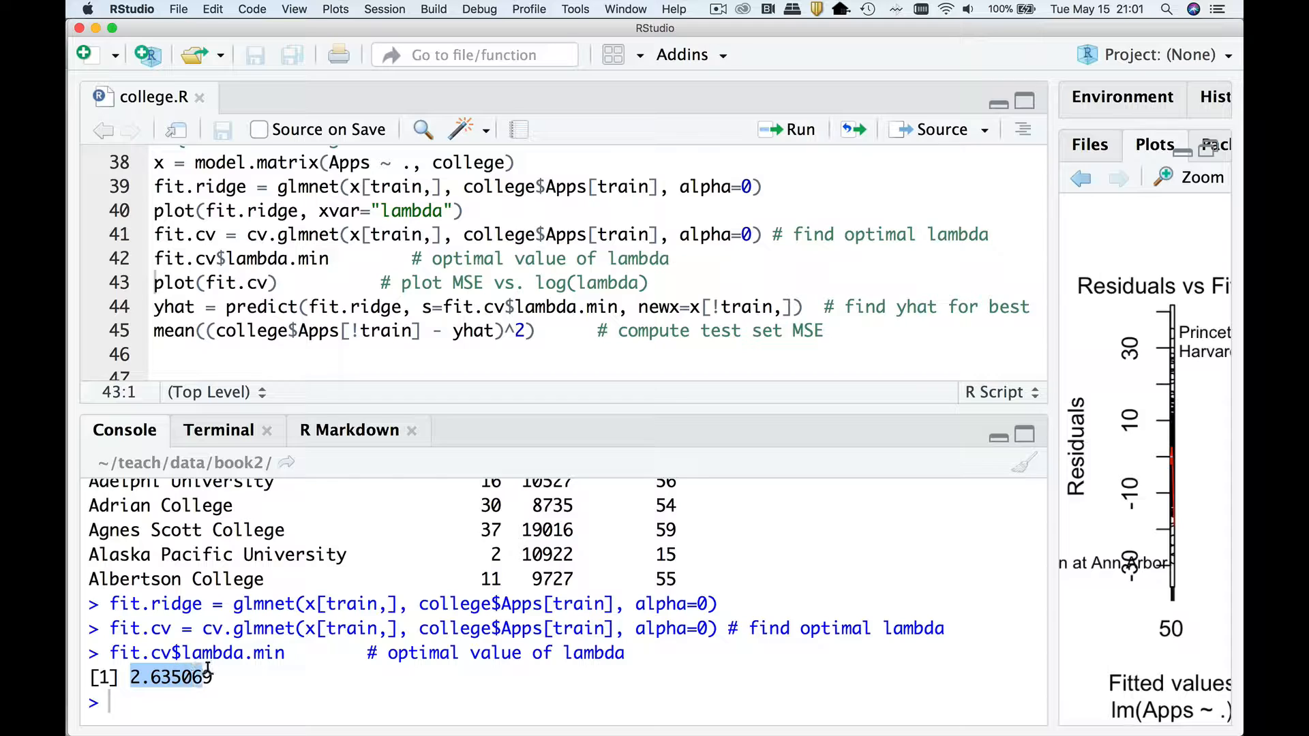
{"action": "mouse_move", "coordinate": [221, 670]}
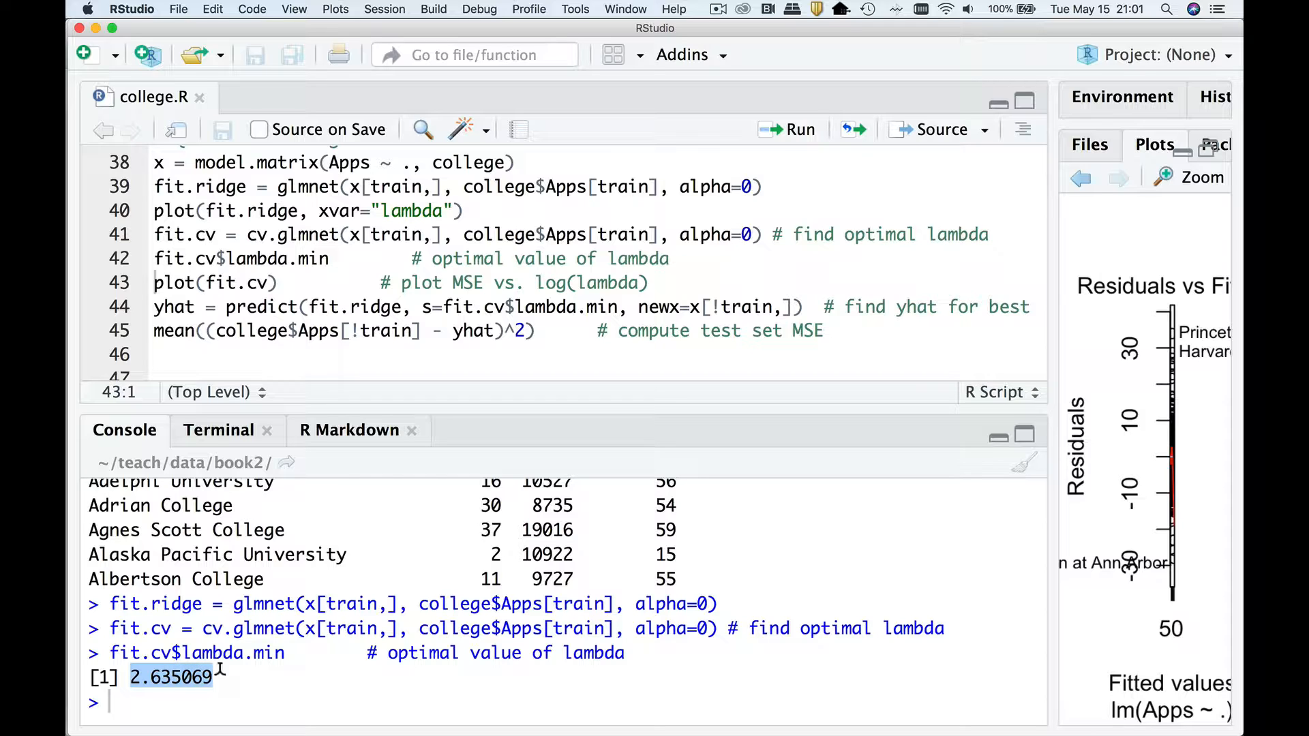
{"action": "mouse_move", "coordinate": [215, 673]}
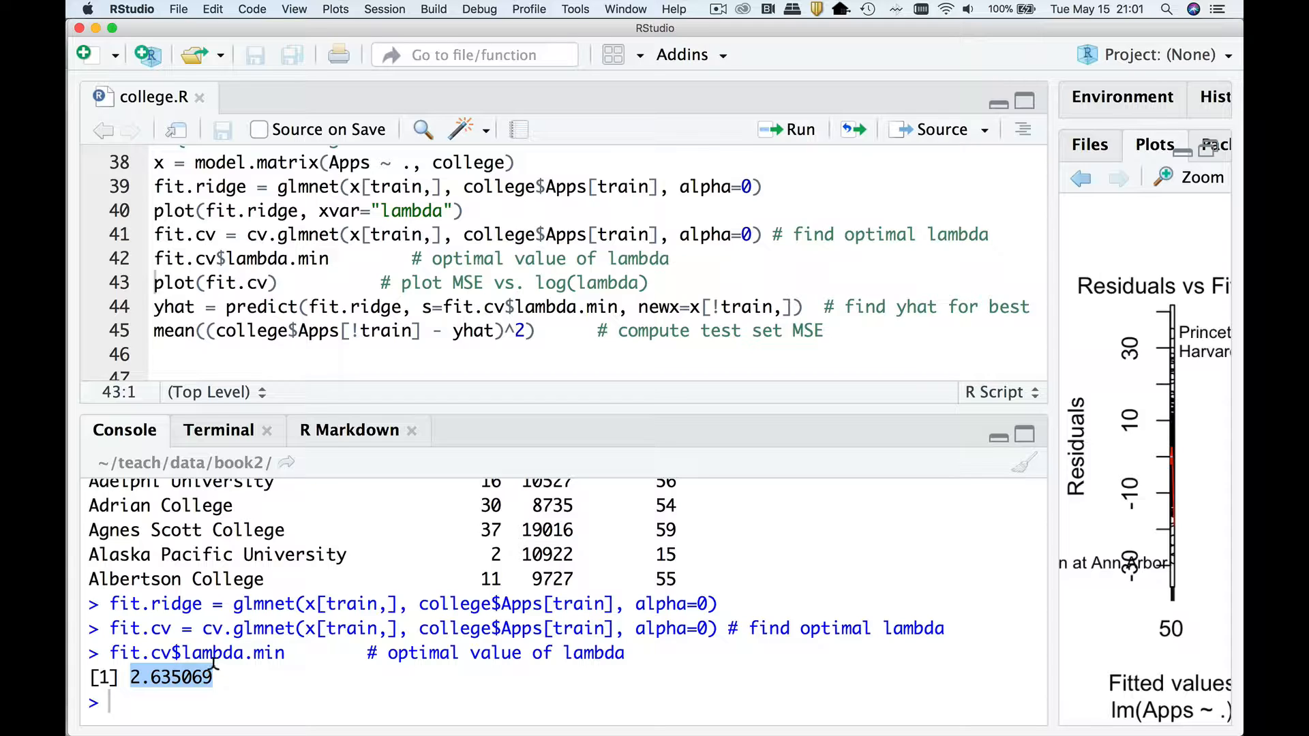
Run the ridge predict line with s=fit.cv$lambda.min on the test set and confirm 425 predictions
{"action": "left_click", "coordinate": [356, 306]}
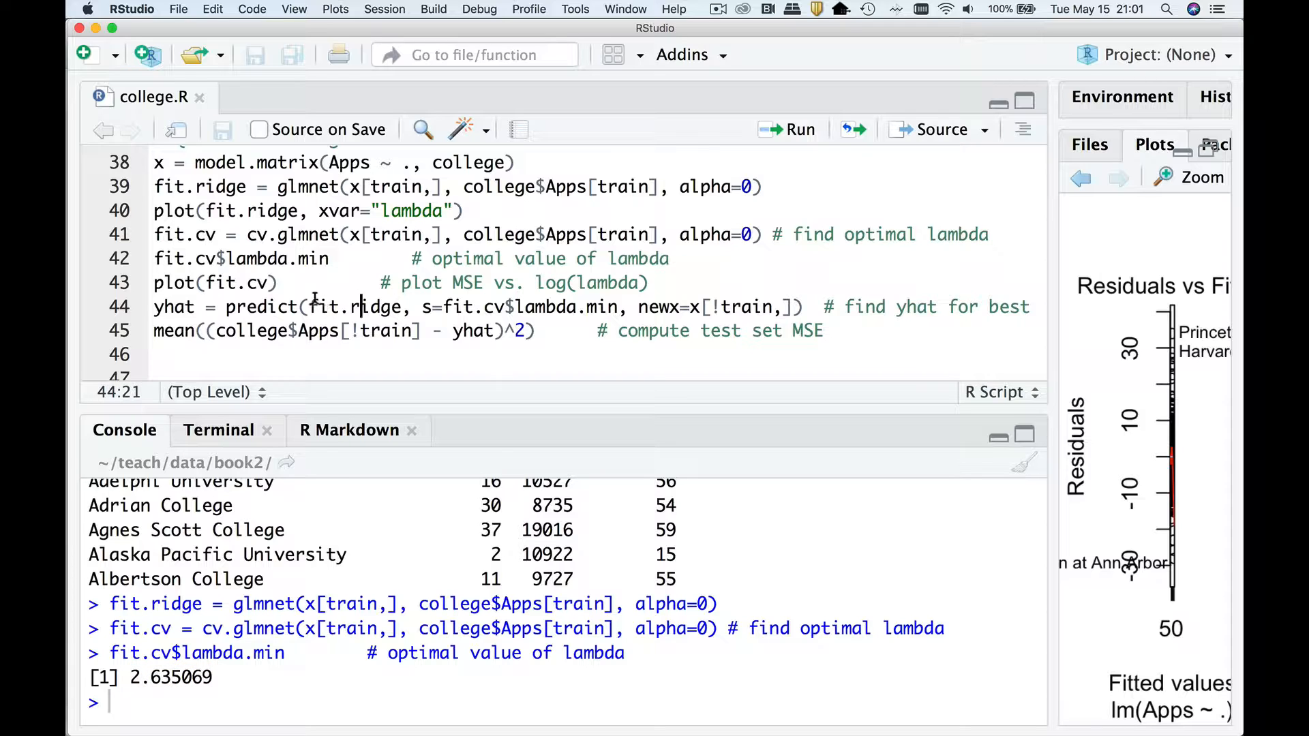
{"action": "left_click_drag", "start_coordinate": [313, 306], "coordinate": [508, 330]}
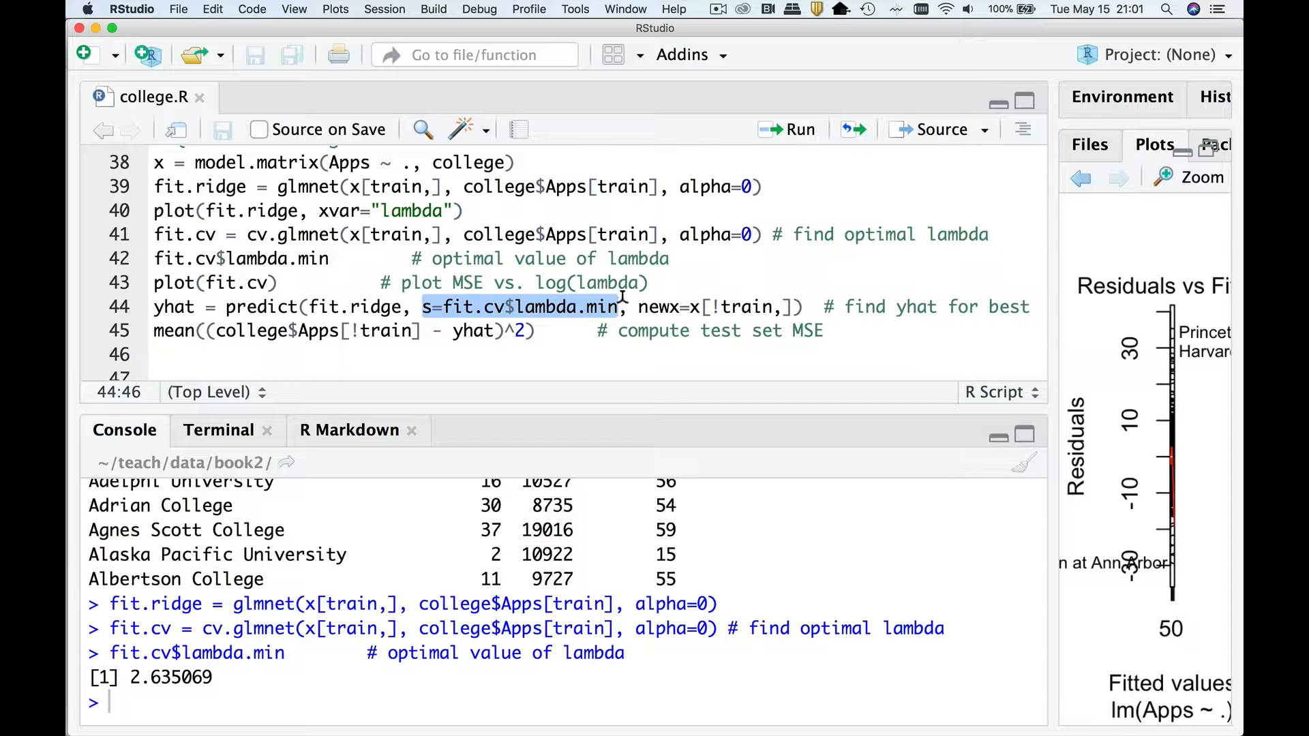
{"action": "left_click", "coordinate": [622, 307]}
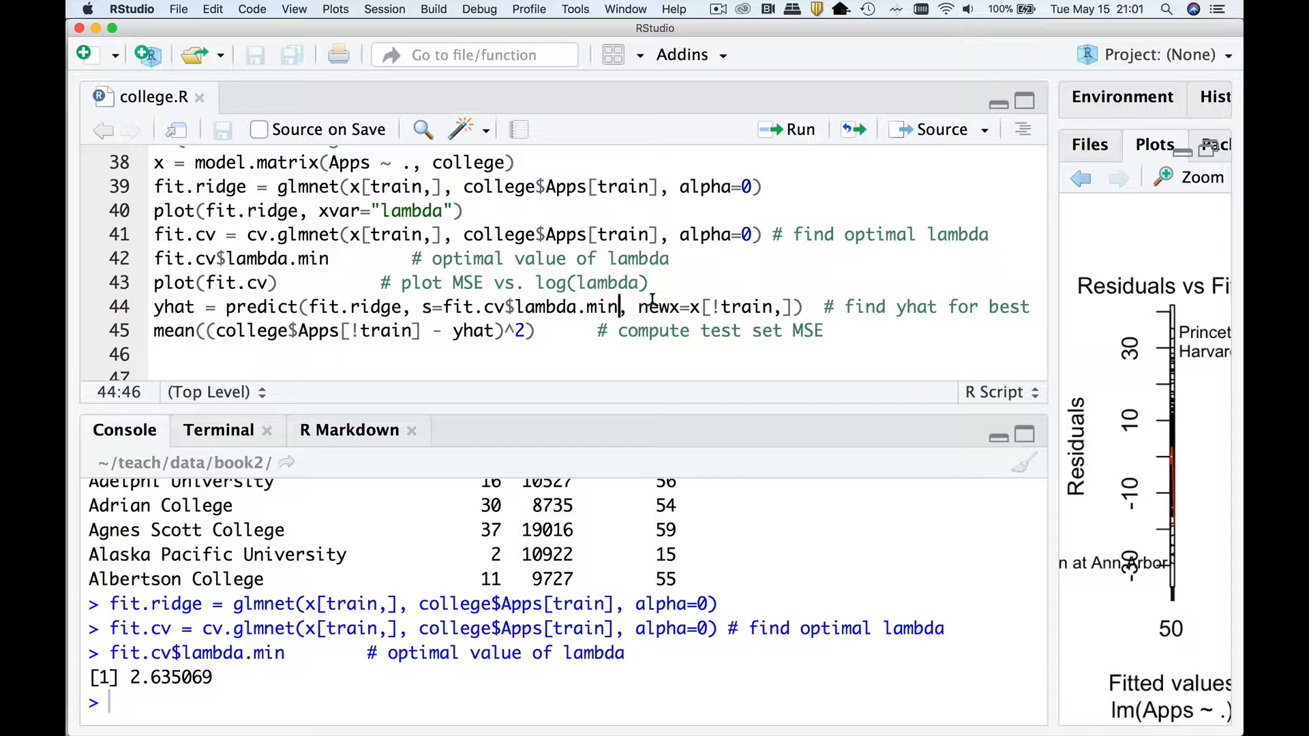
{"action": "left_click_drag", "start_coordinate": [636, 307], "coordinate": [786, 307]}
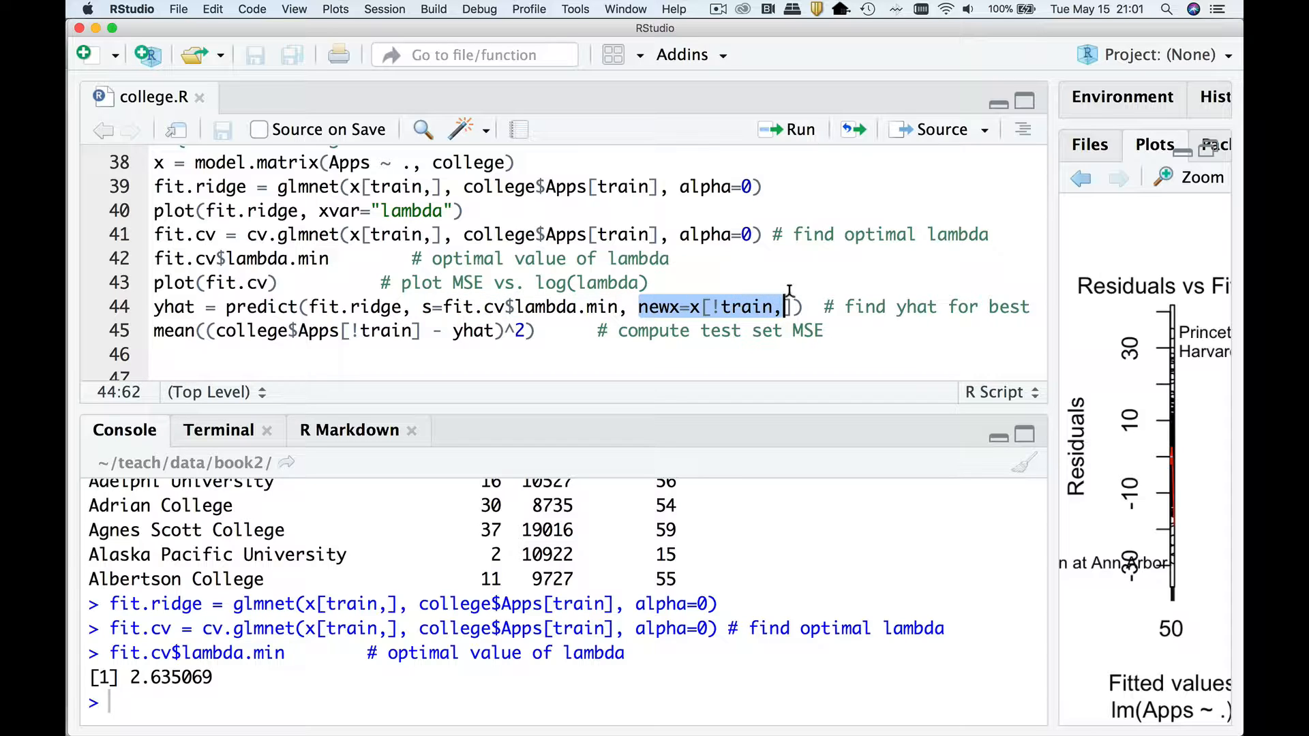
{"action": "mouse_move", "coordinate": [648, 286]}
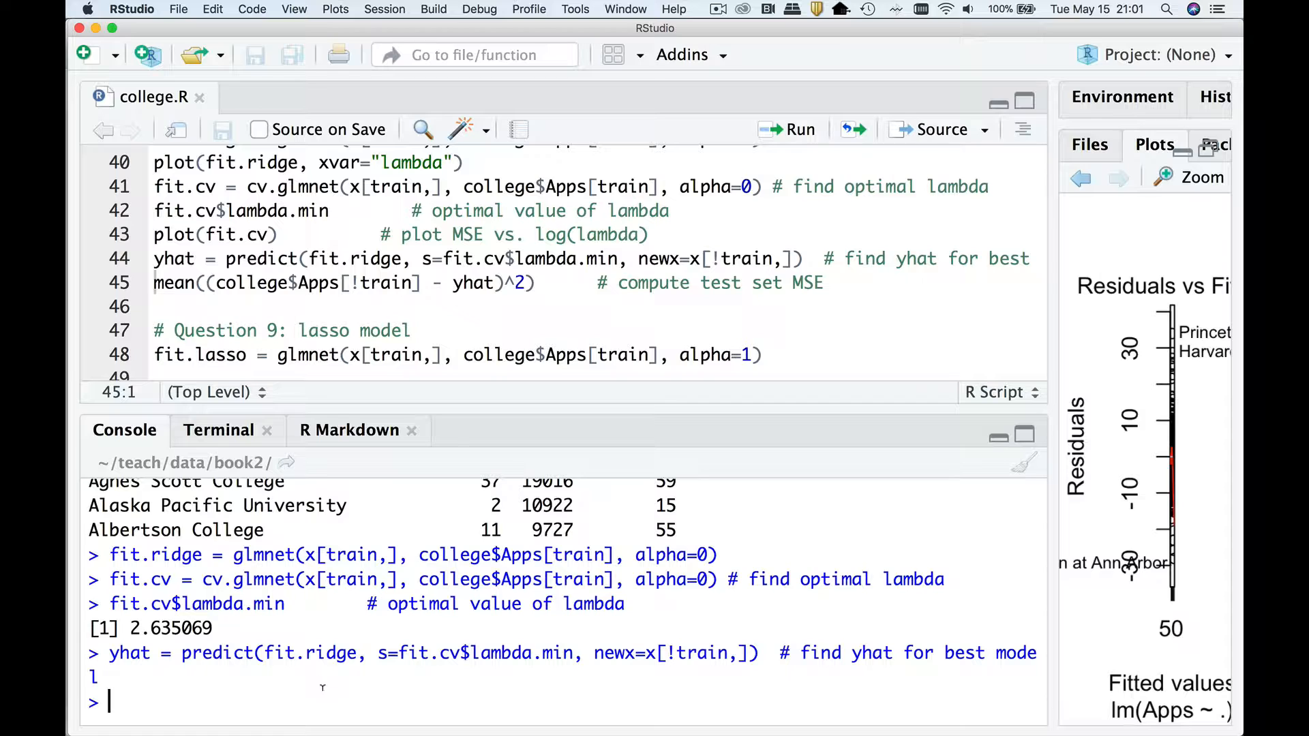
{"action": "type", "text": "length(yhat"}
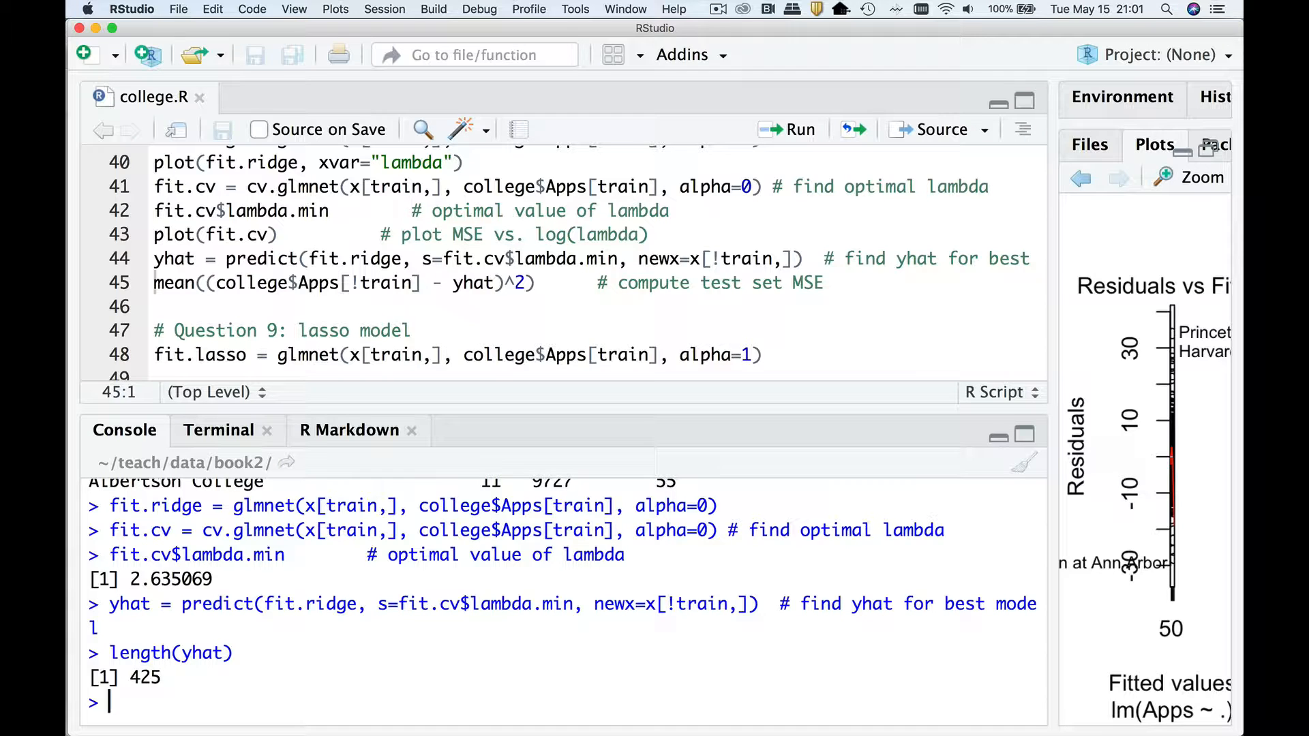
Compute the ridge test MSE of 84.54999 and select the value for copying
{"action": "left_click", "coordinate": [278, 283]}
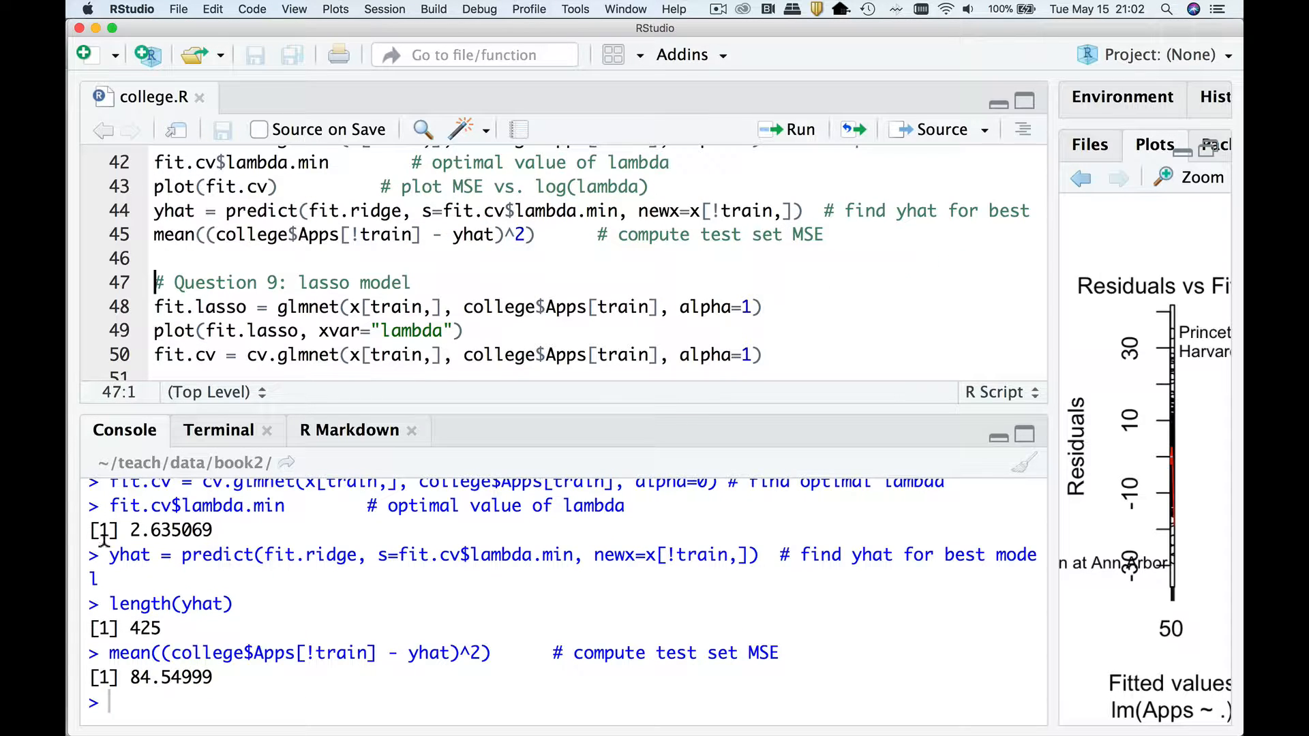
{"action": "double_click", "coordinate": [155, 676]}
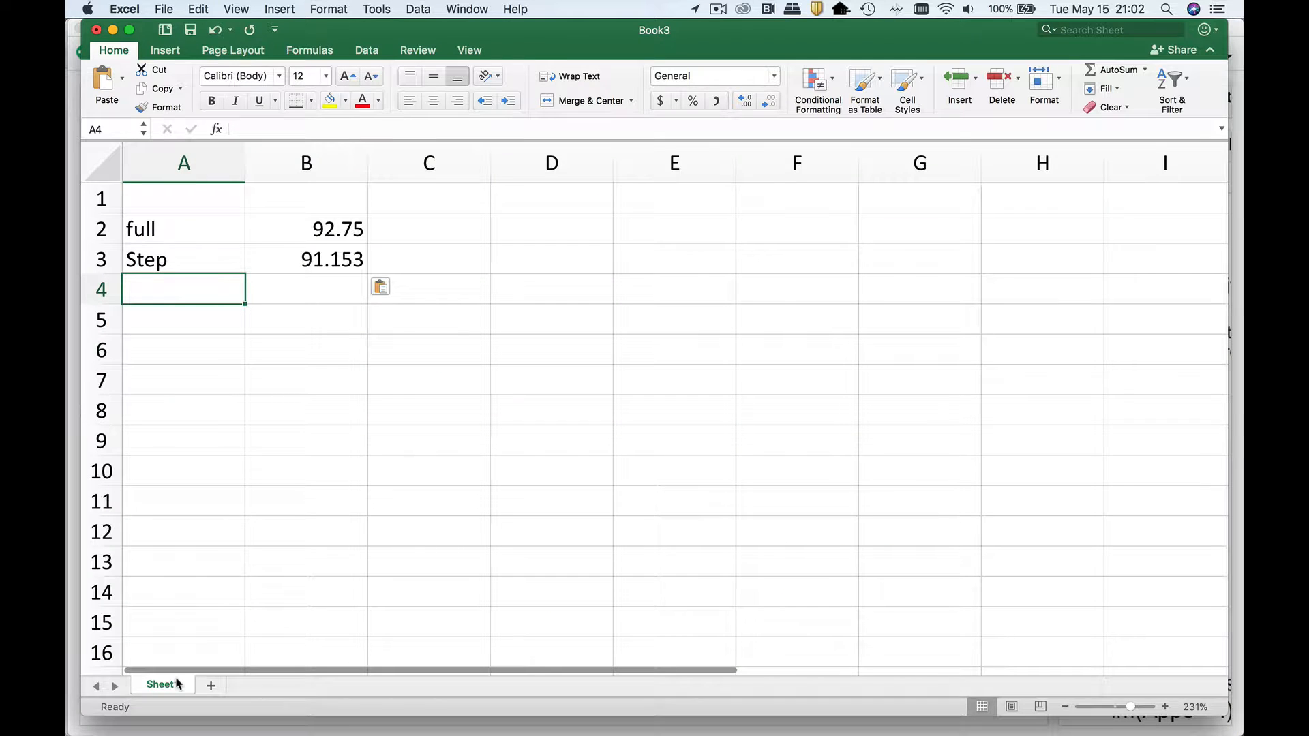
Enter Ridge in A4 and its test MSE 84.55 in B4
{"action": "type", "text": "Ridge"}
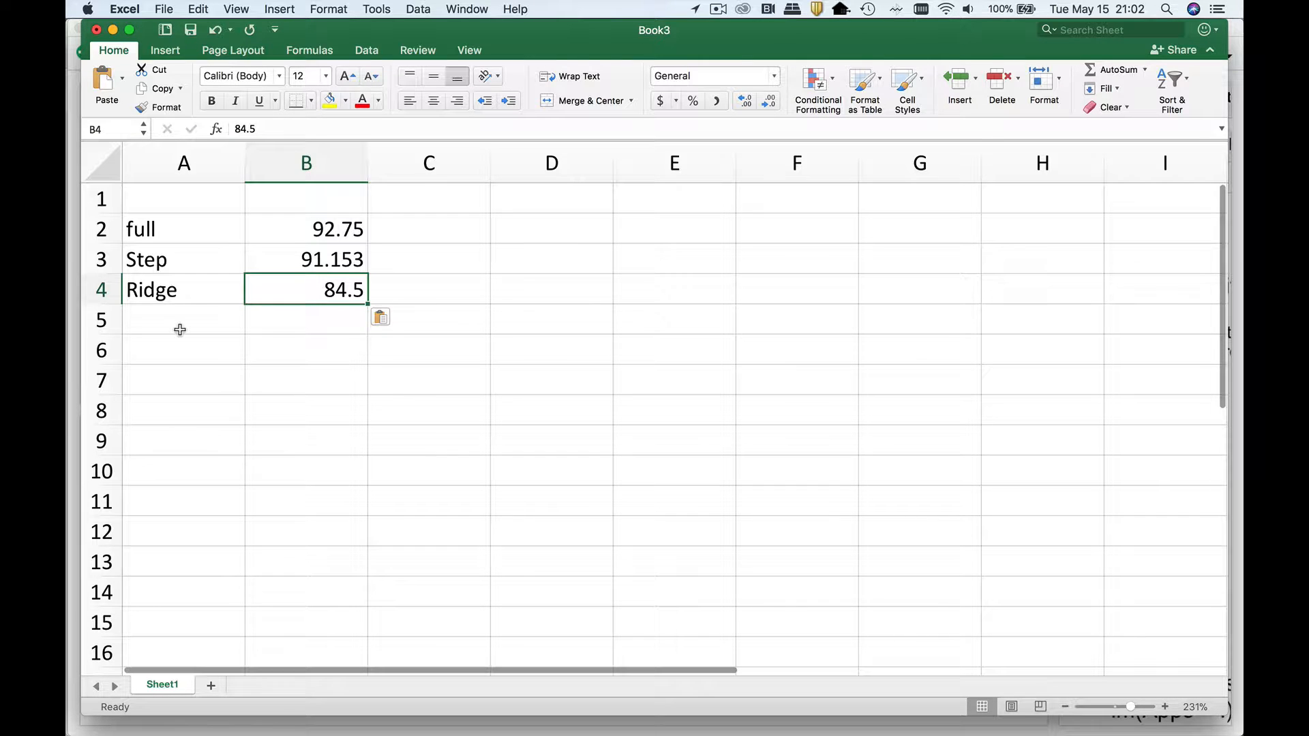
{"action": "double_click", "coordinate": [305, 289]}
{"action": "type", "text": "5"}
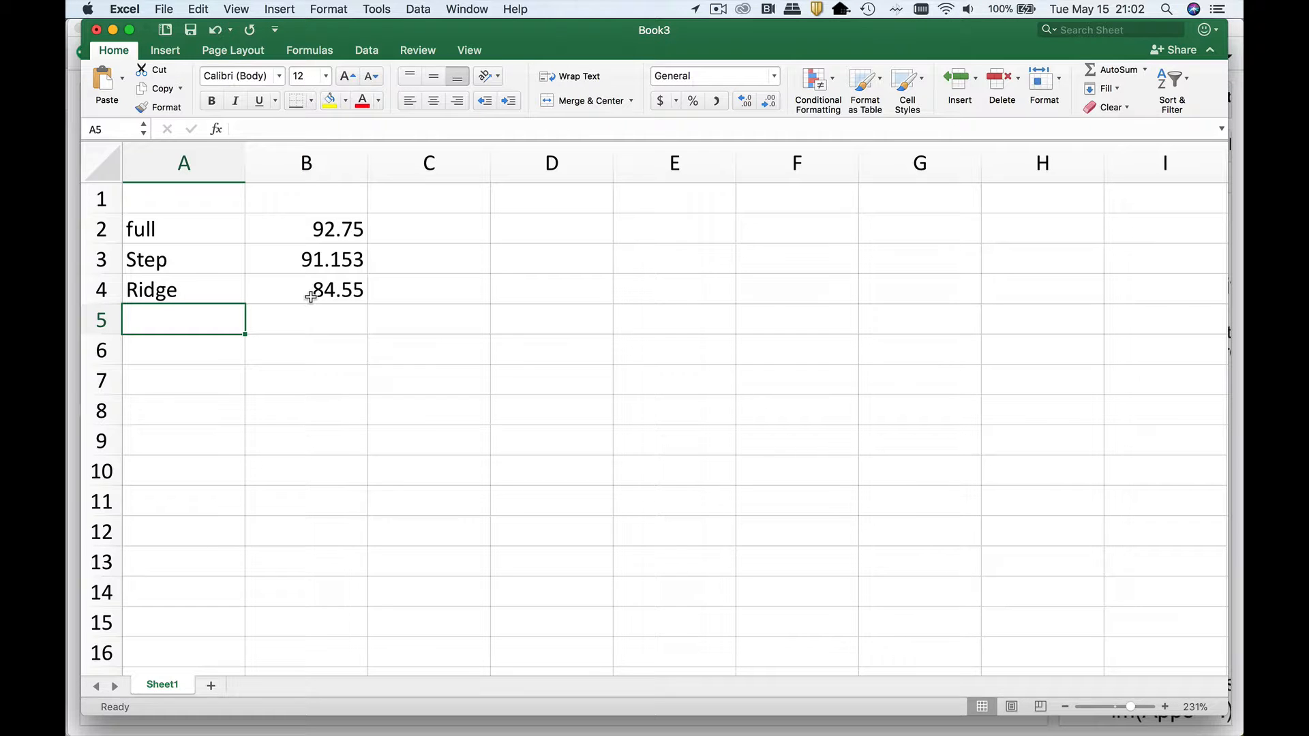
{"action": "mouse_move", "coordinate": [342, 256]}
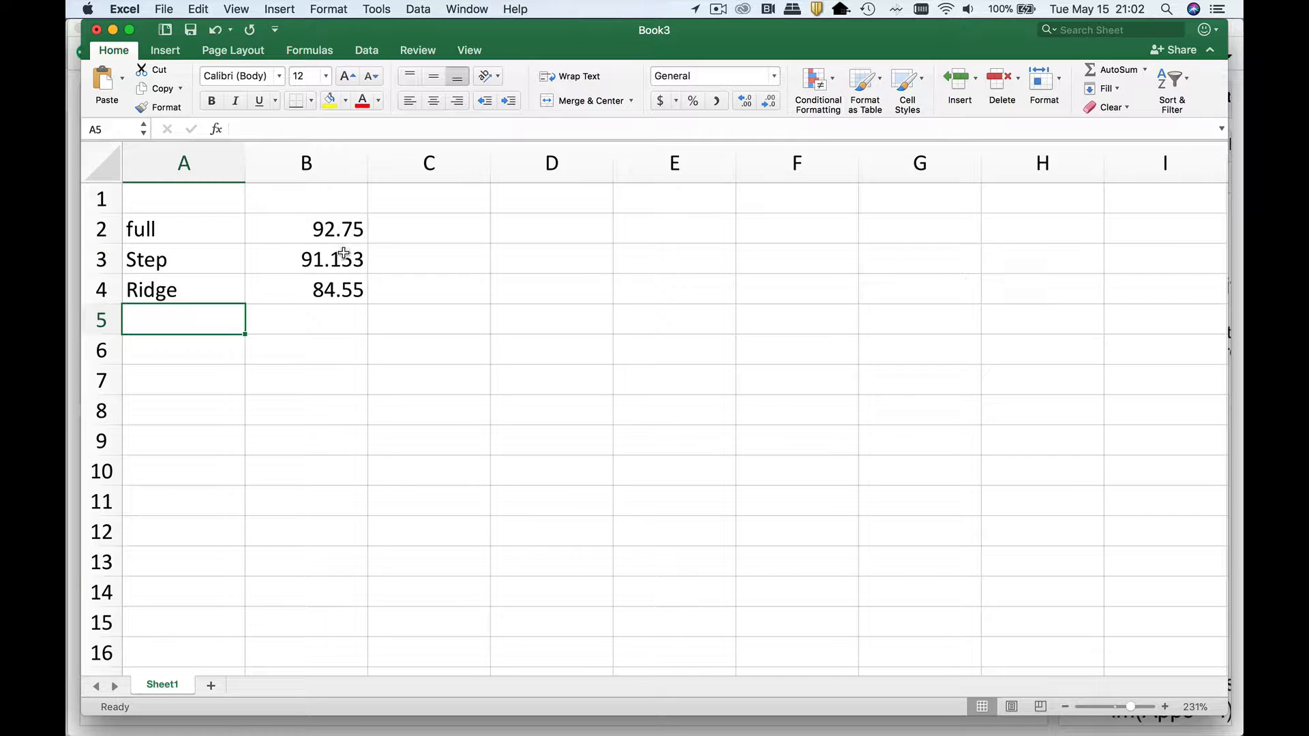
{"action": "mouse_move", "coordinate": [344, 251]}
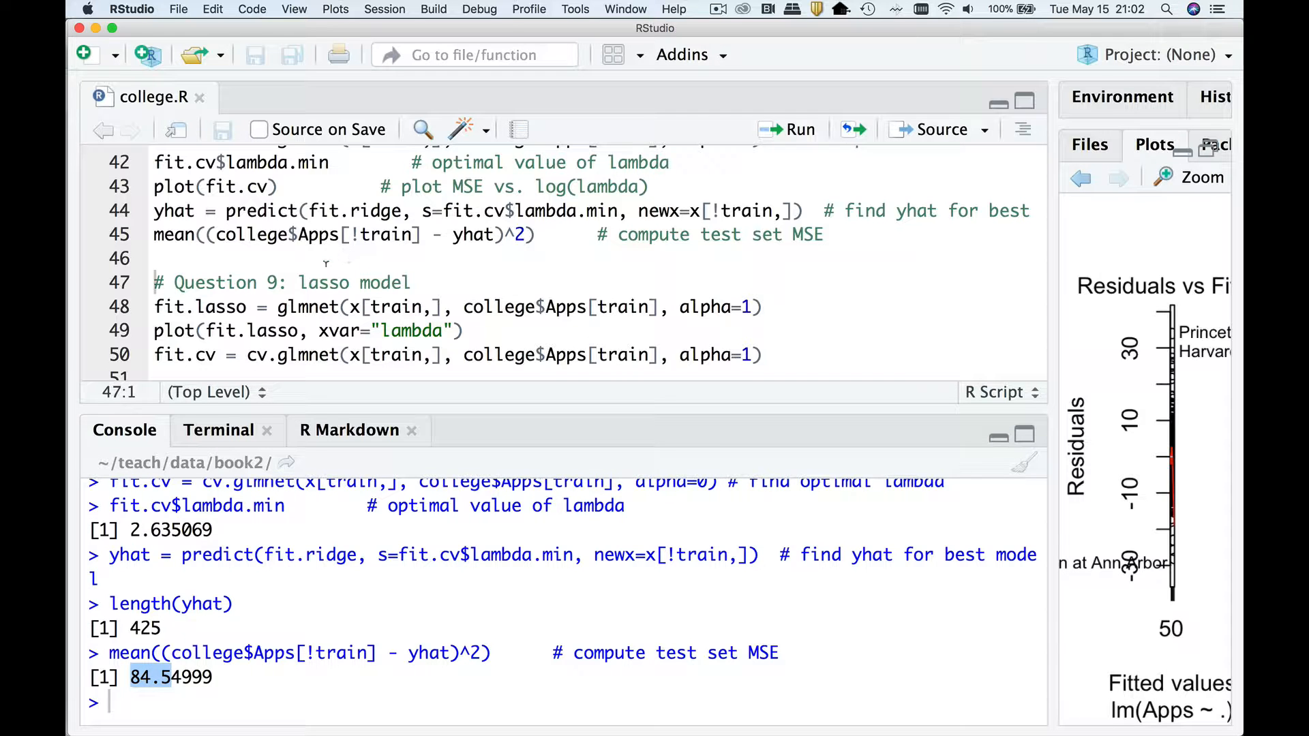
Run the Question 9 fit.lasso glmnet line with alpha=1 on the training data
{"action": "left_click", "coordinate": [319, 282]}
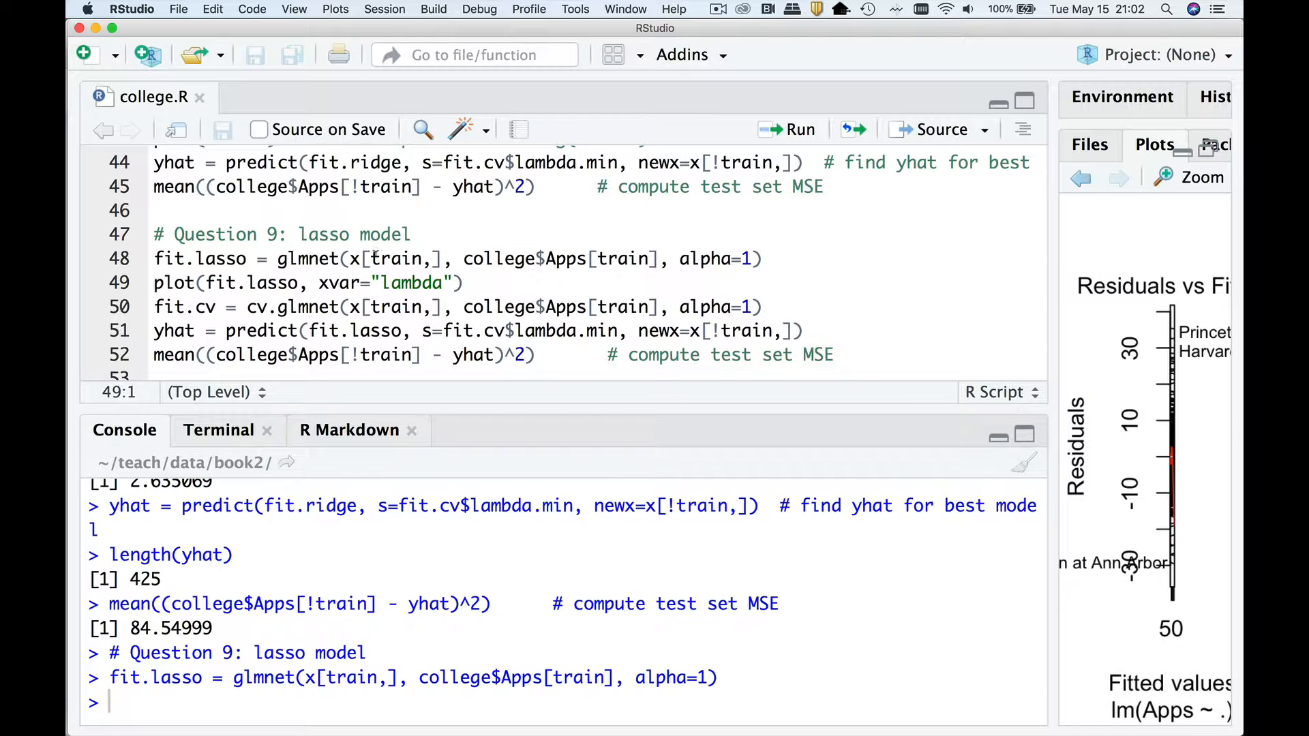
{"action": "double_click", "coordinate": [704, 259]}
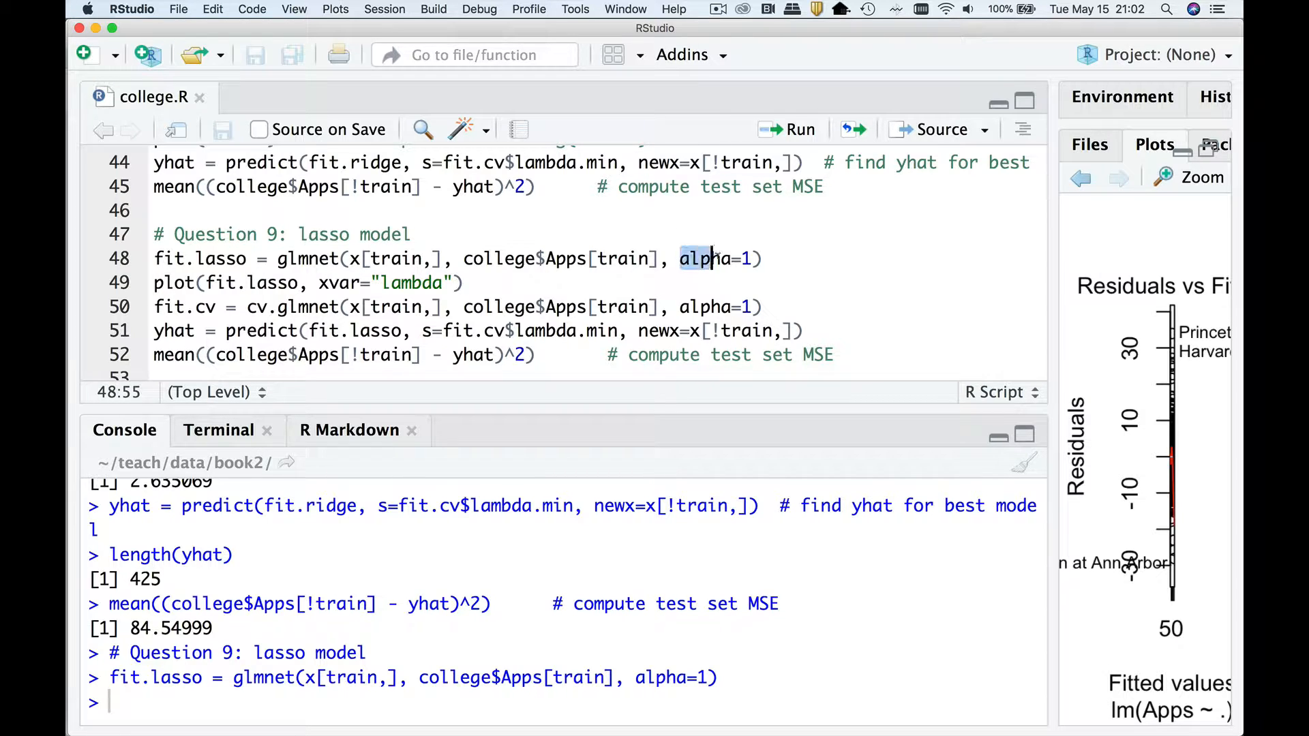
{"action": "left_click_drag", "start_coordinate": [678, 259], "coordinate": [751, 259]}
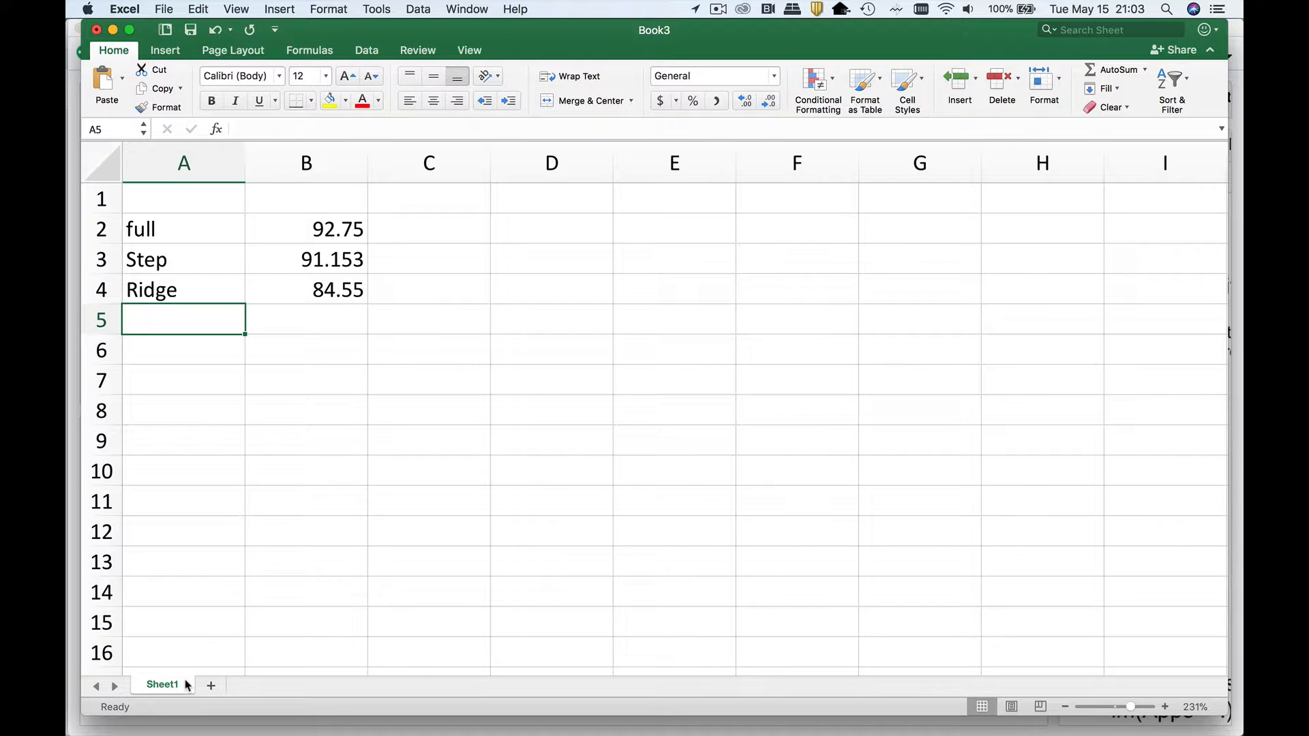
Enter Lasso in A5 with its test MSE 89.47 in B5
{"action": "type", "text": "Lasso"}
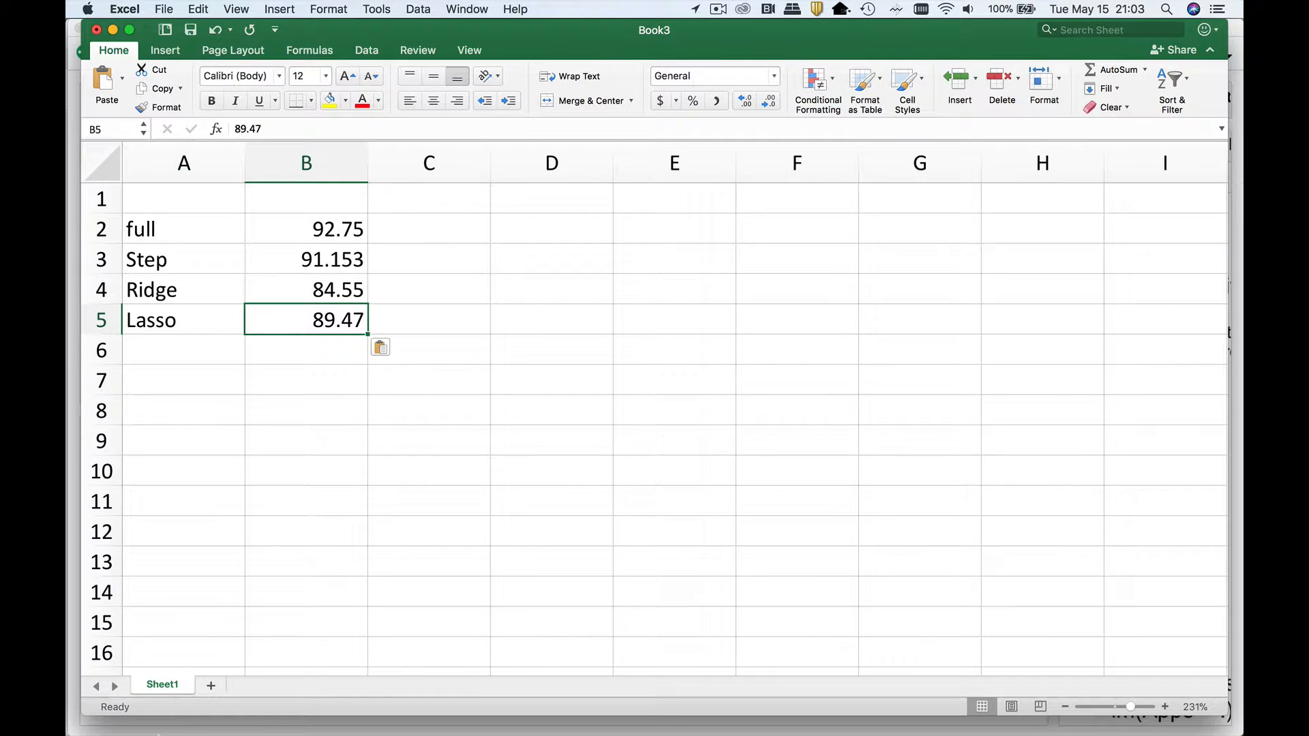
{"action": "mouse_move", "coordinate": [67, 566]}
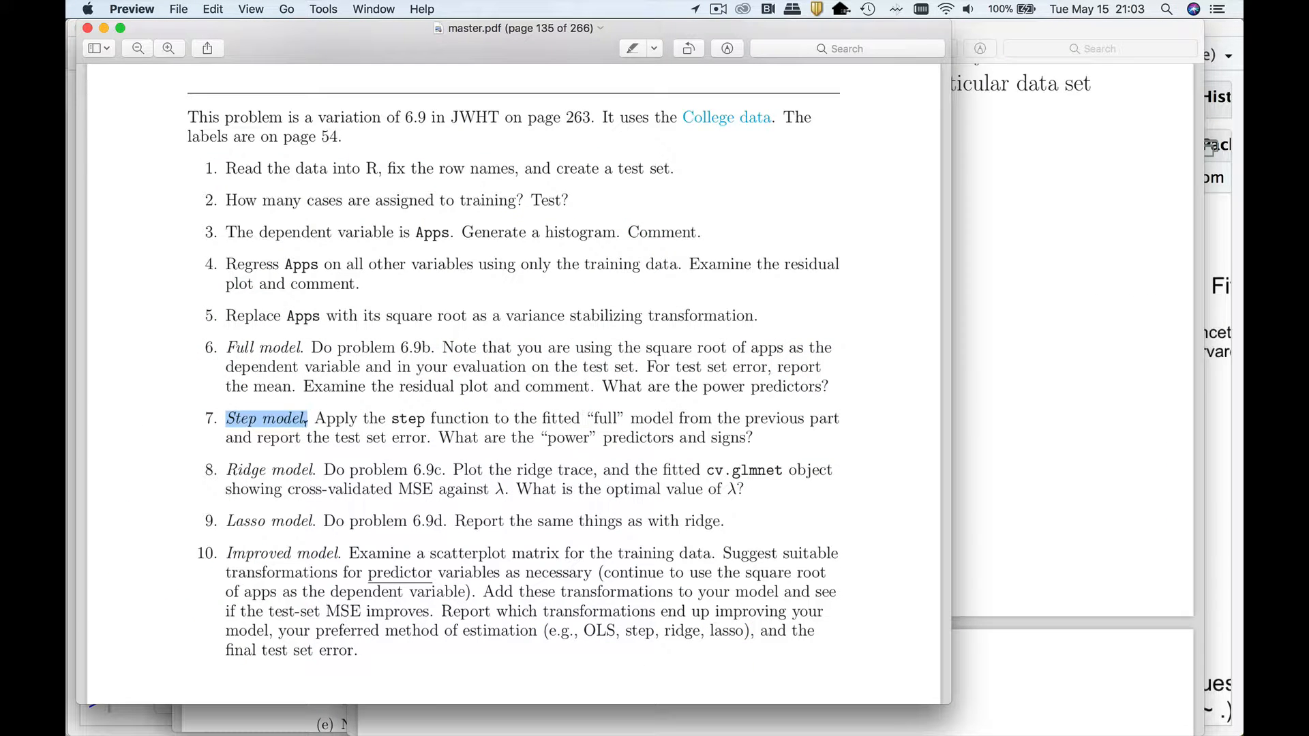
Scroll master.pdf to question 10, the improved model task, and highlight its text
{"action": "scroll", "scroll_direction": "down", "scroll_amount": 3}
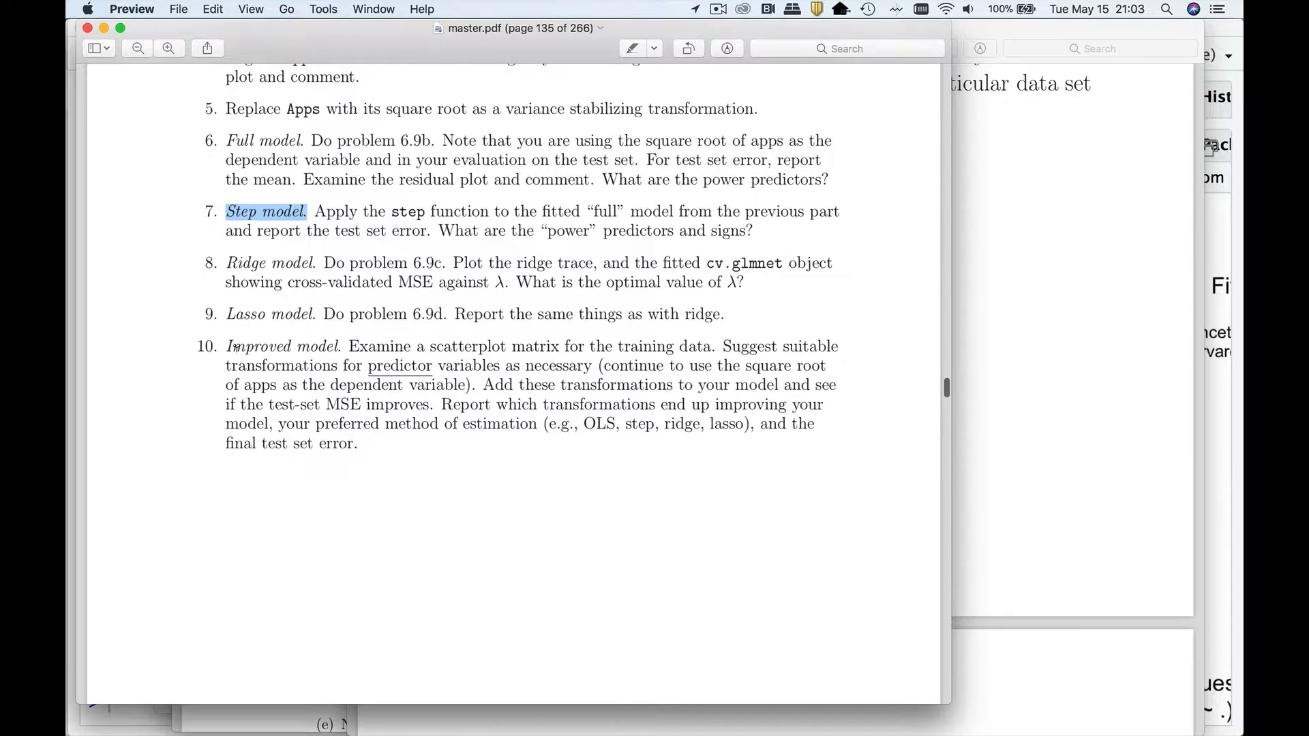
{"action": "left_click_drag", "start_coordinate": [228, 345], "coordinate": [358, 443]}
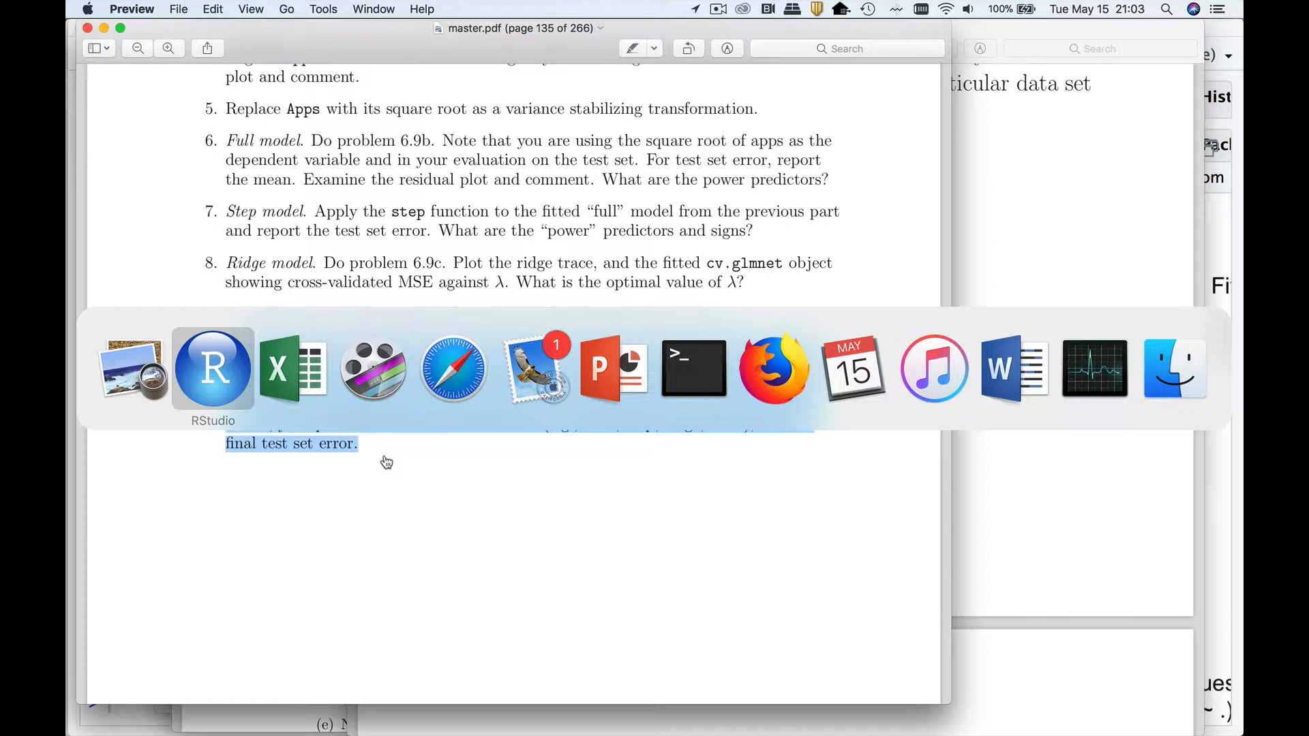
Add plot(Apps ~ log(F.Undergrad), college, pch=16) and the comment # forward stepwise model
{"action": "left_click", "coordinate": [212, 368]}
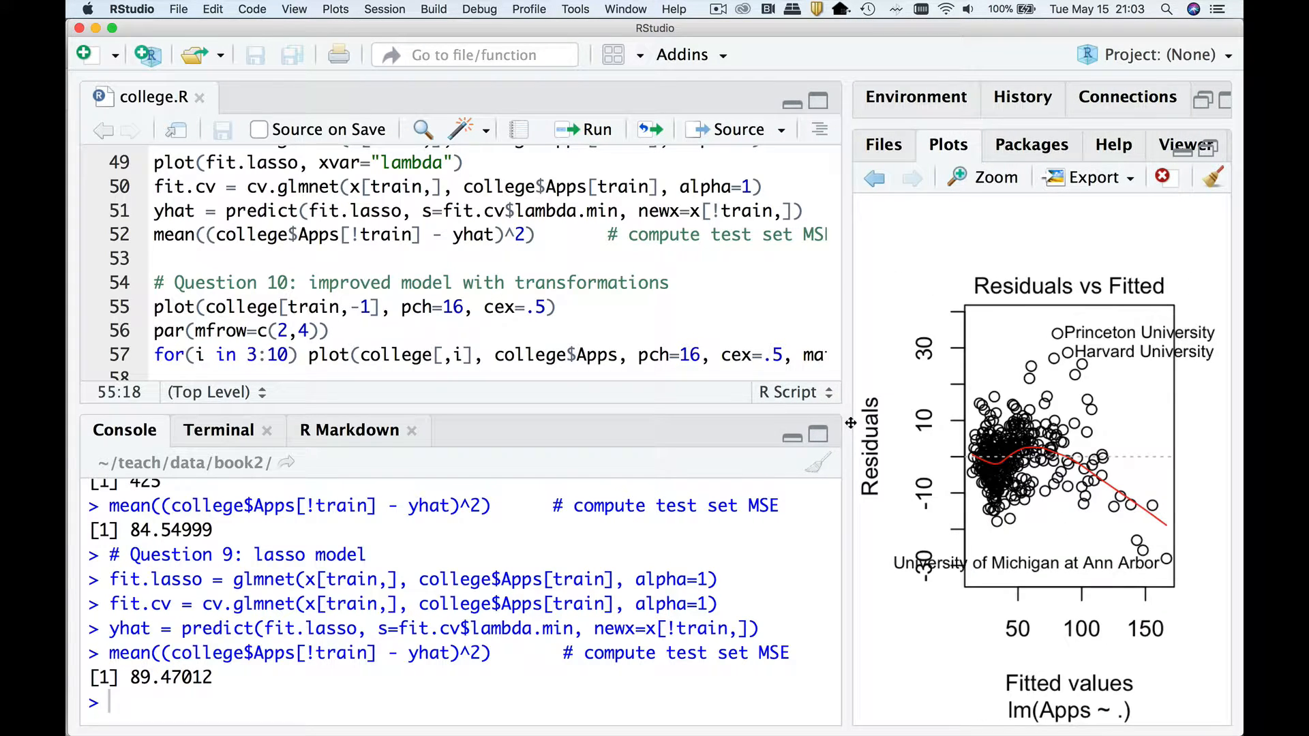
{"action": "left_click", "coordinate": [431, 306]}
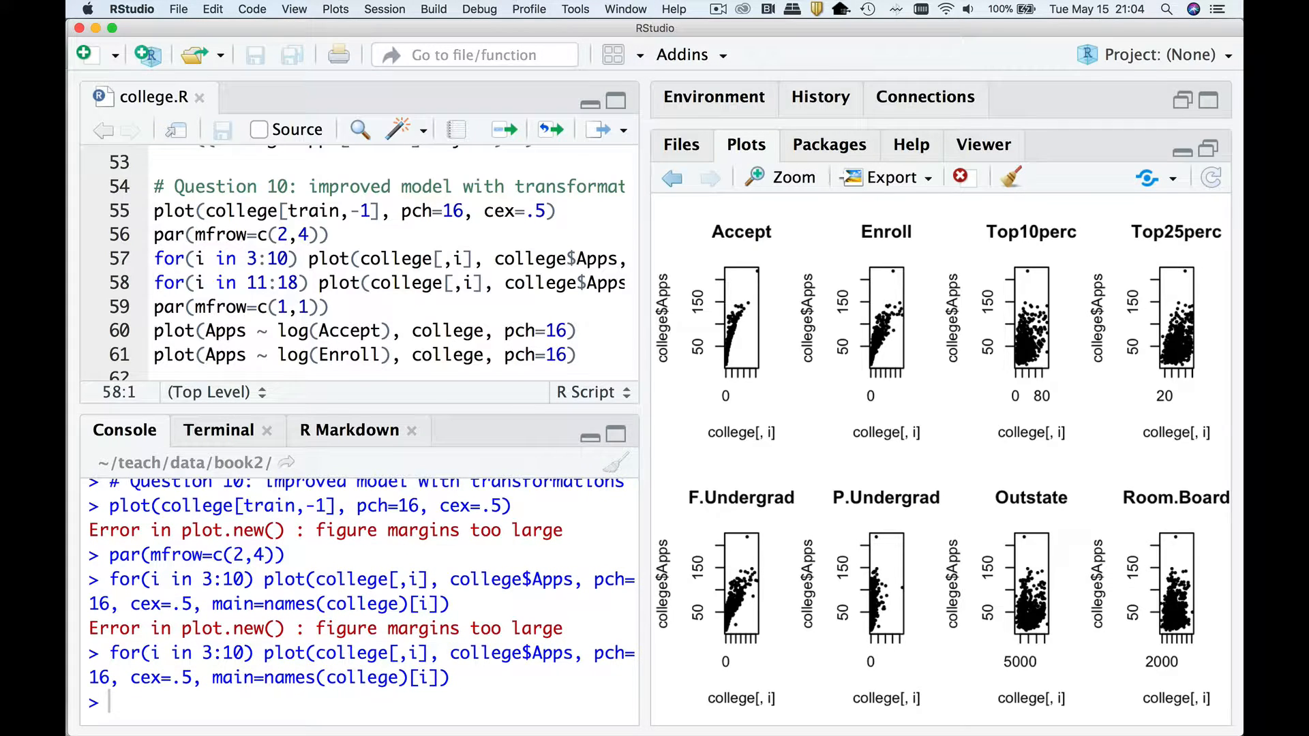
{"action": "mouse_move", "coordinate": [767, 409]}
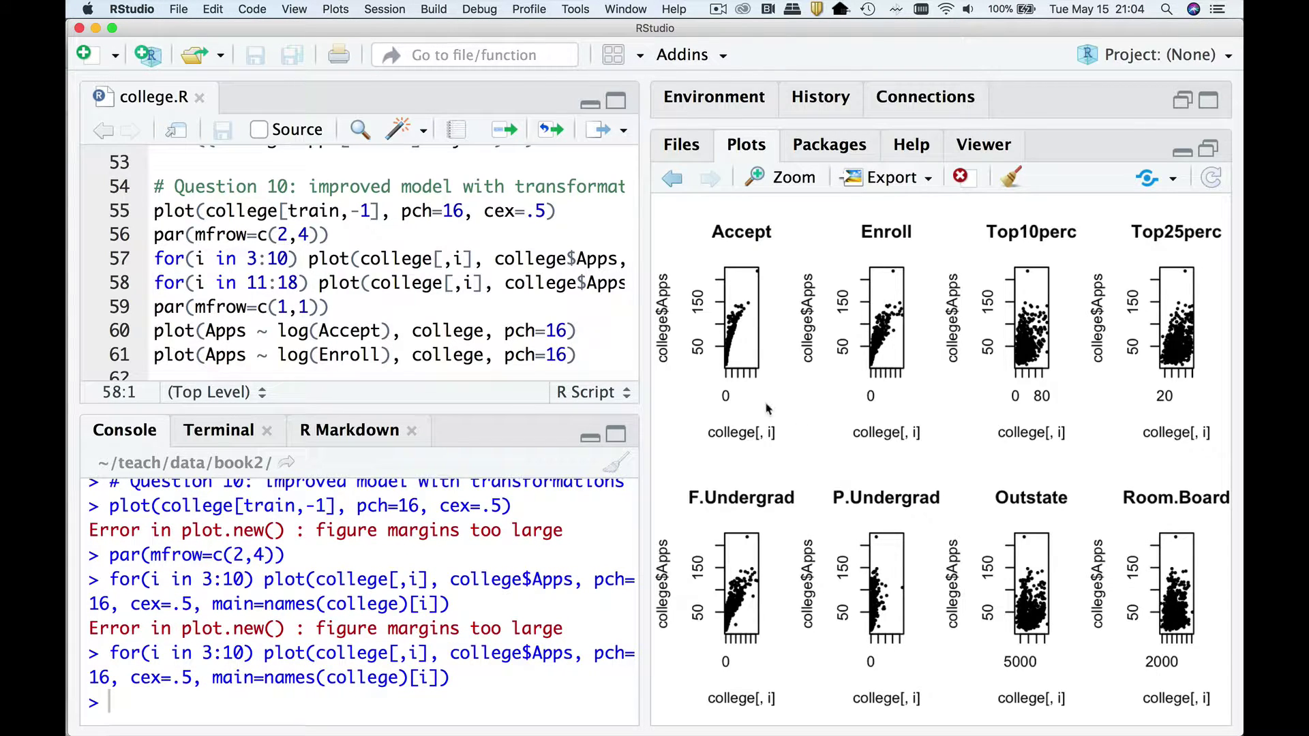
{"action": "mouse_move", "coordinate": [743, 415]}
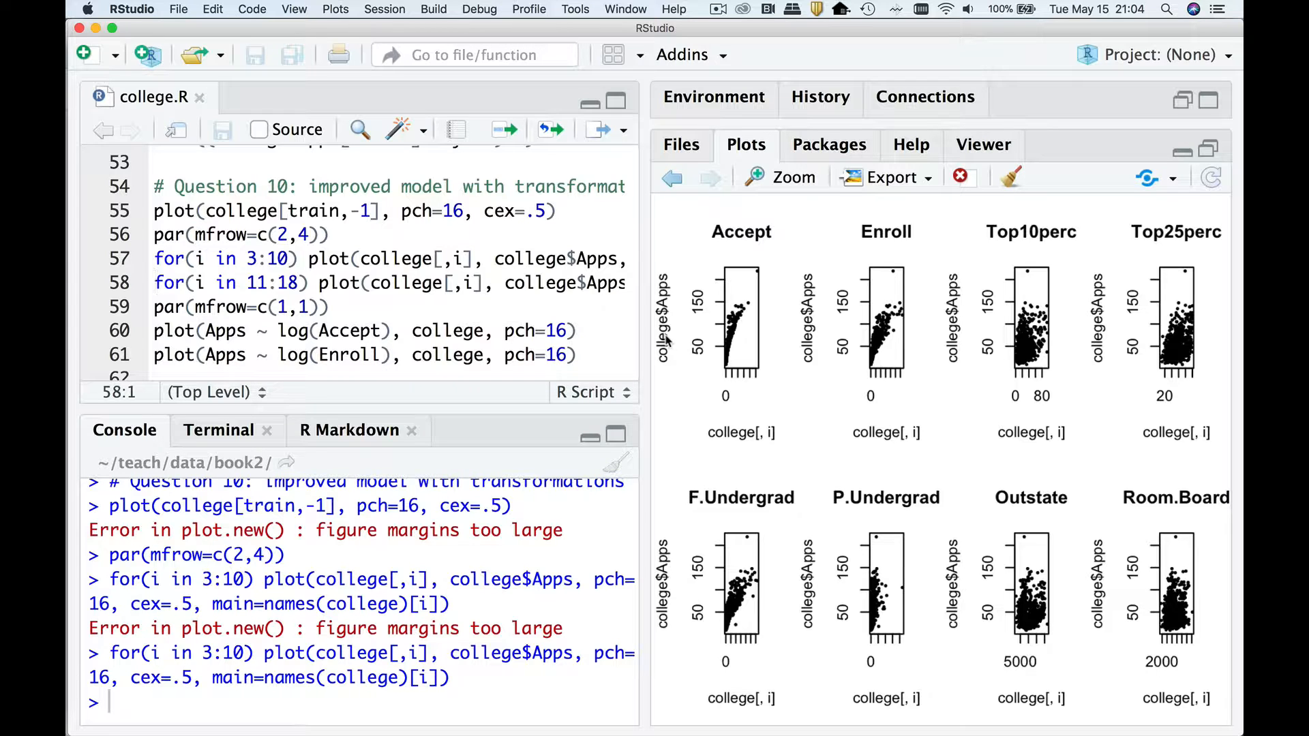
{"action": "mouse_move", "coordinate": [733, 332]}
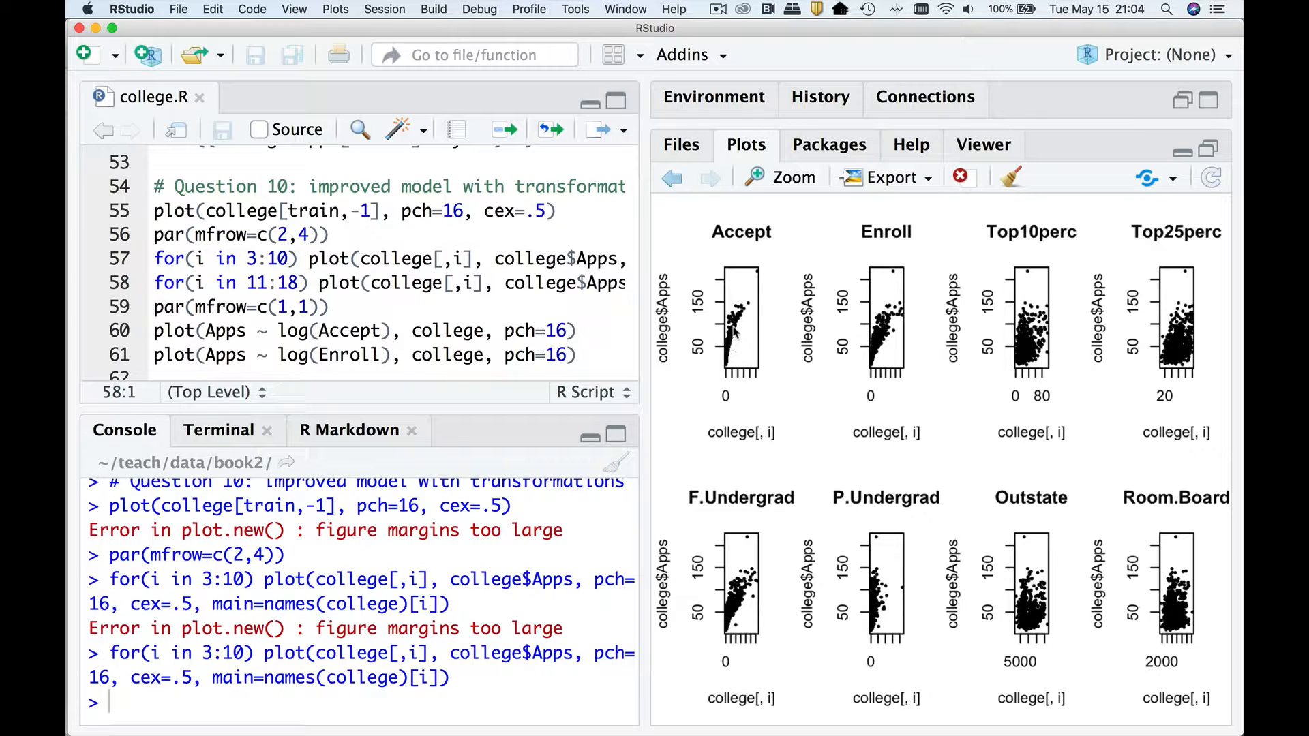
{"action": "mouse_move", "coordinate": [747, 316]}
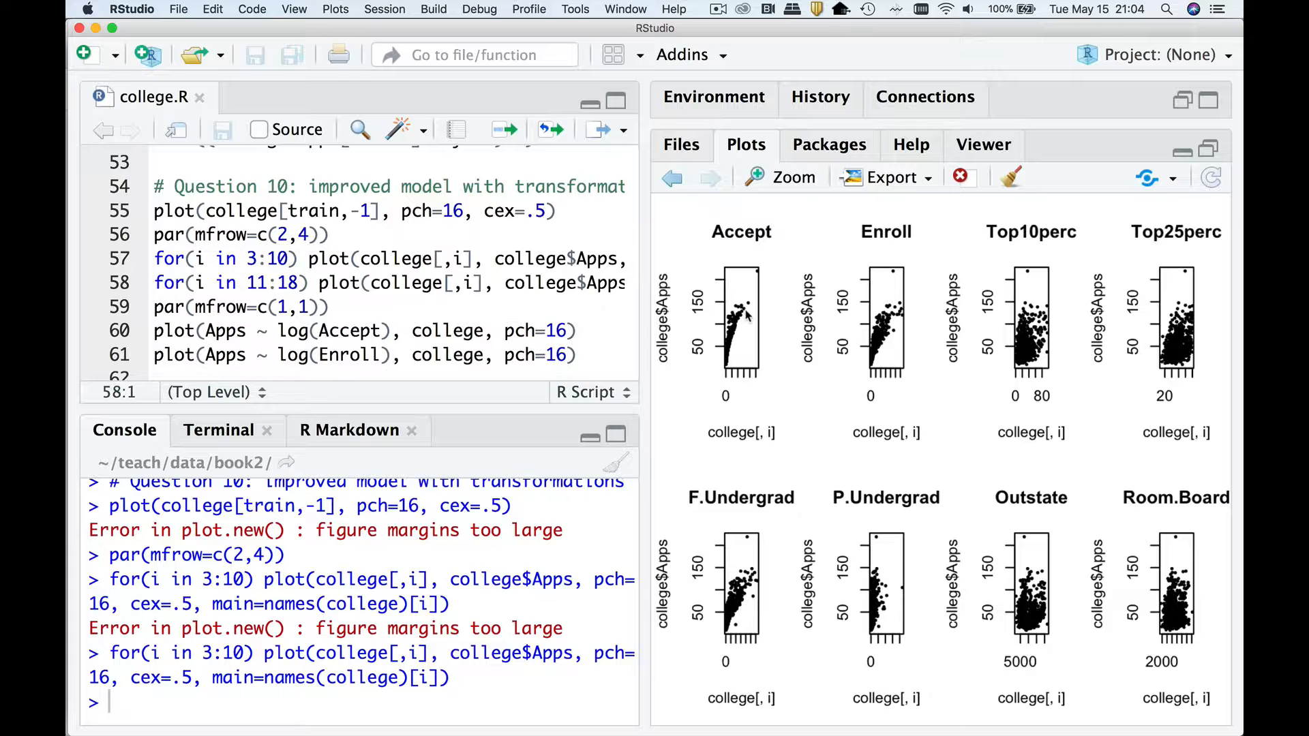
{"action": "mouse_move", "coordinate": [1051, 338]}
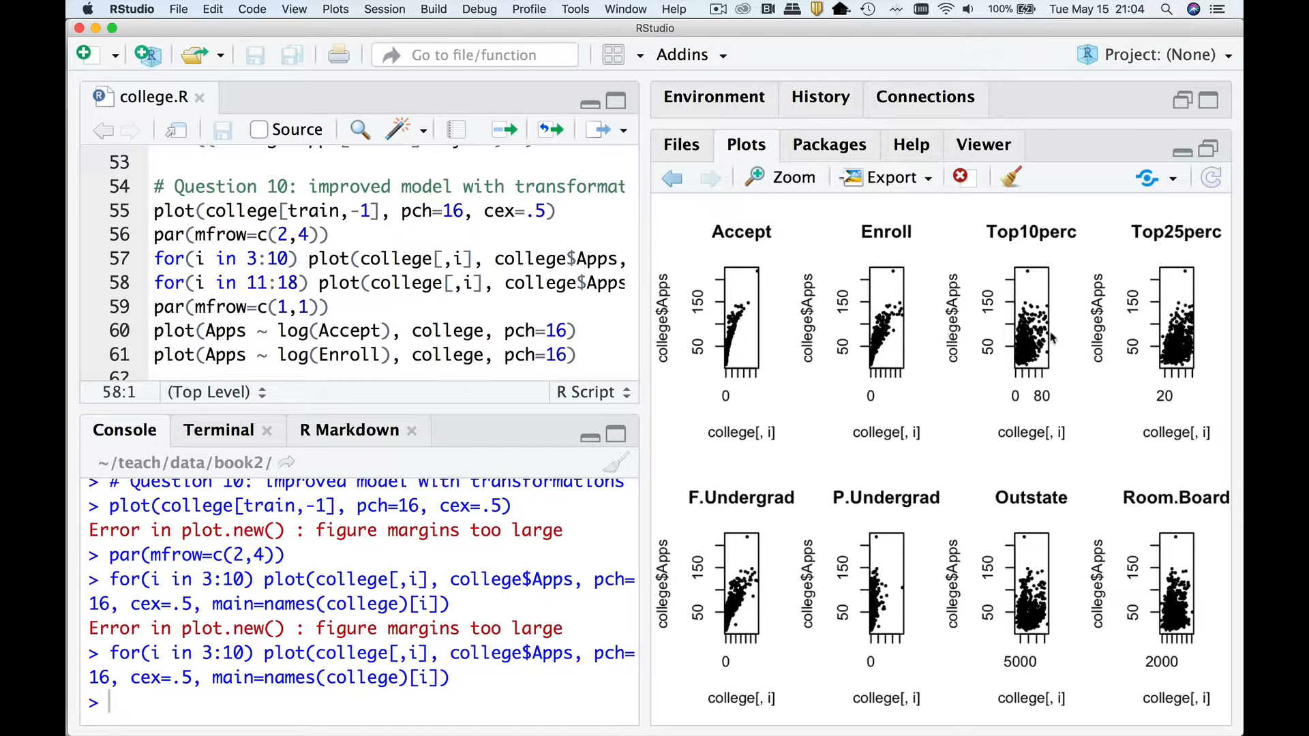
{"action": "mouse_move", "coordinate": [1167, 343]}
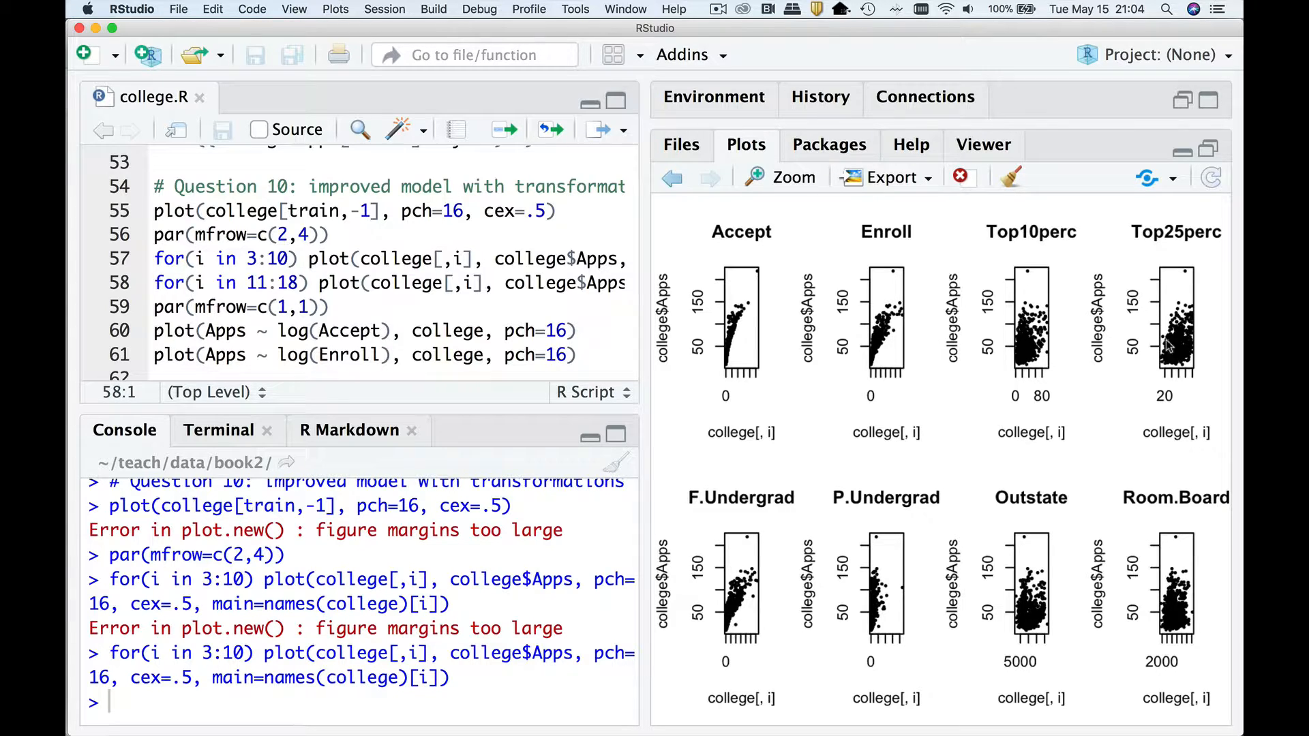
{"action": "mouse_move", "coordinate": [734, 622]}
{"action": "type", "text": "plot(Apps ~ log(F.Undergrad), college, pch=16"}
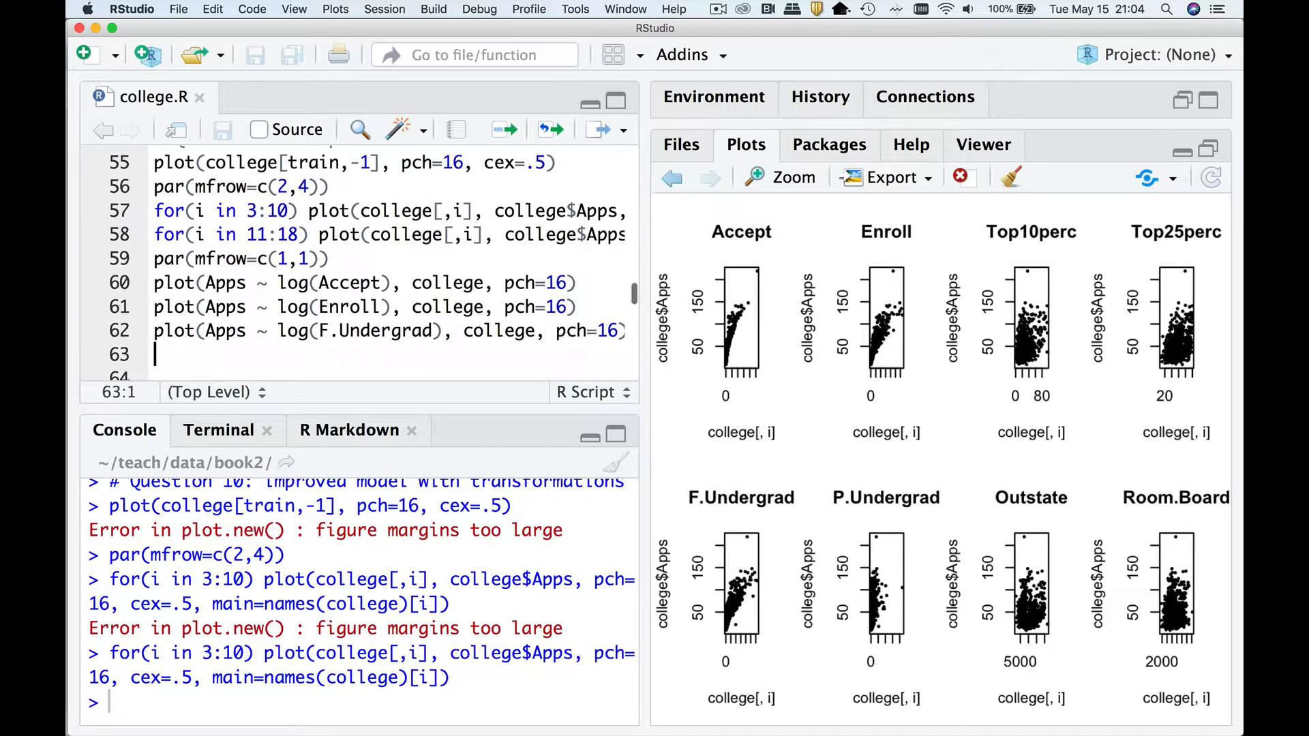
{"action": "type", "text": "# forward stepwise model"}
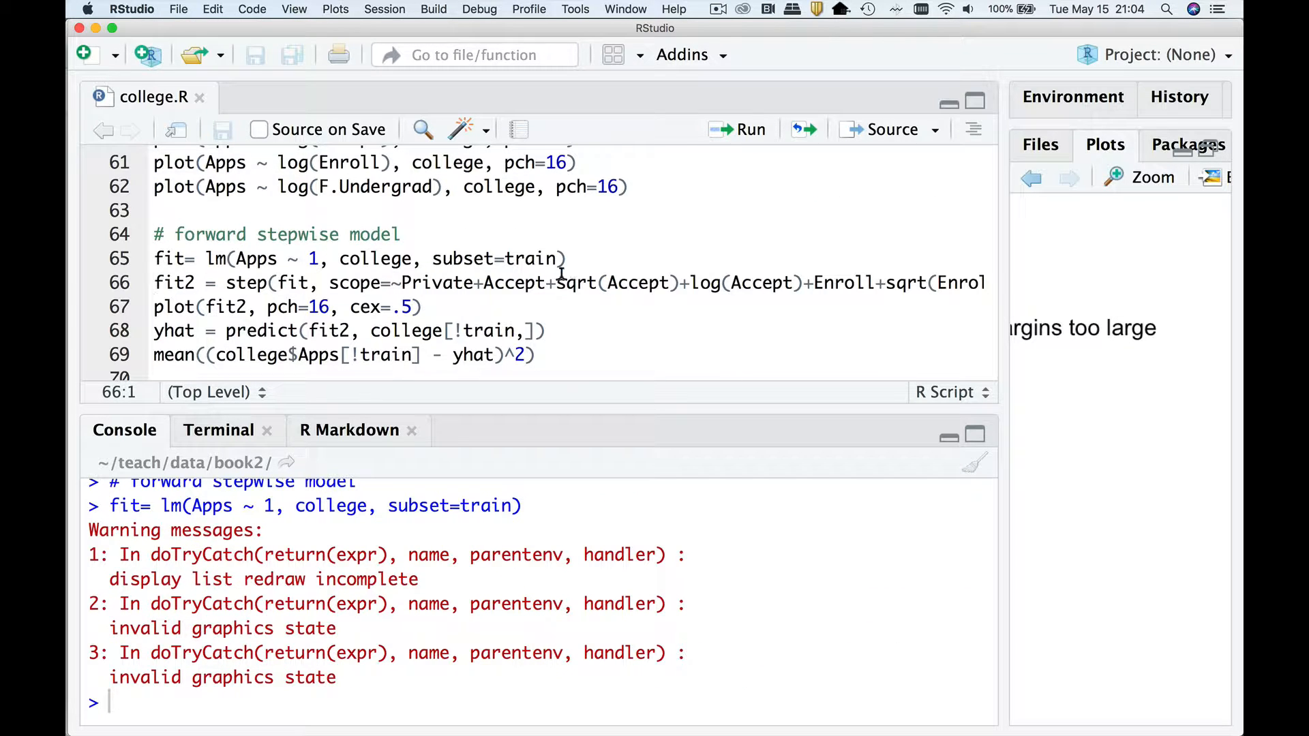
{"action": "mouse_move", "coordinate": [573, 284]}
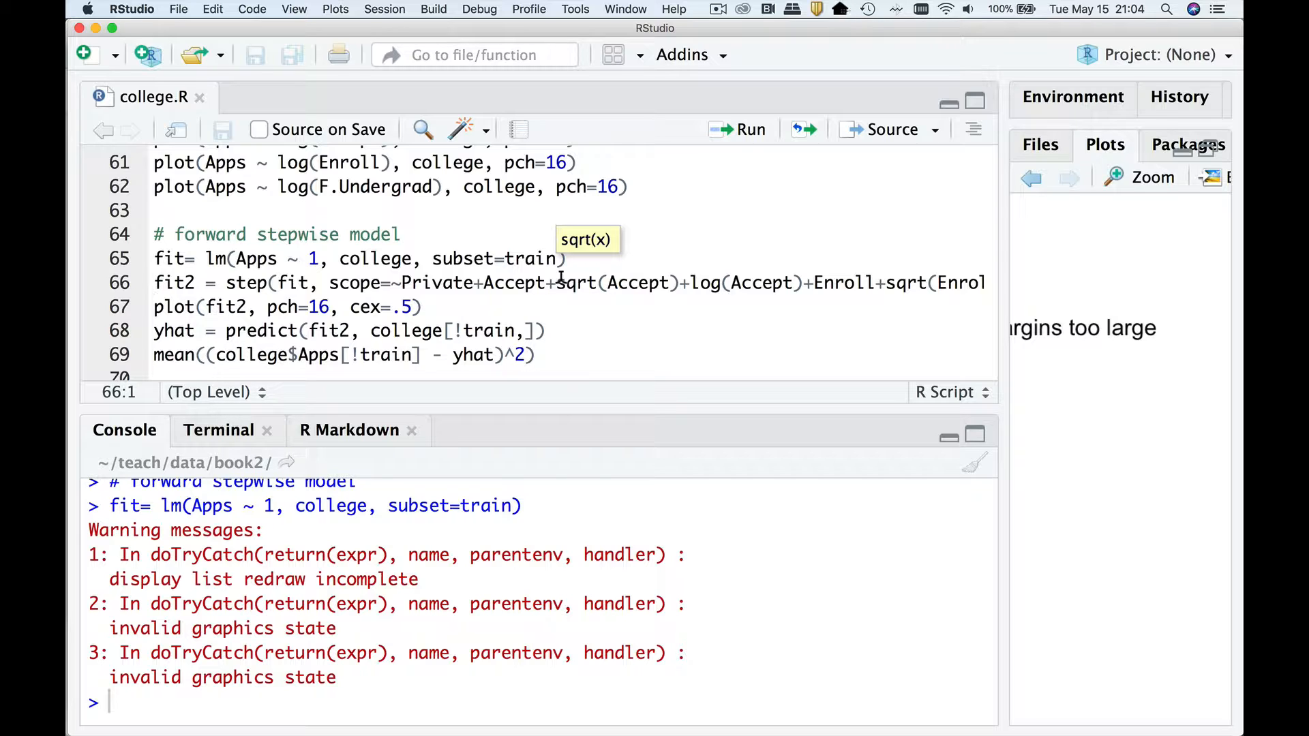
{"action": "mouse_move", "coordinate": [569, 283]}
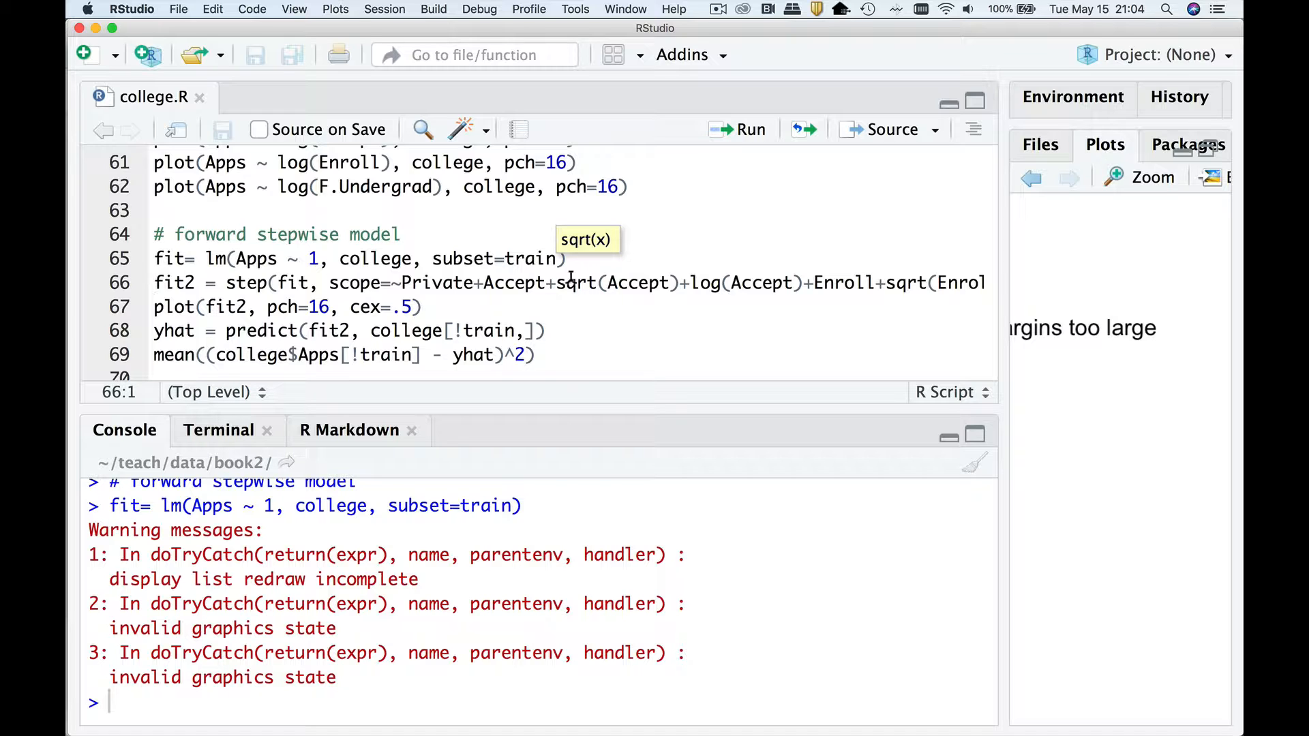
Run the forward stepwise lm, step, predict and mean lines, getting test MSE 40.99283
{"action": "left_click", "coordinate": [565, 284]}
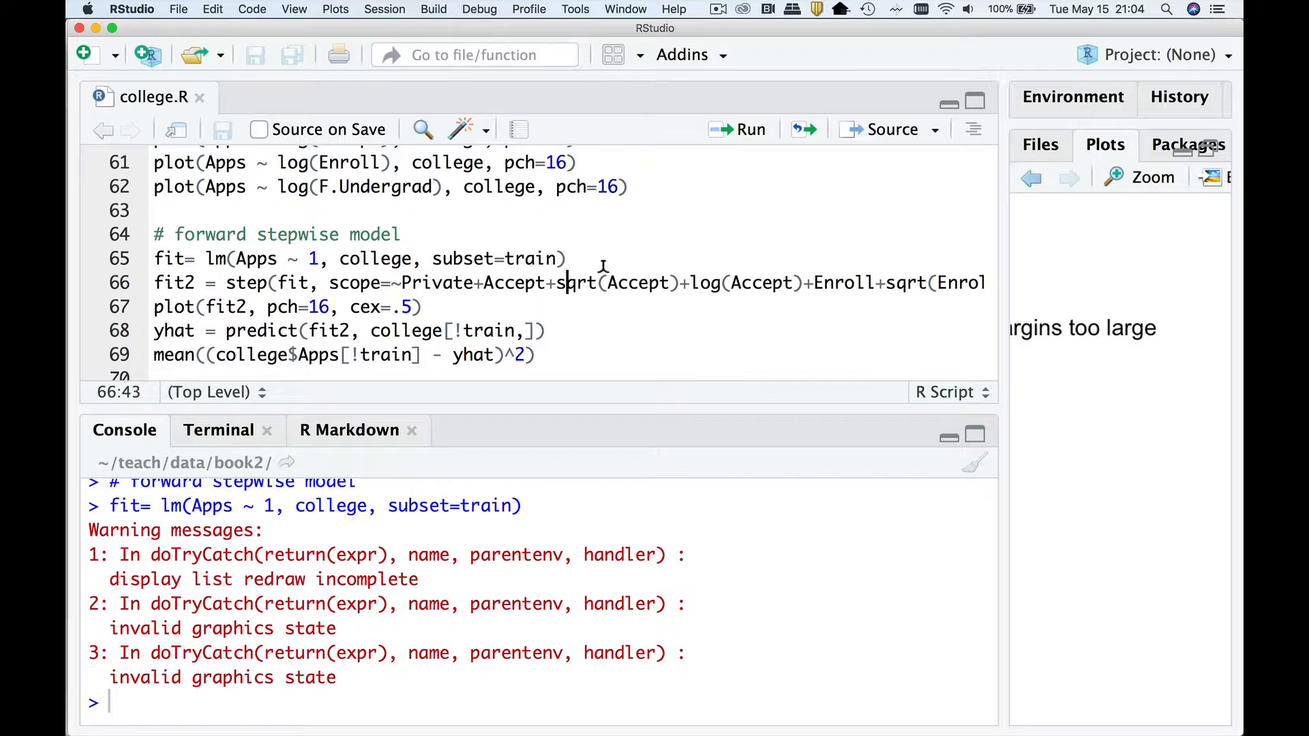
{"action": "left_click_drag", "start_coordinate": [553, 282], "coordinate": [804, 282]}
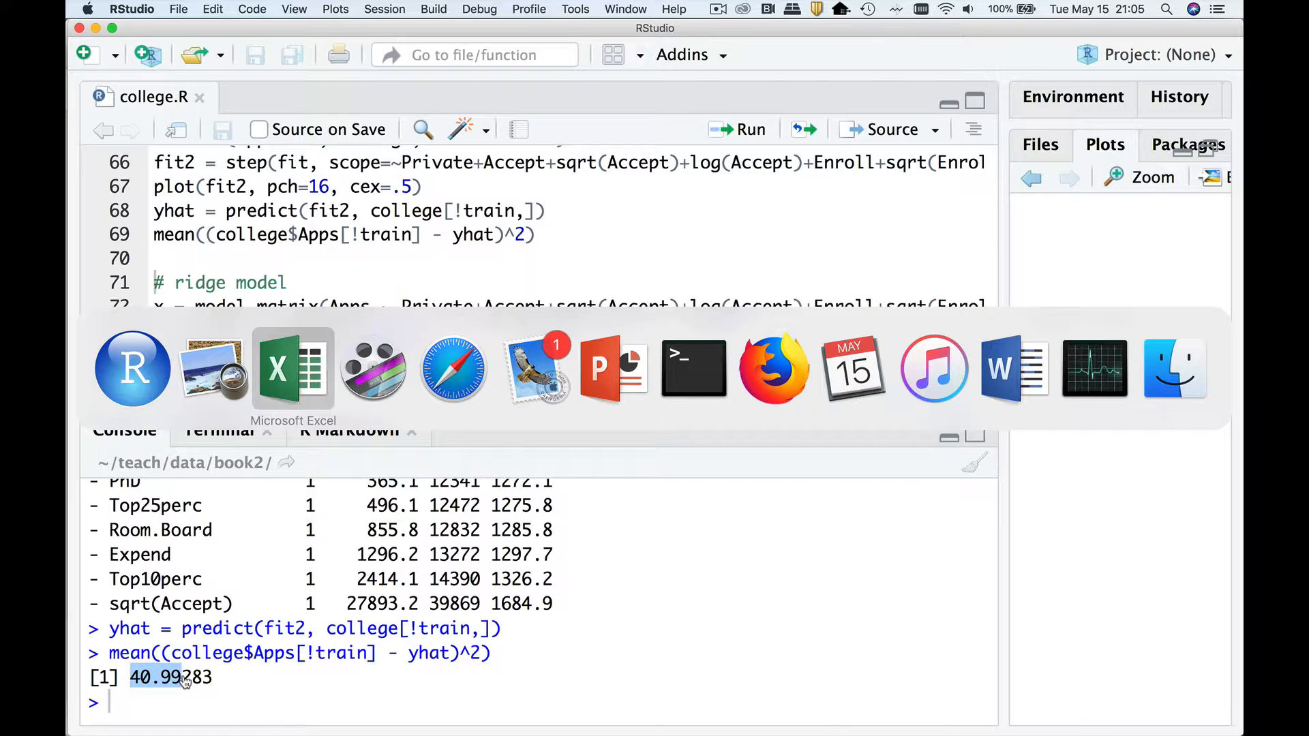
Head column C 'With transforms' and record the stepwise test MSE 40.99 in C3
{"action": "left_click", "coordinate": [292, 369]}
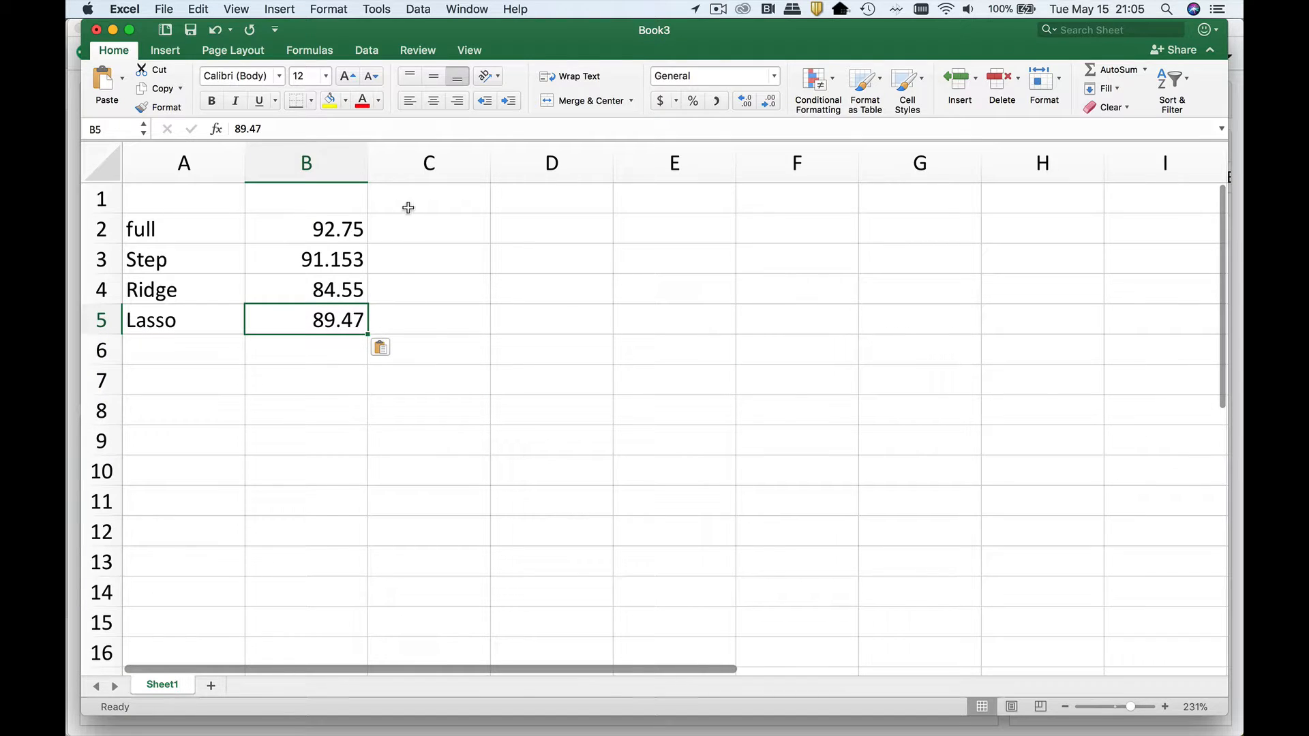
{"action": "type", "text": "With transforms"}
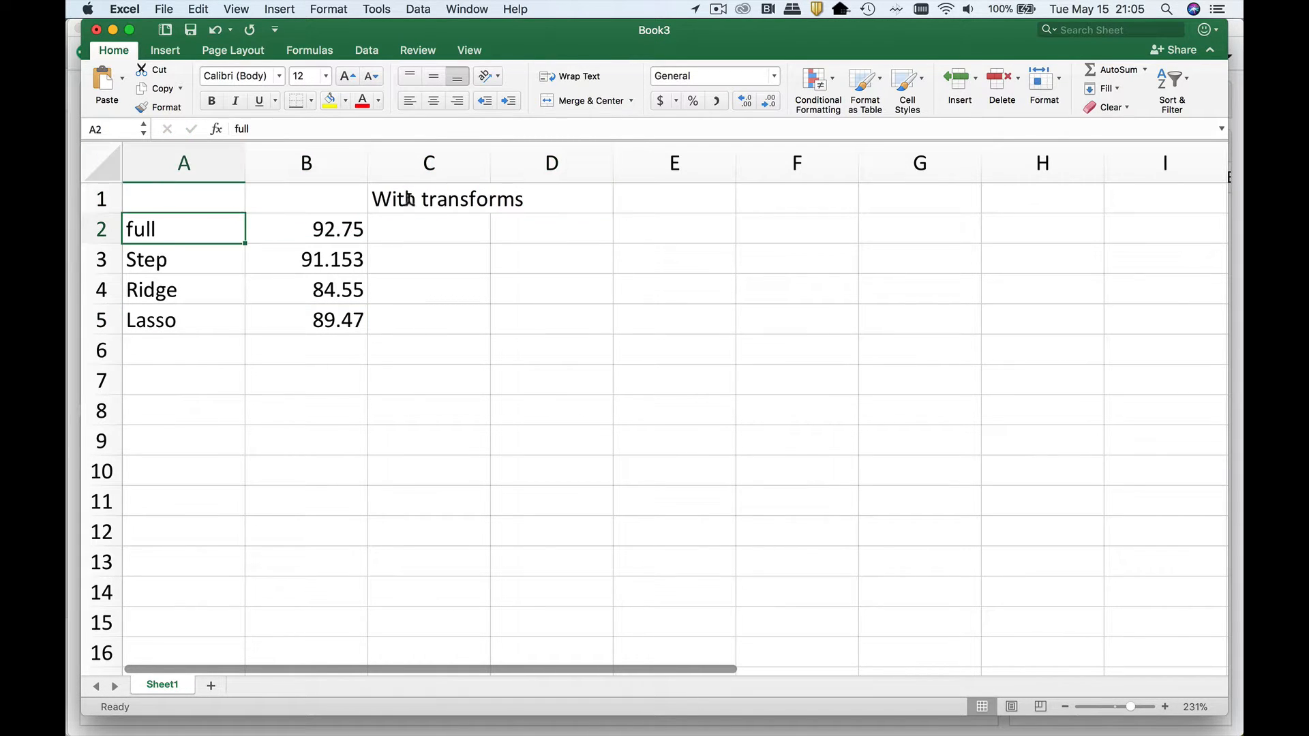
{"action": "left_click", "coordinate": [428, 259]}
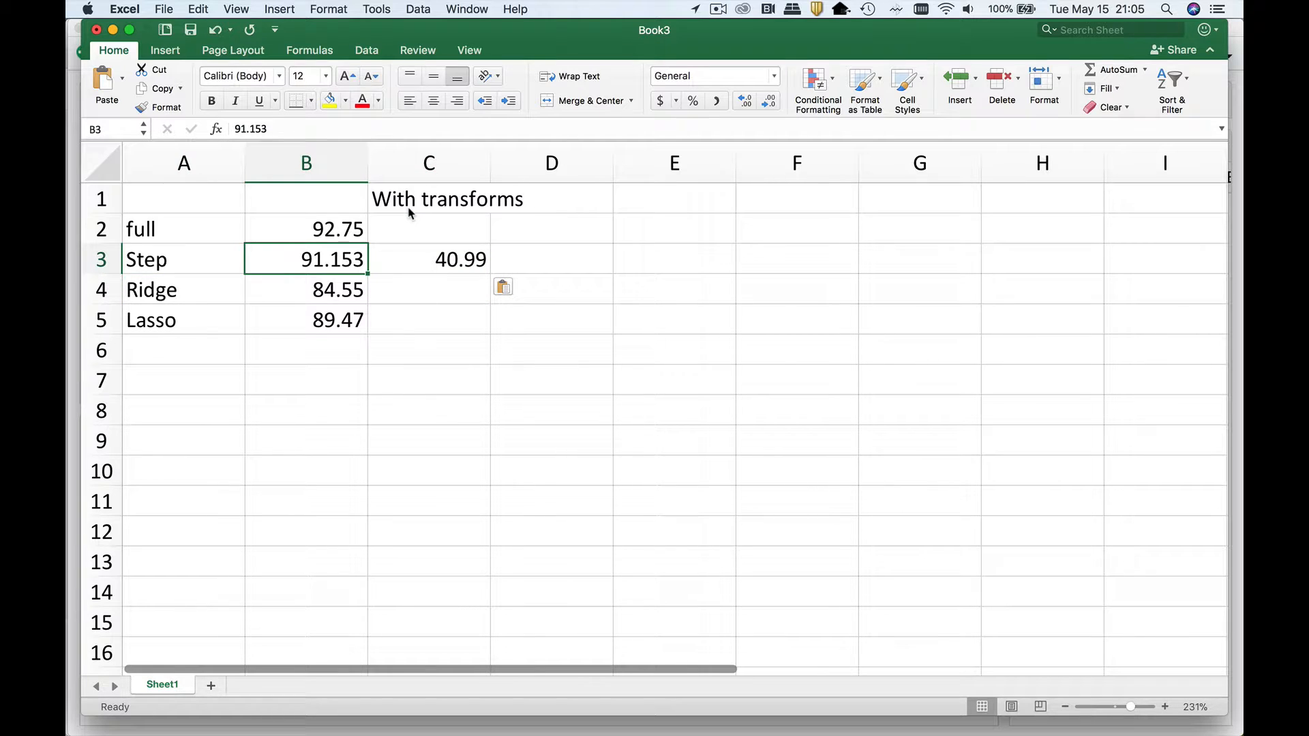
{"action": "left_click", "coordinate": [428, 259]}
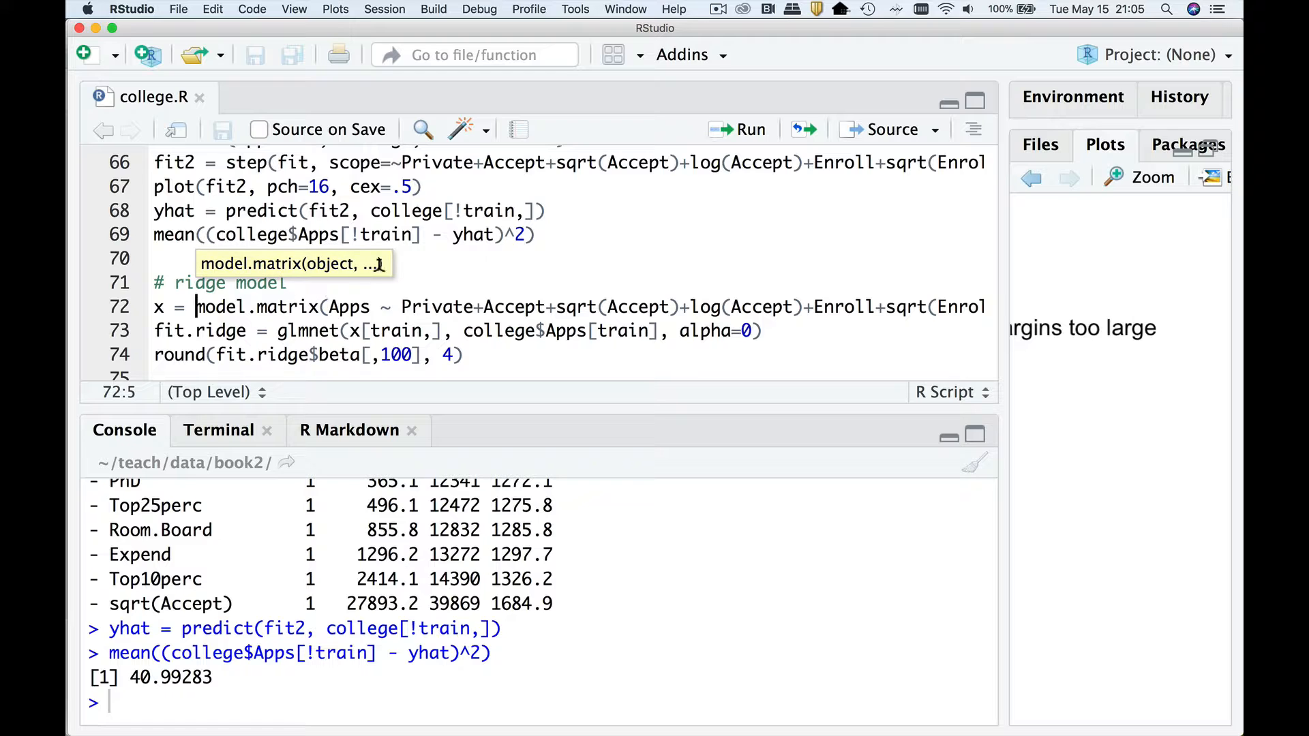
{"action": "mouse_move", "coordinate": [568, 307]}
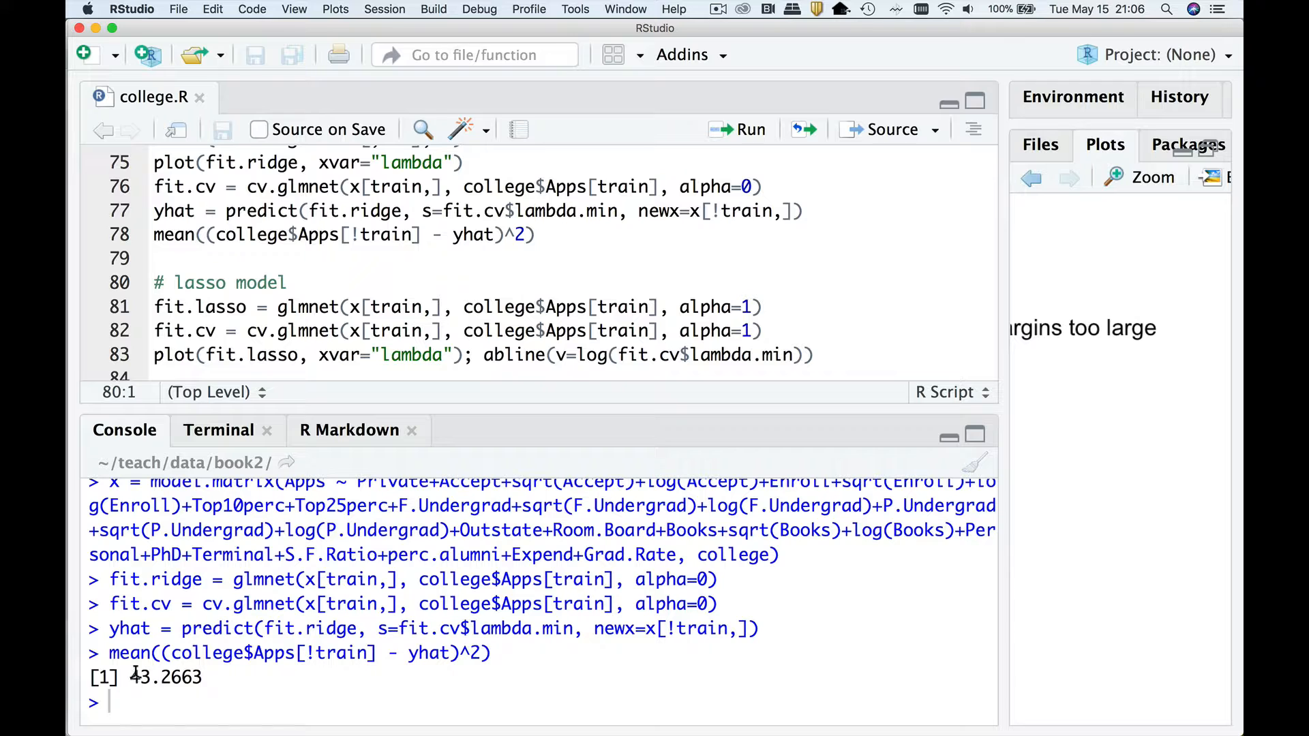
Fit ridge on the transformed predictors and copy its test MSE 43.2663 from the console
{"action": "double_click", "coordinate": [157, 679]}
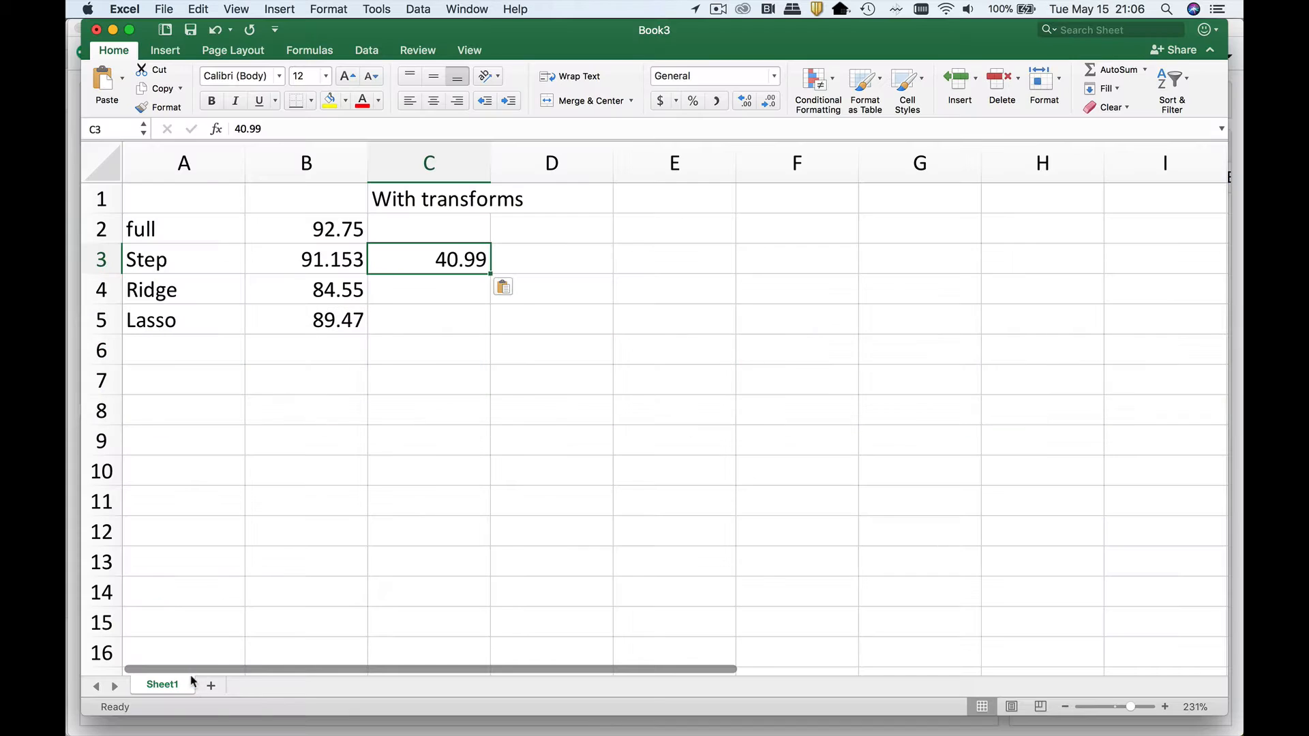
Record the ridge test MSE 43.266 in C4 beneath Step's 40.99
{"action": "left_click", "coordinate": [428, 289]}
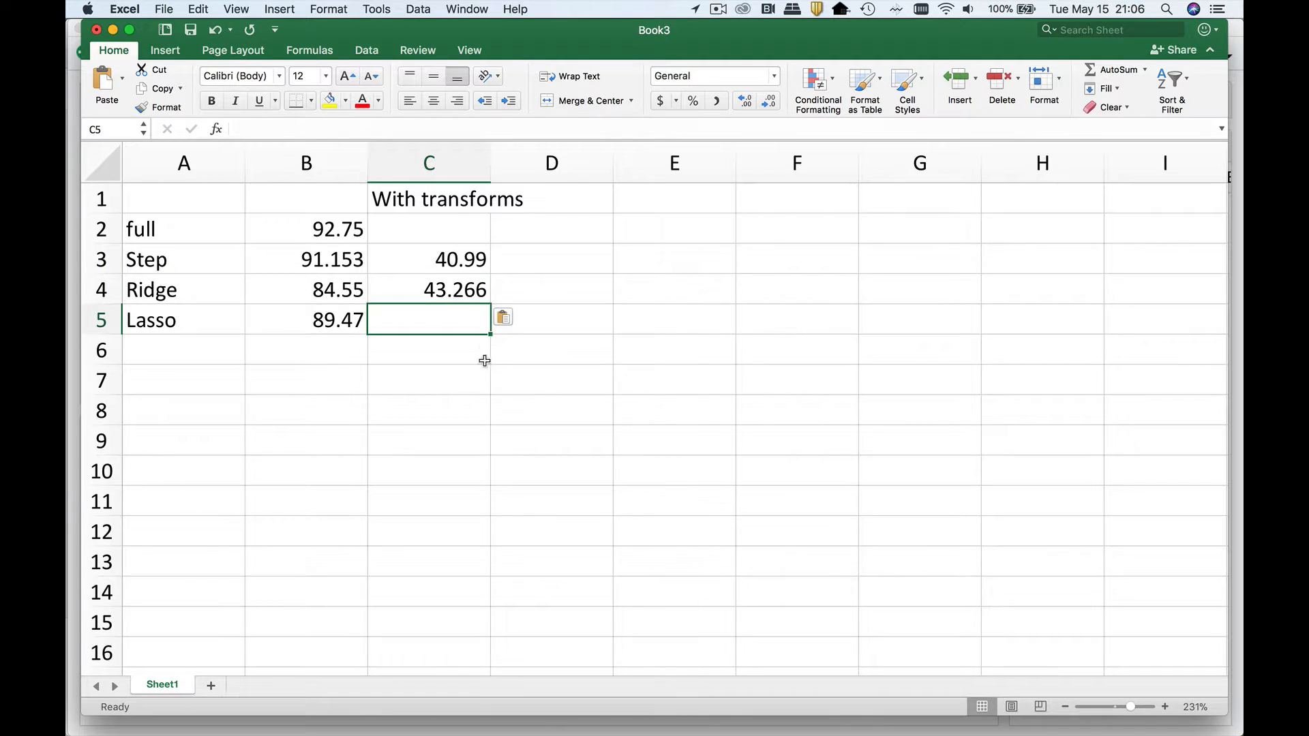
{"action": "mouse_move", "coordinate": [473, 395]}
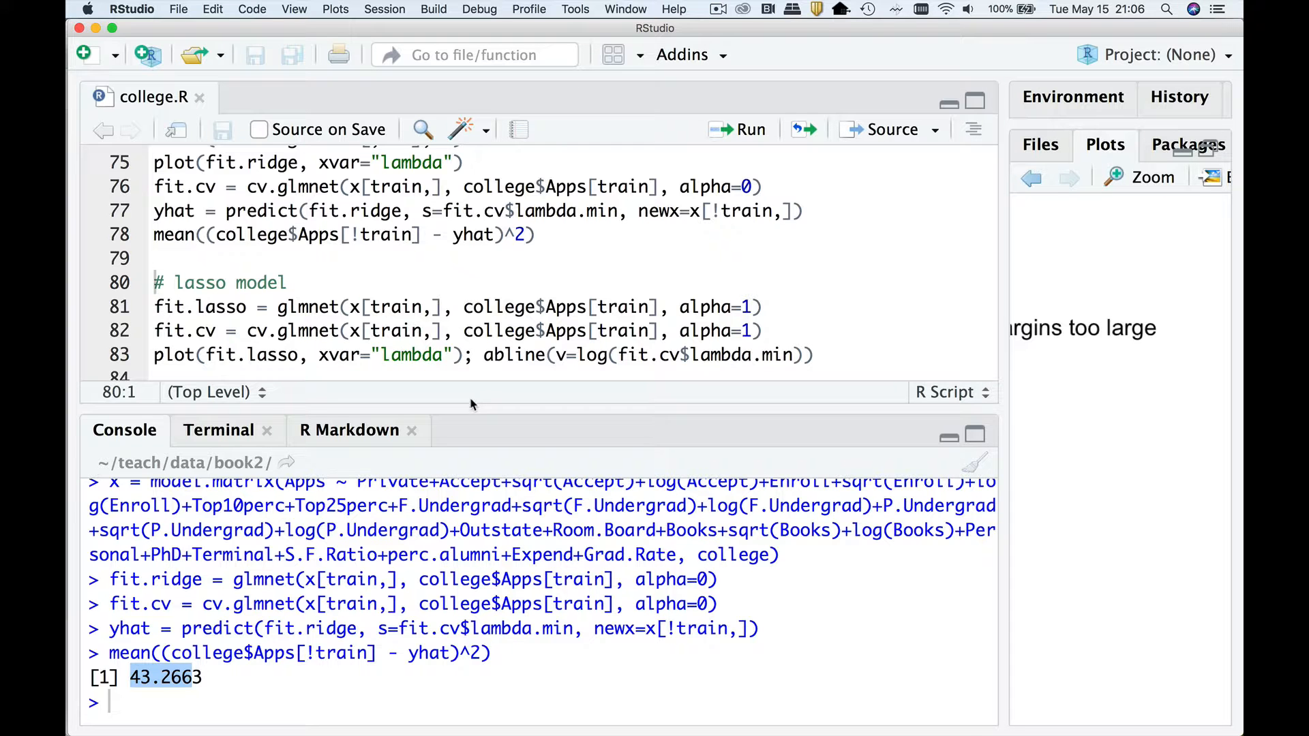
Fit lasso (alpha=1) on the transformed predictors and record its test MSE 39.13 in C5
{"action": "left_click", "coordinate": [292, 282]}
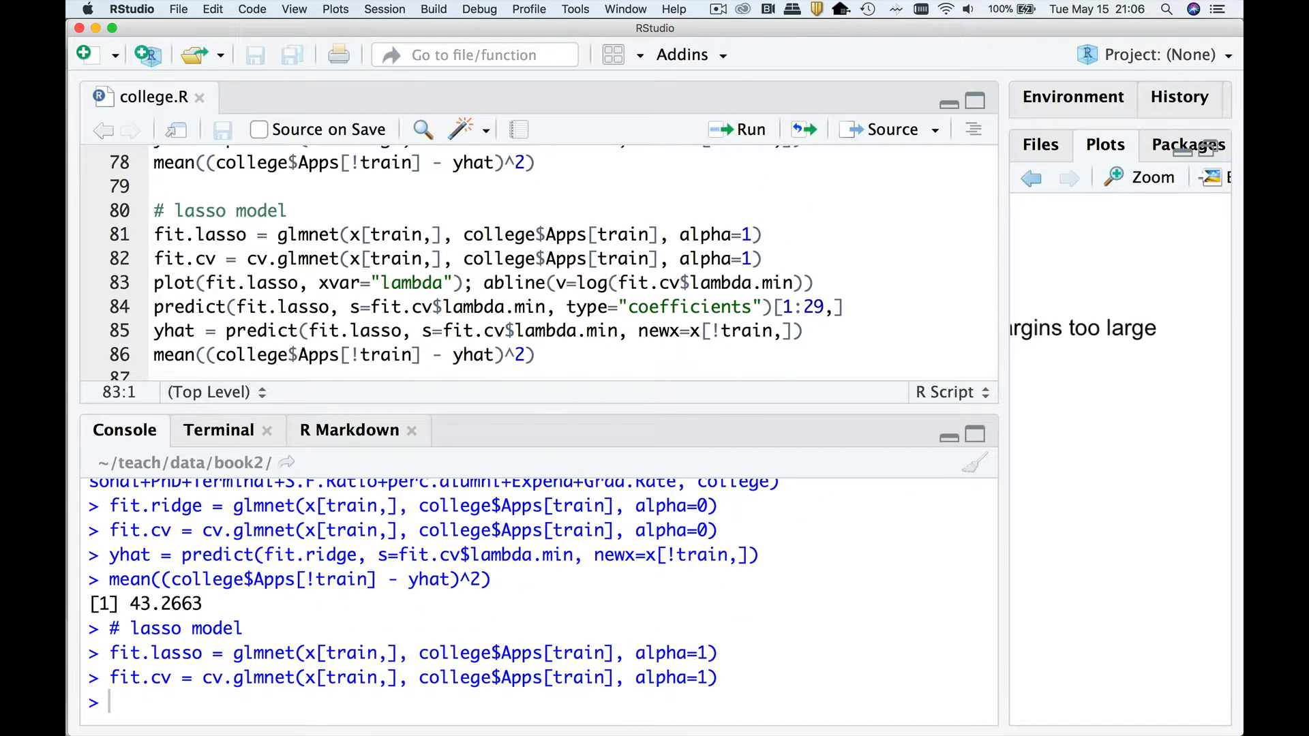
{"action": "left_click", "coordinate": [152, 307]}
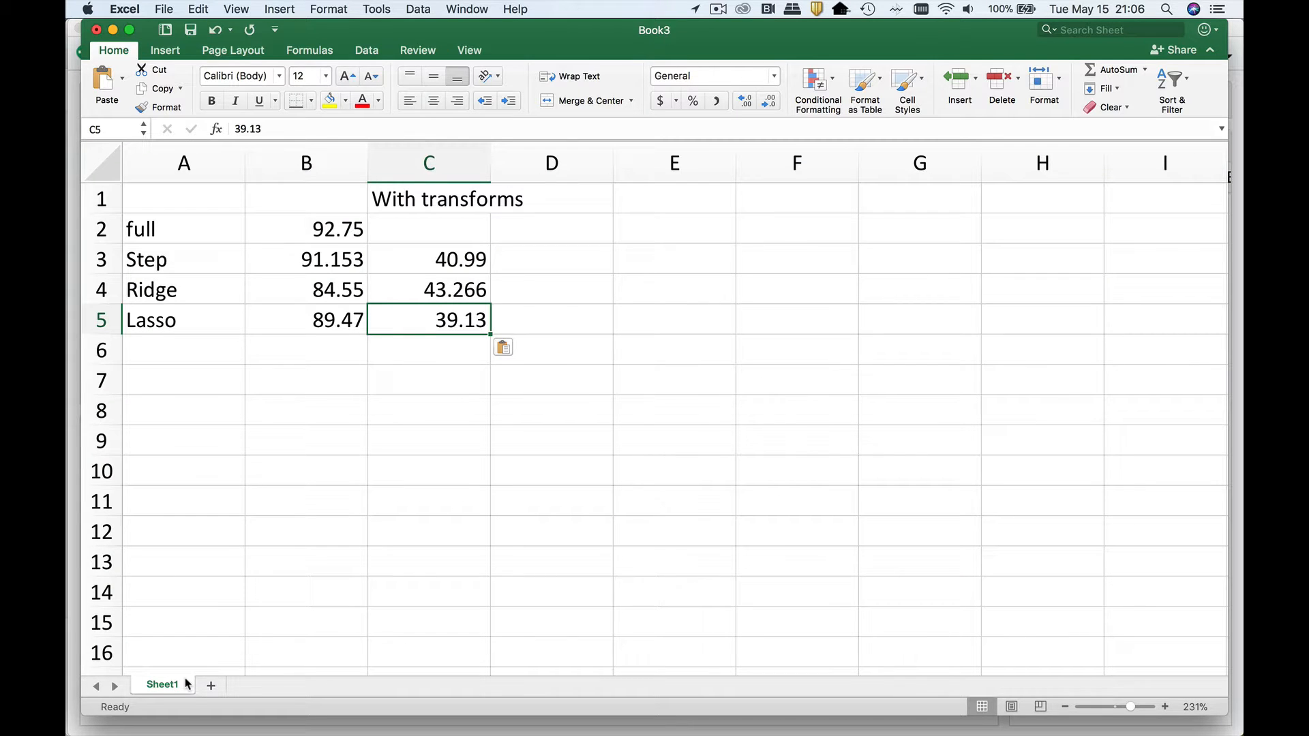
Highlight the lasso 39.13 cell in C5 yellow as the lowest test MSE
{"action": "left_click", "coordinate": [327, 101]}
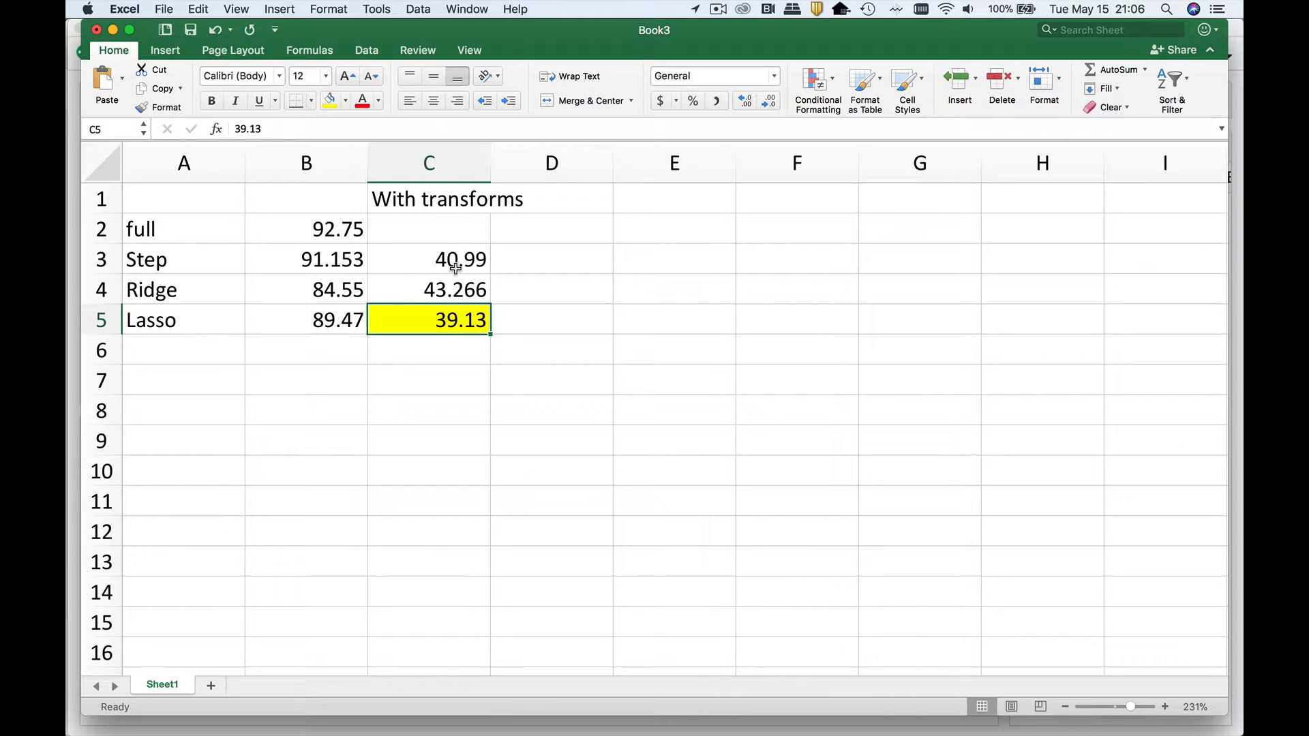
{"action": "mouse_move", "coordinate": [412, 280]}
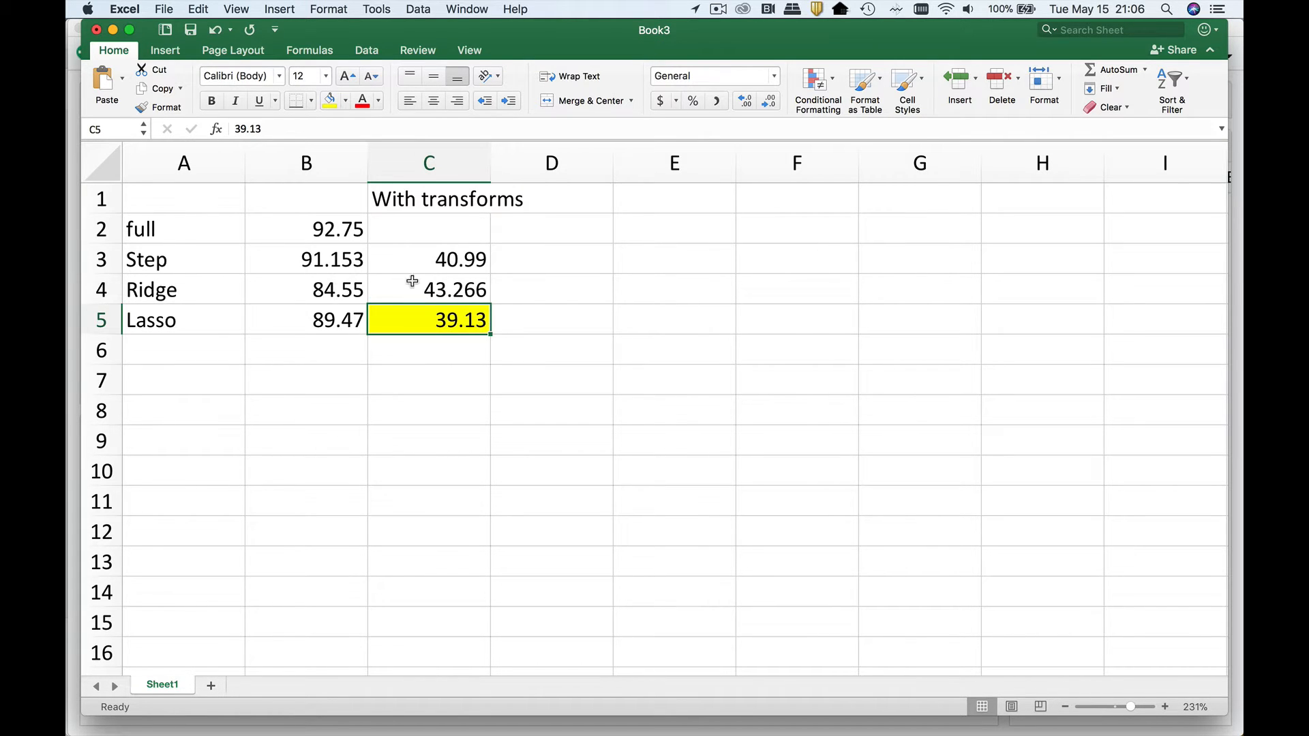
{"action": "mouse_move", "coordinate": [450, 284]}
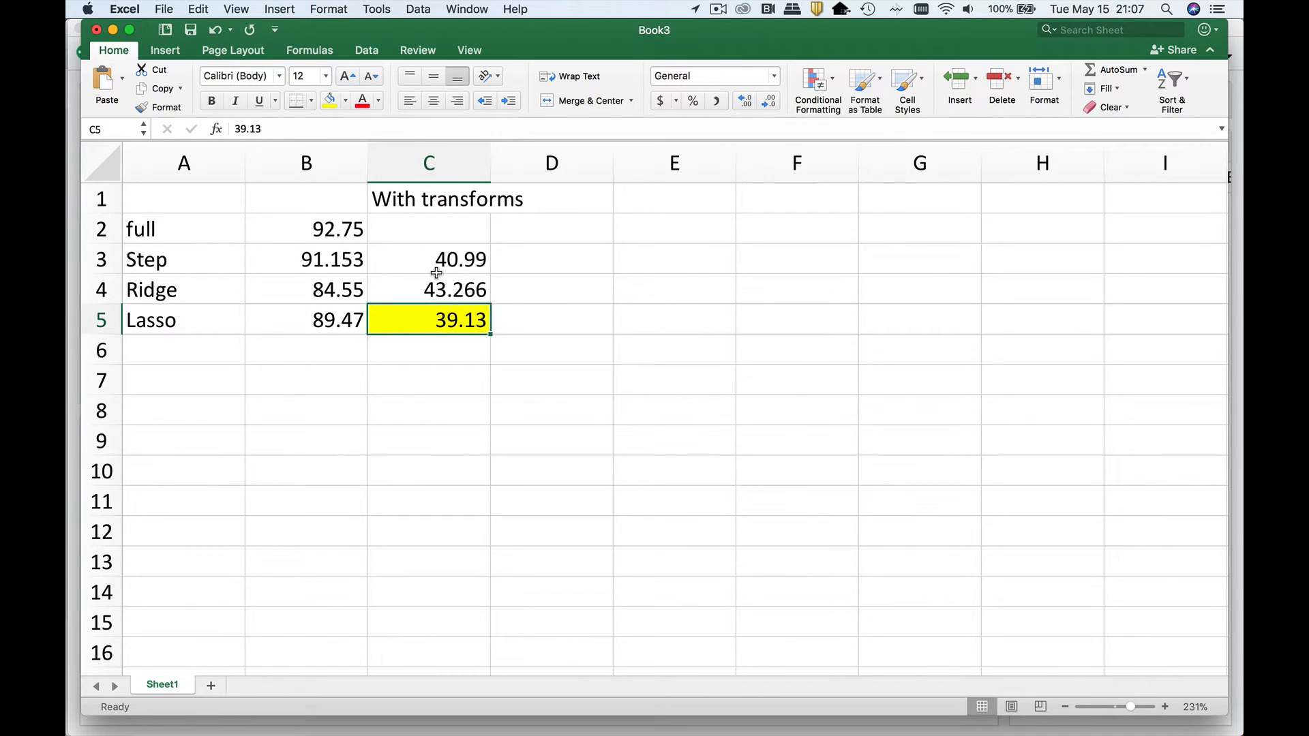
{"action": "mouse_move", "coordinate": [441, 289]}
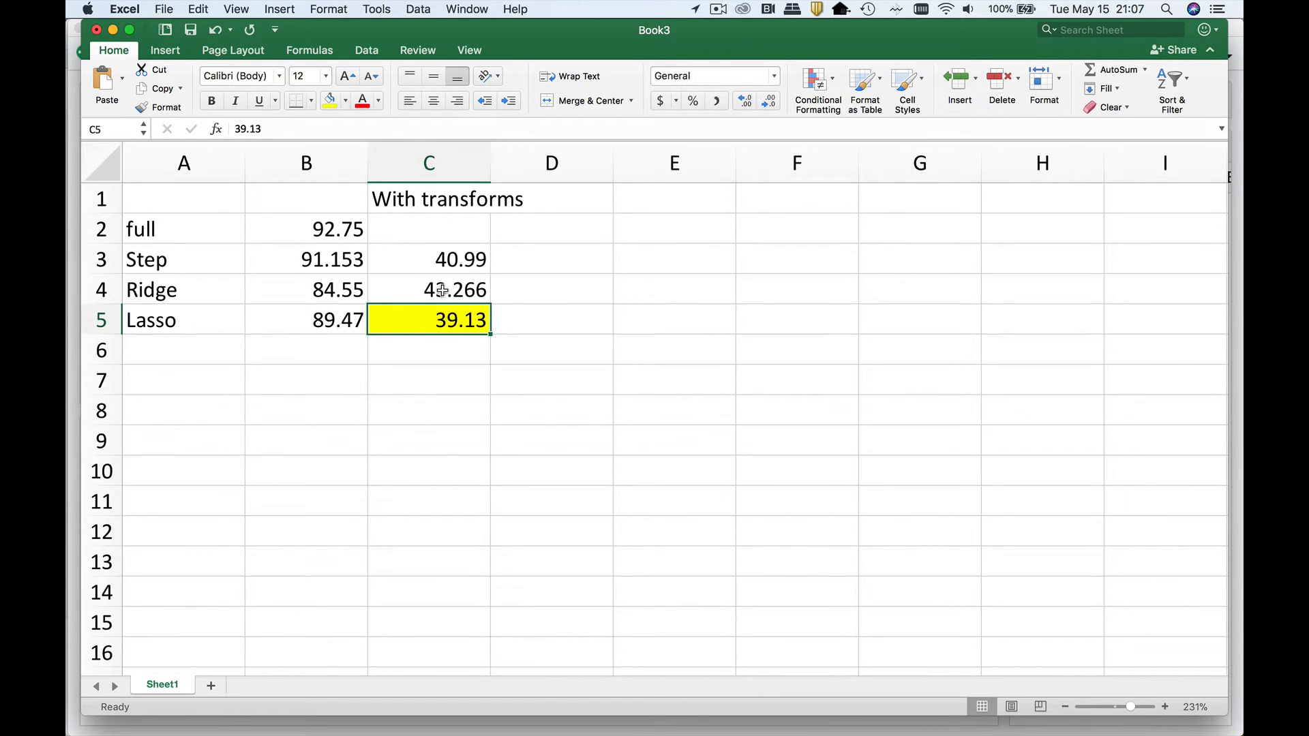
{"action": "mouse_move", "coordinate": [367, 303]}
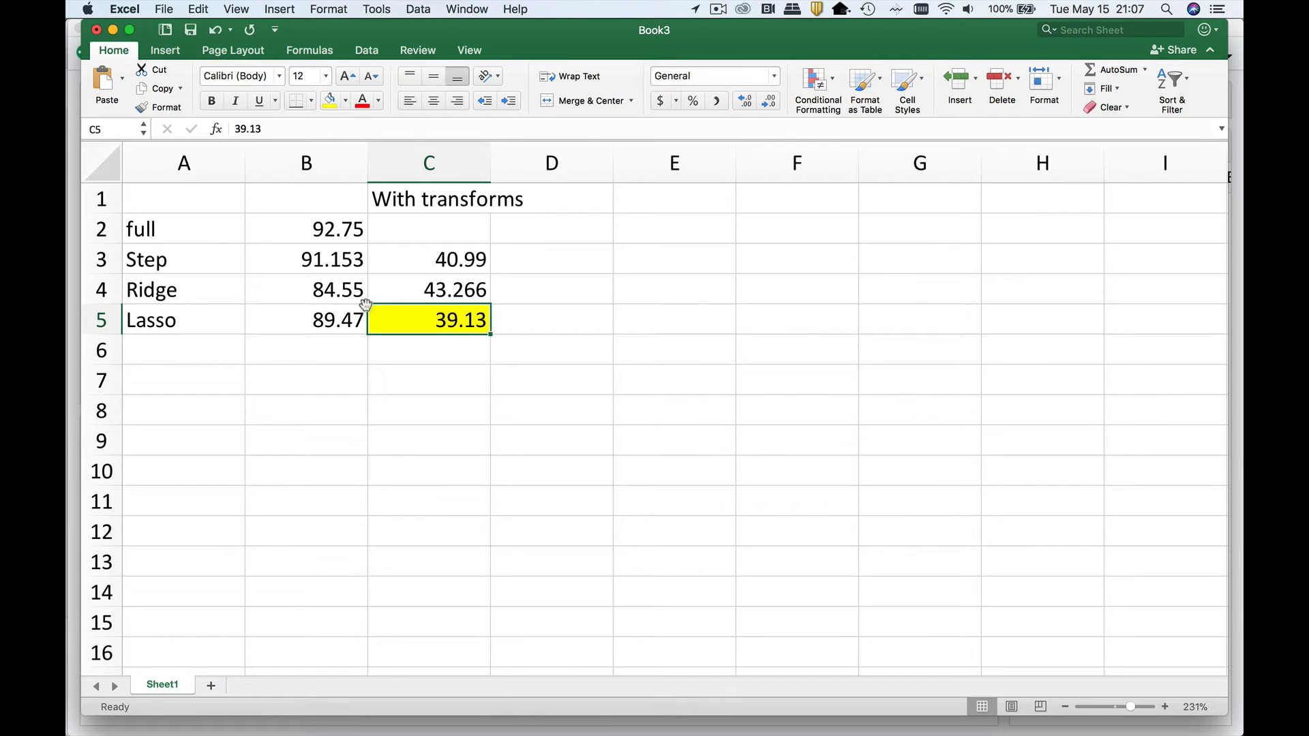
{"action": "mouse_move", "coordinate": [399, 297]}
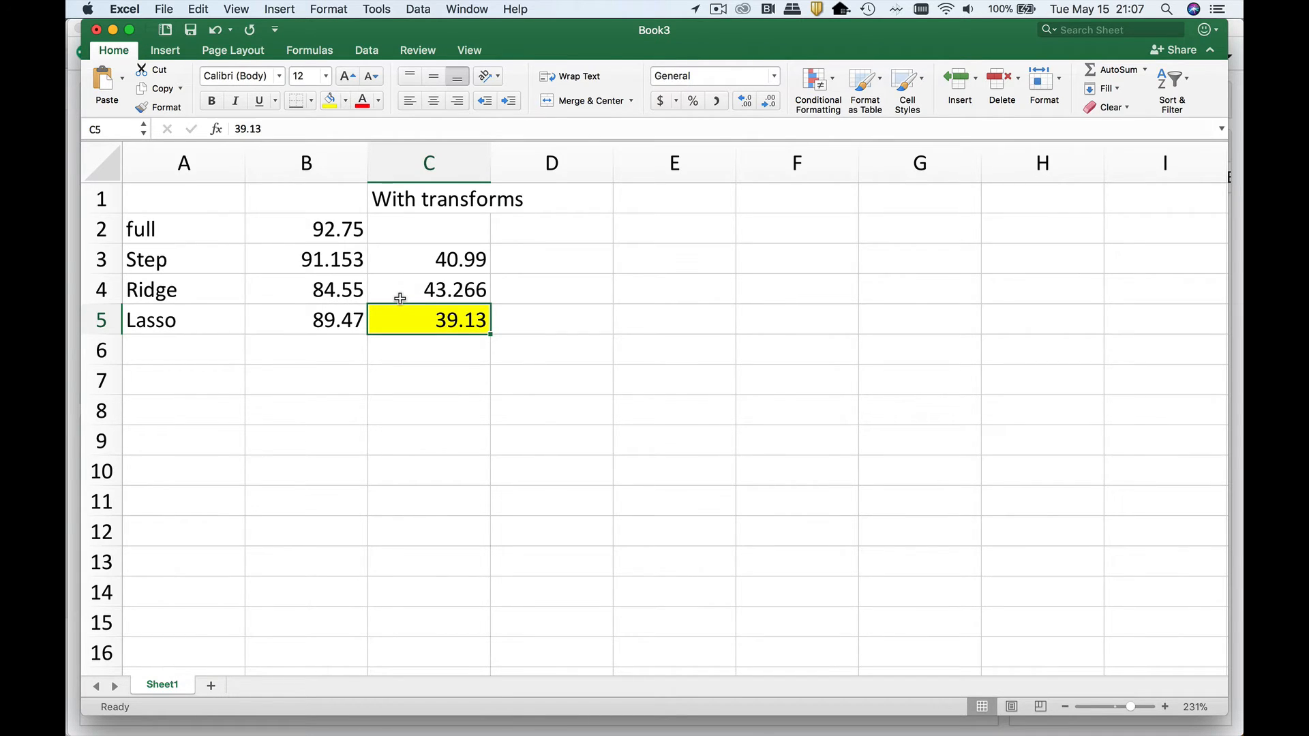